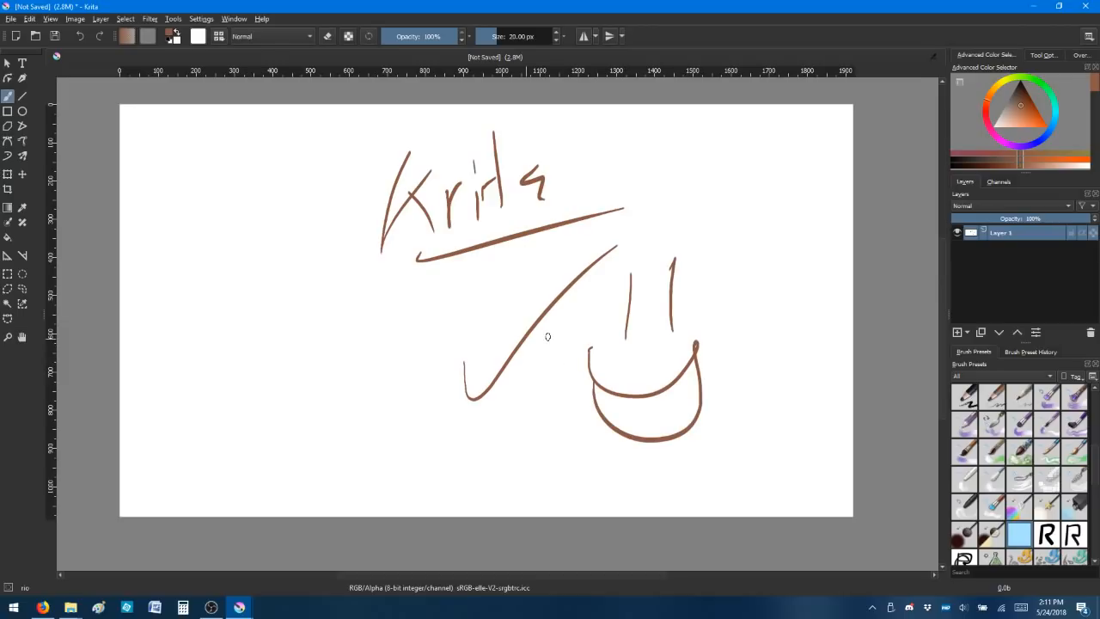
mouse_move(526, 340)
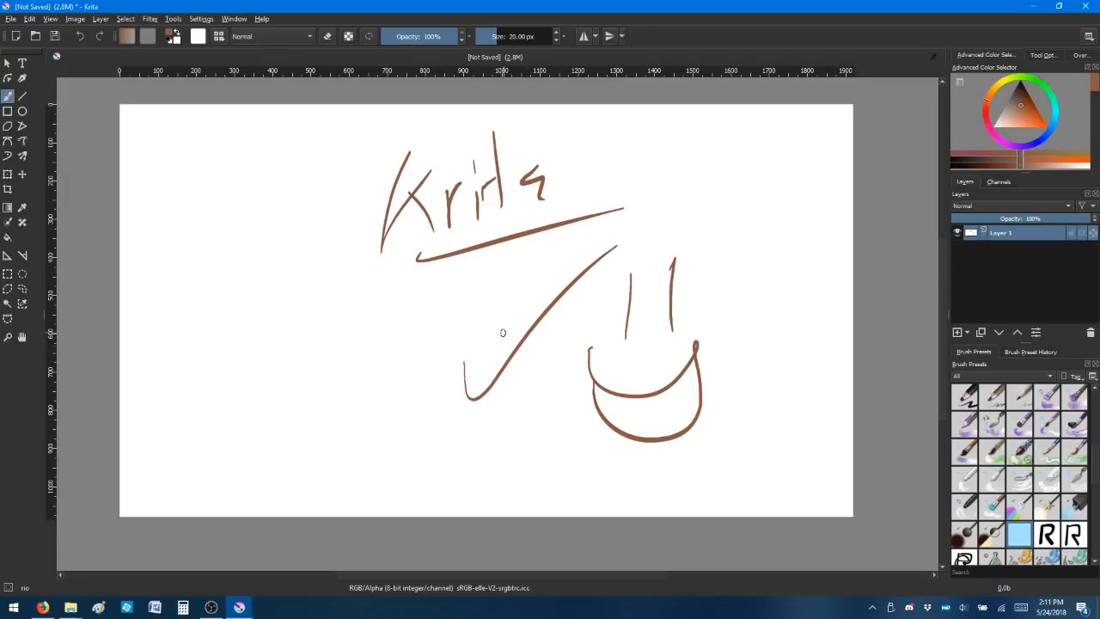
mouse_move(531, 268)
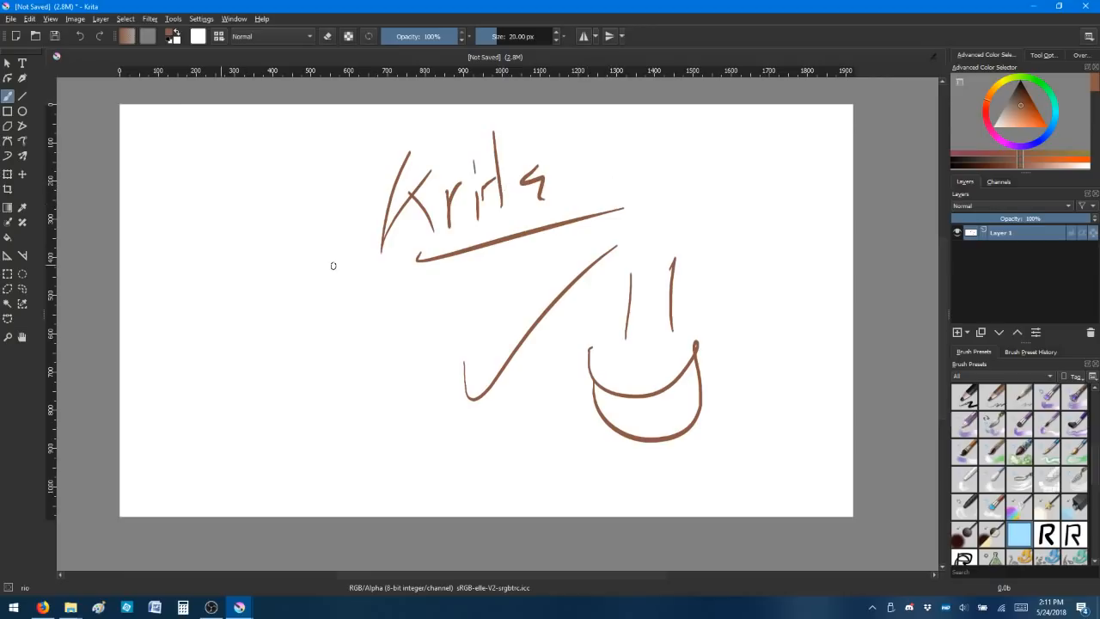
mouse_move(187, 295)
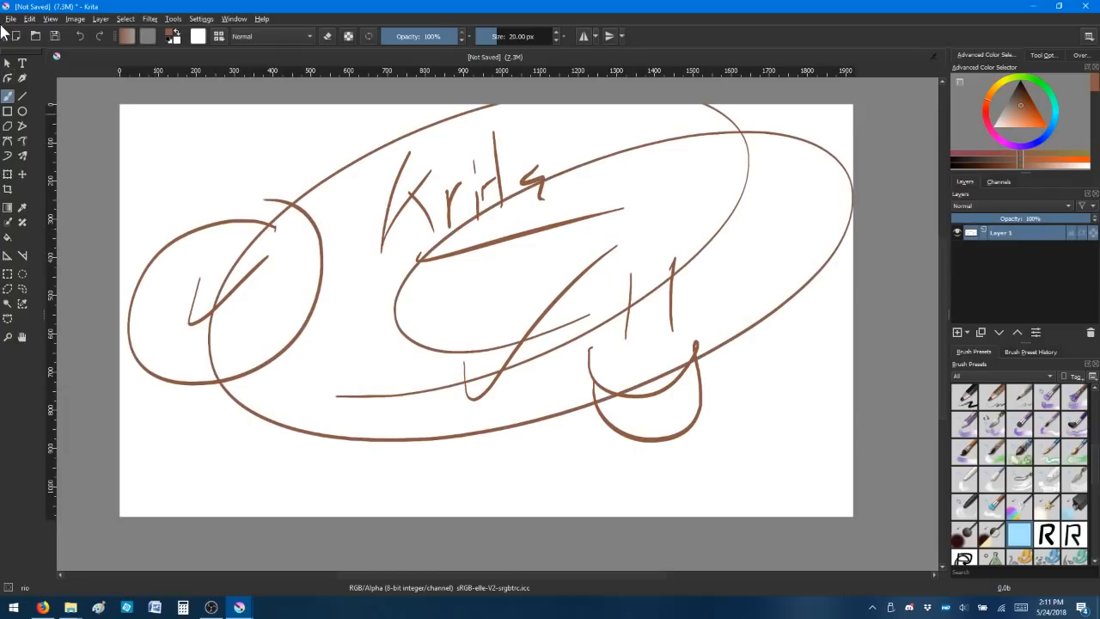
Create a new blank 1920×1080 document, discard the scribbled sketch, and pick the animation workspace
left_click(10, 18)
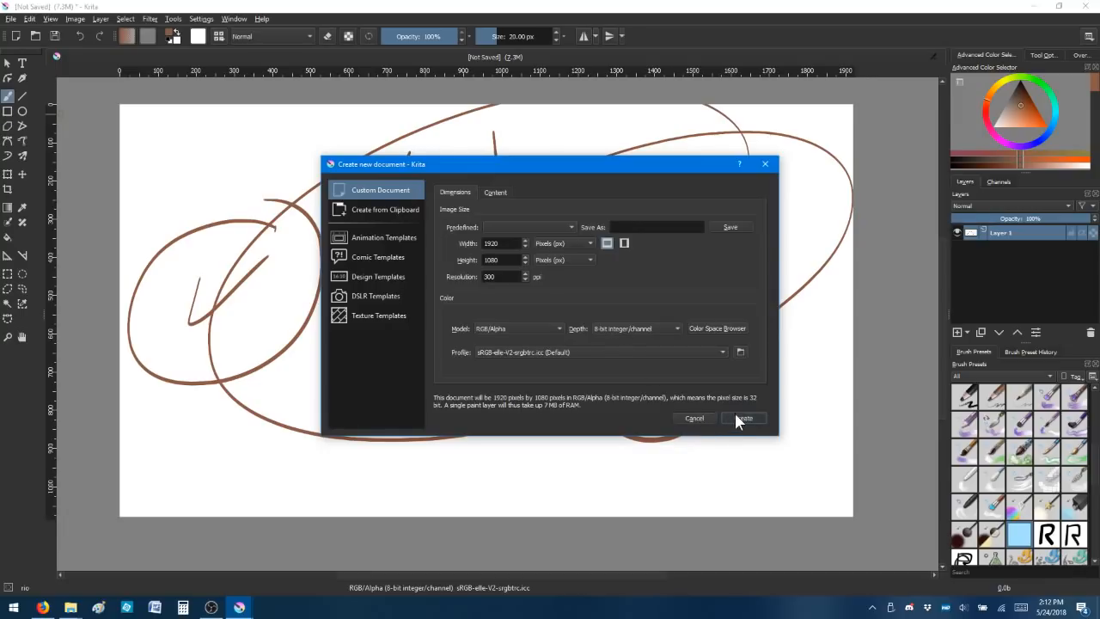
left_click(744, 419)
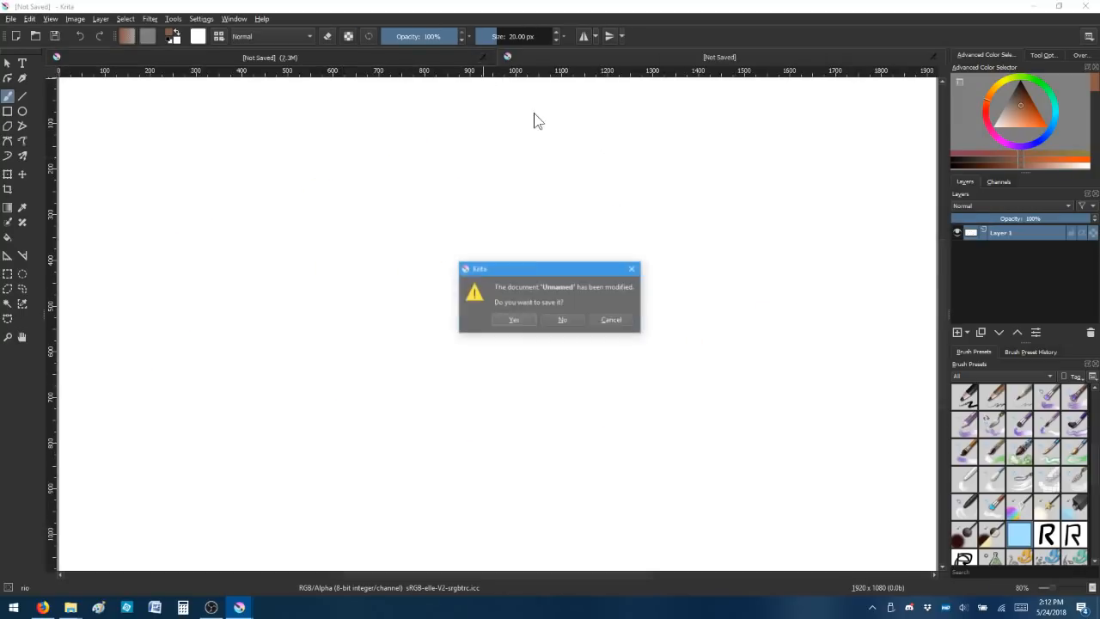
left_click(563, 320)
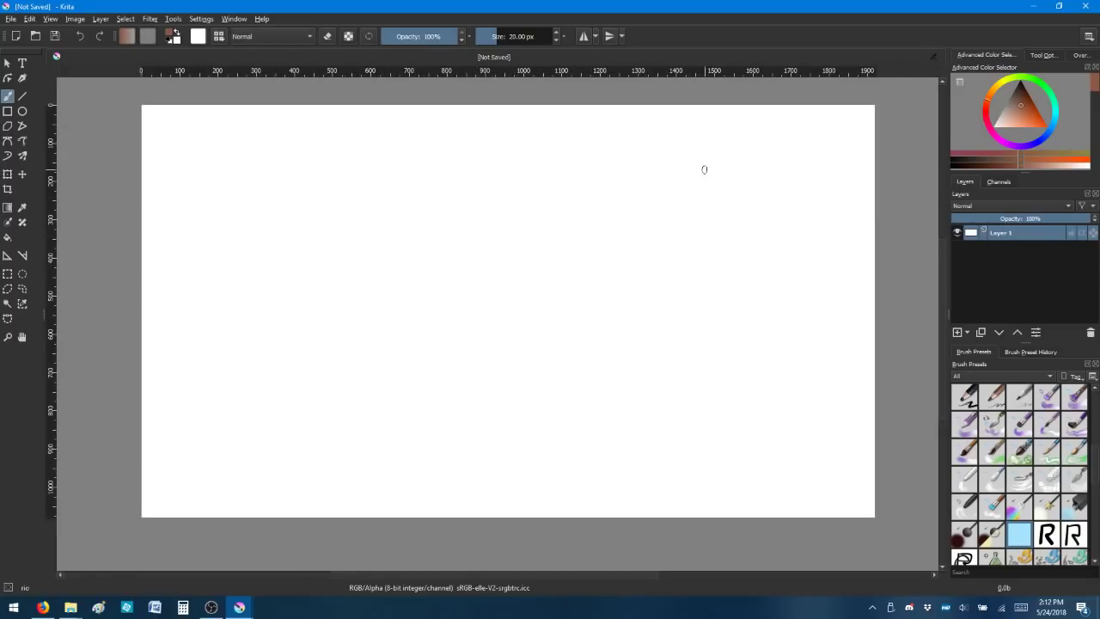
mouse_move(1089, 45)
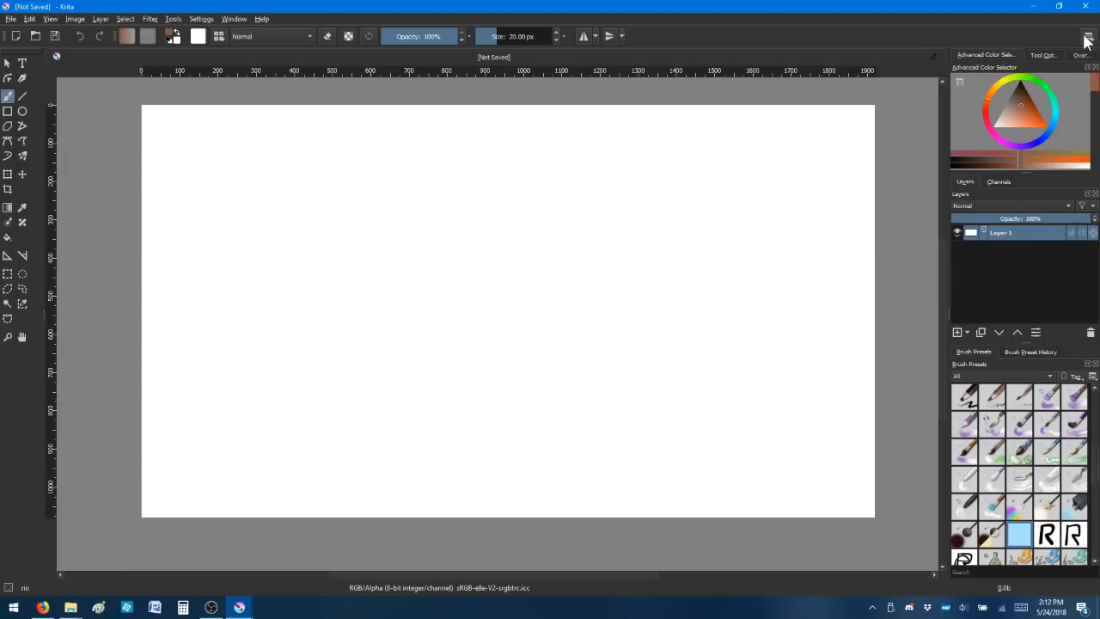
left_click(1088, 41)
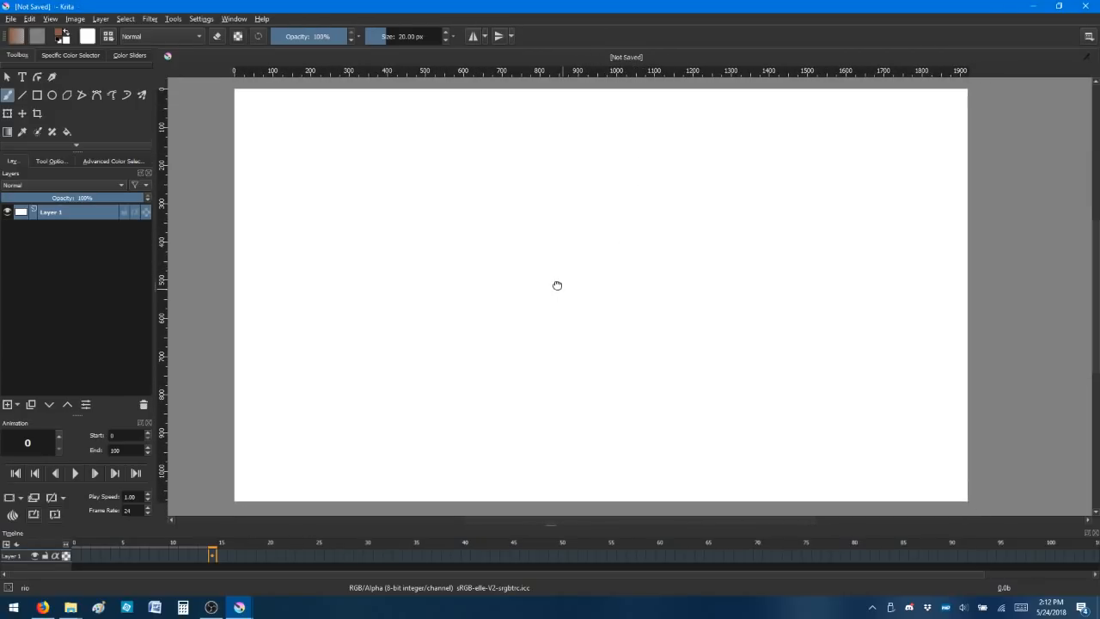
mouse_move(639, 293)
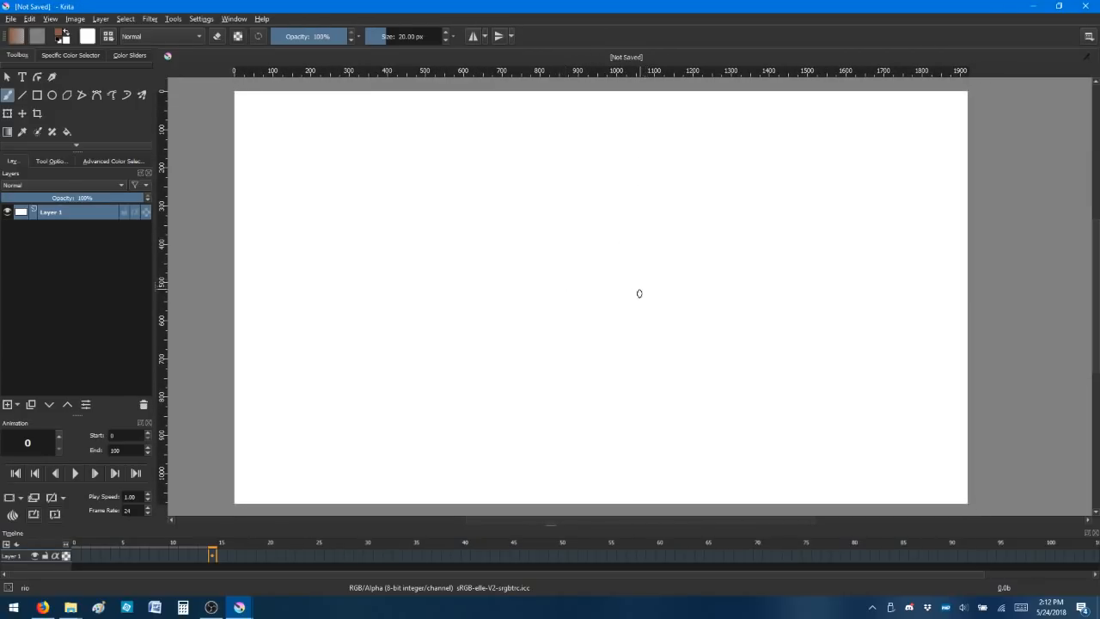
mouse_move(538, 367)
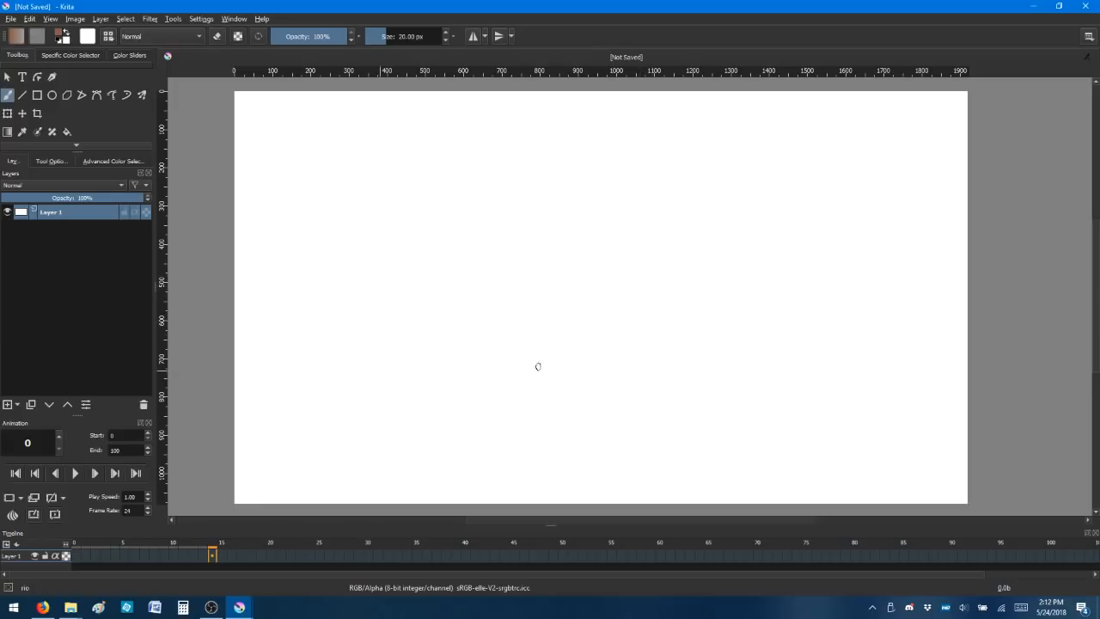
mouse_move(1048, 56)
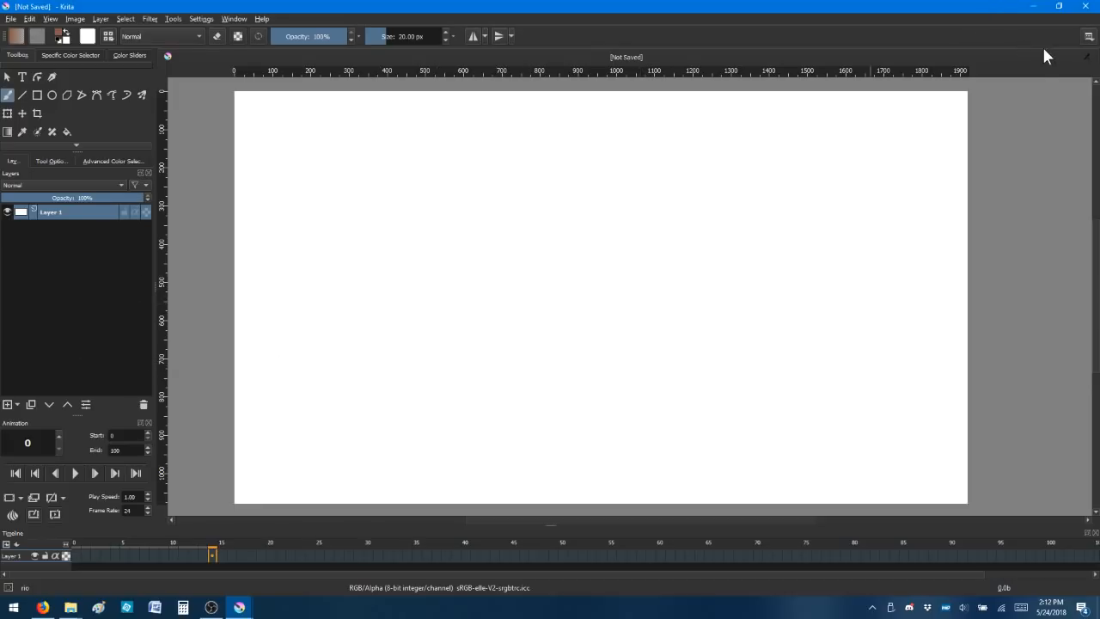
left_click(1090, 36)
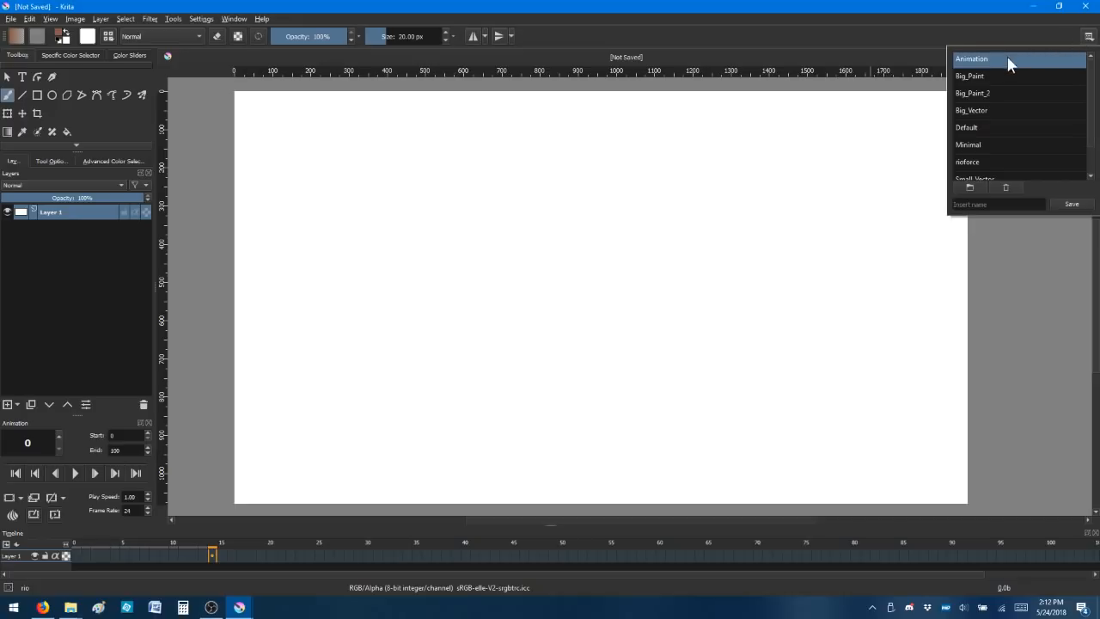
left_click(262, 9)
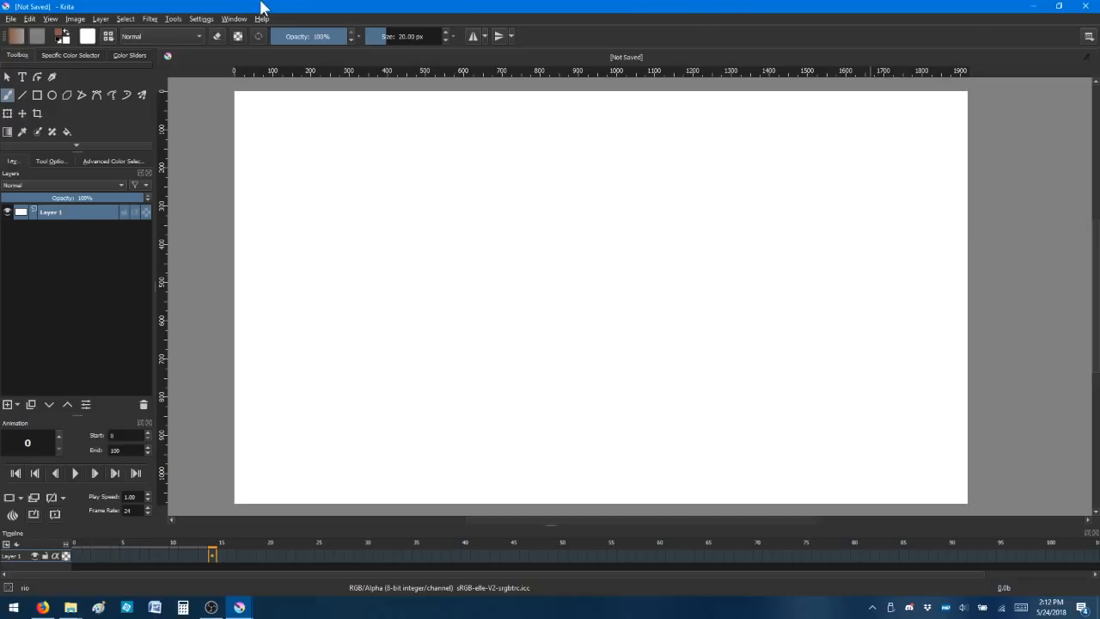
left_click(201, 18)
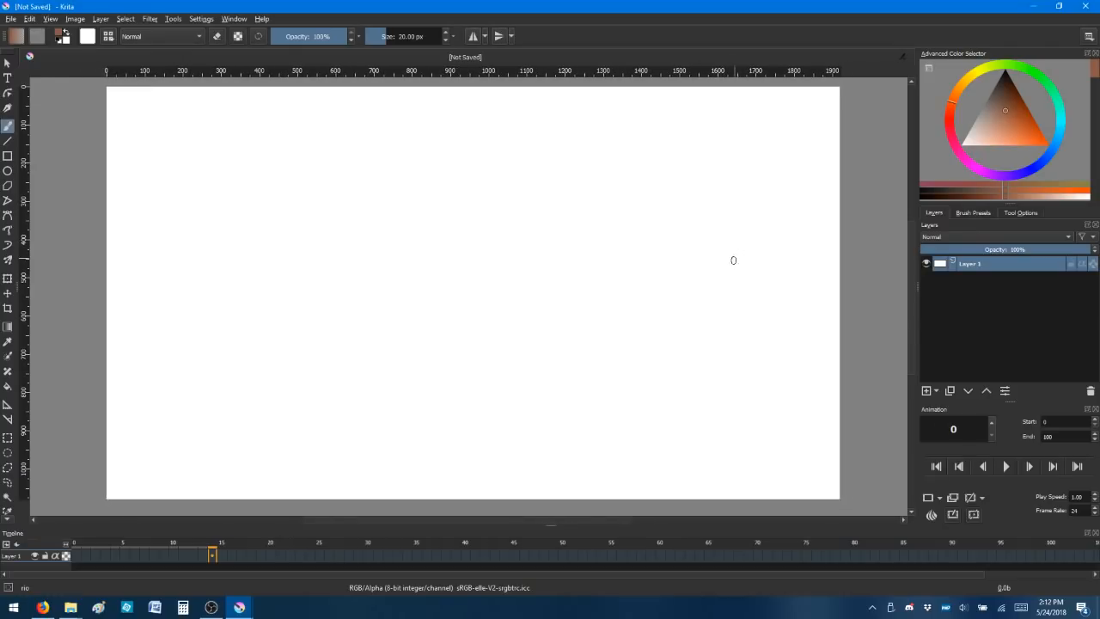
mouse_move(804, 222)
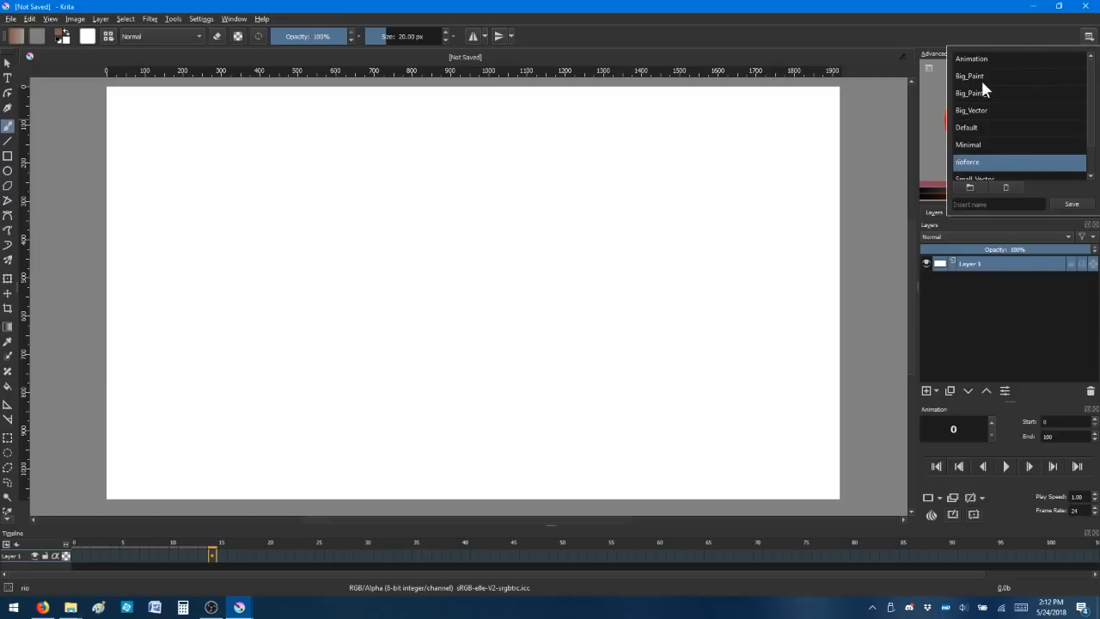
left_click(997, 128)
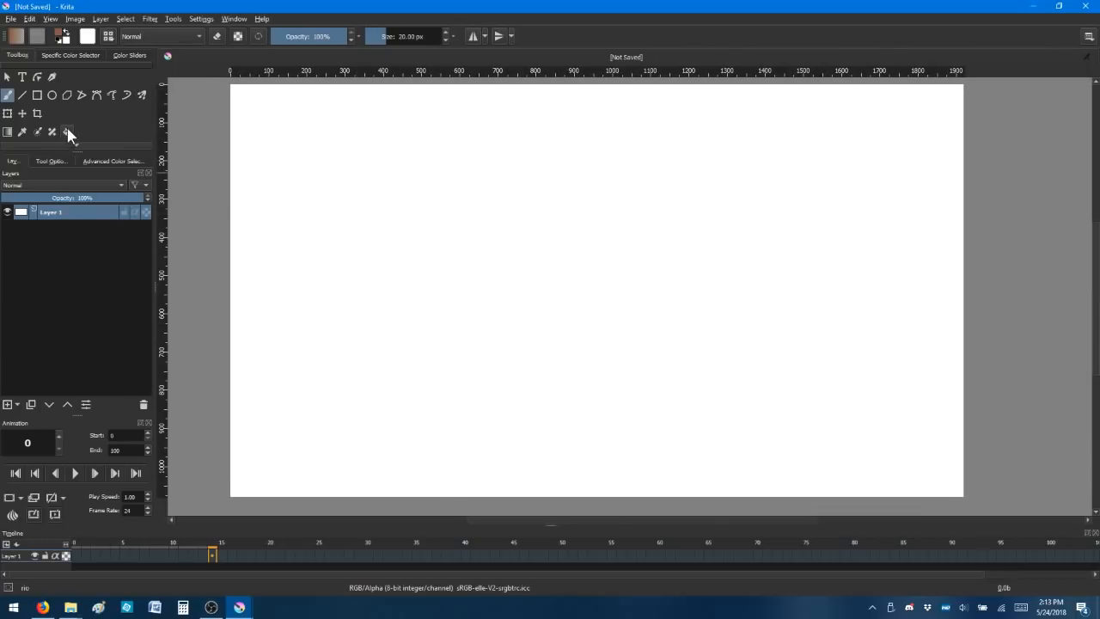
Review the brush smoothing options in Tool Options, then return to the Layers list
left_click(69, 55)
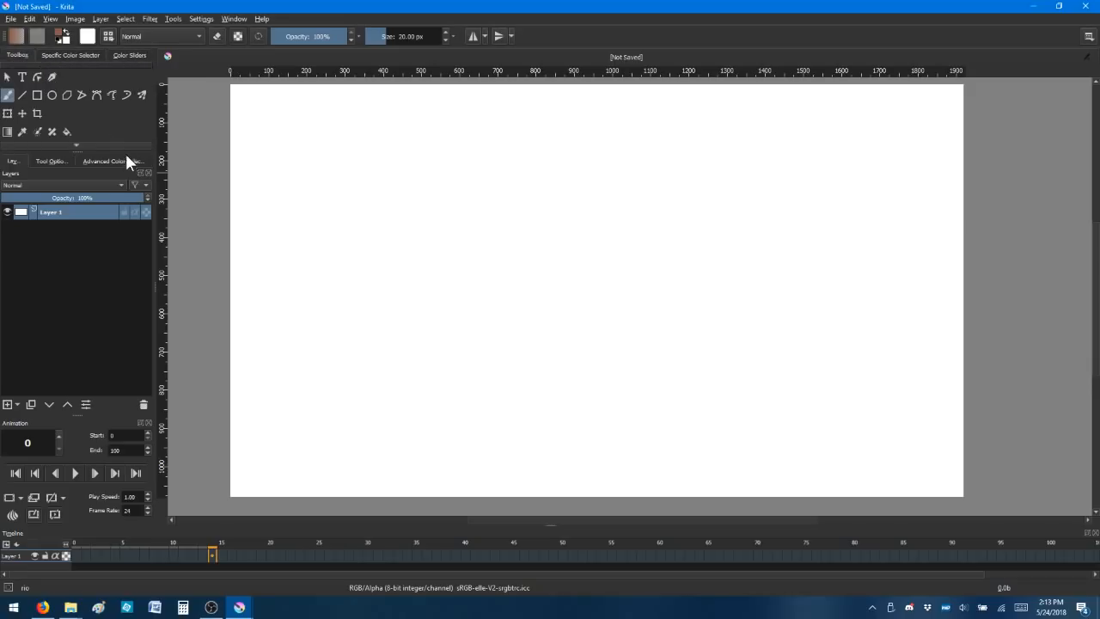
left_click(50, 161)
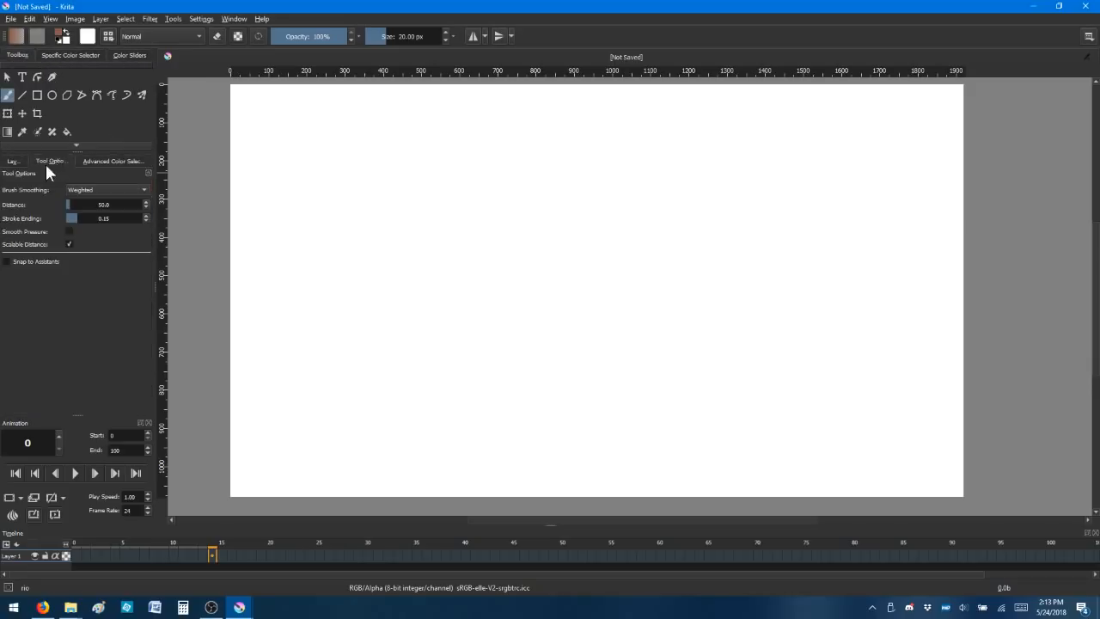
left_click(13, 161)
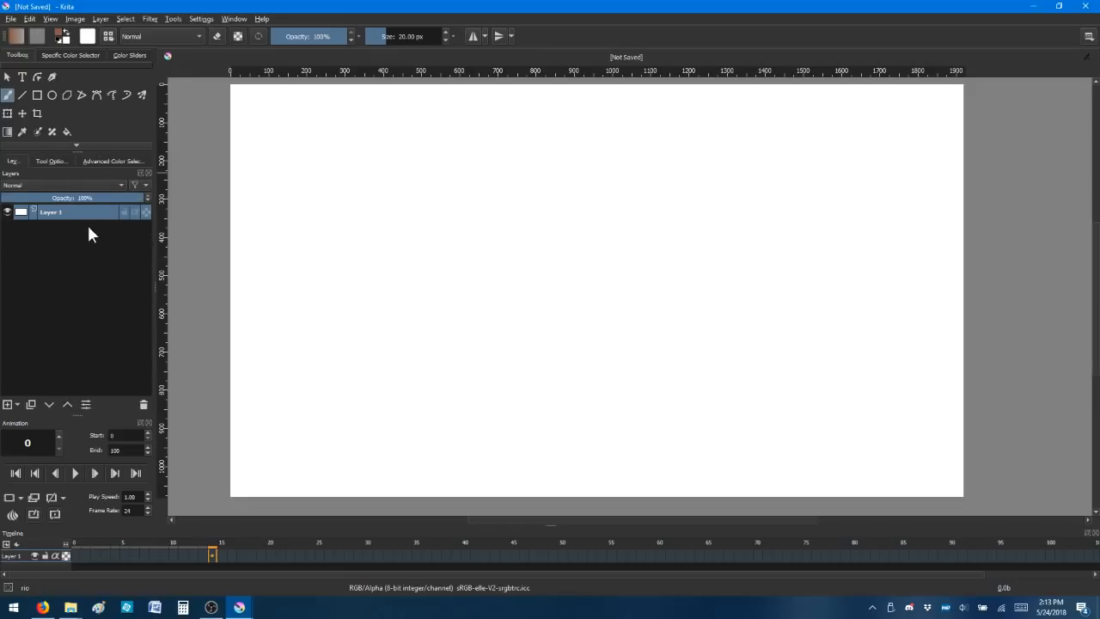
mouse_move(40, 428)
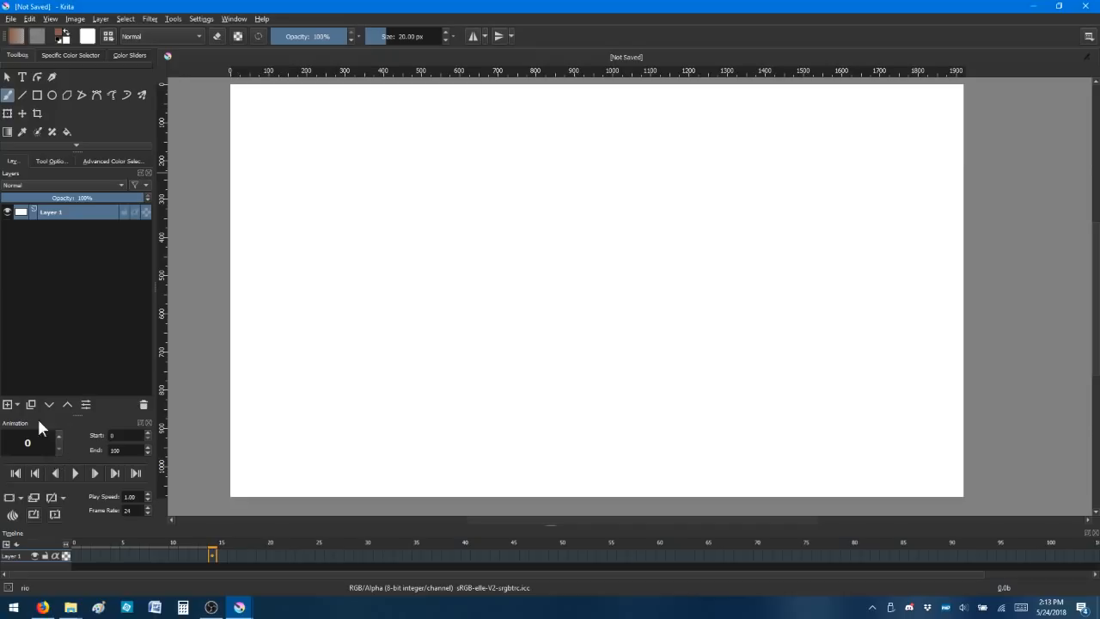
mouse_move(16, 412)
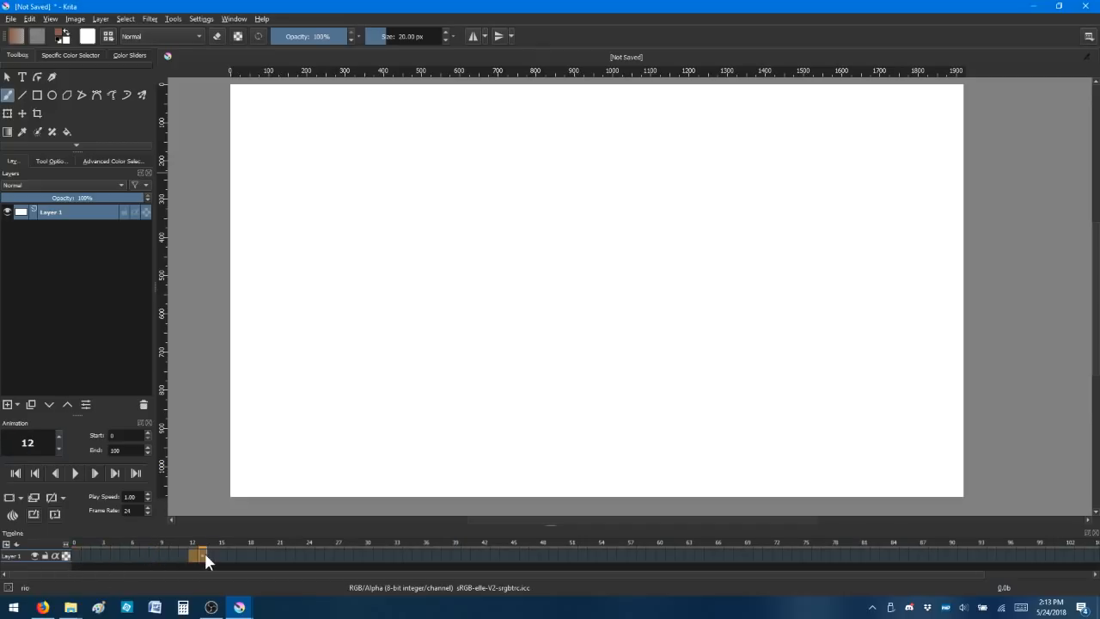
left_click(388, 555)
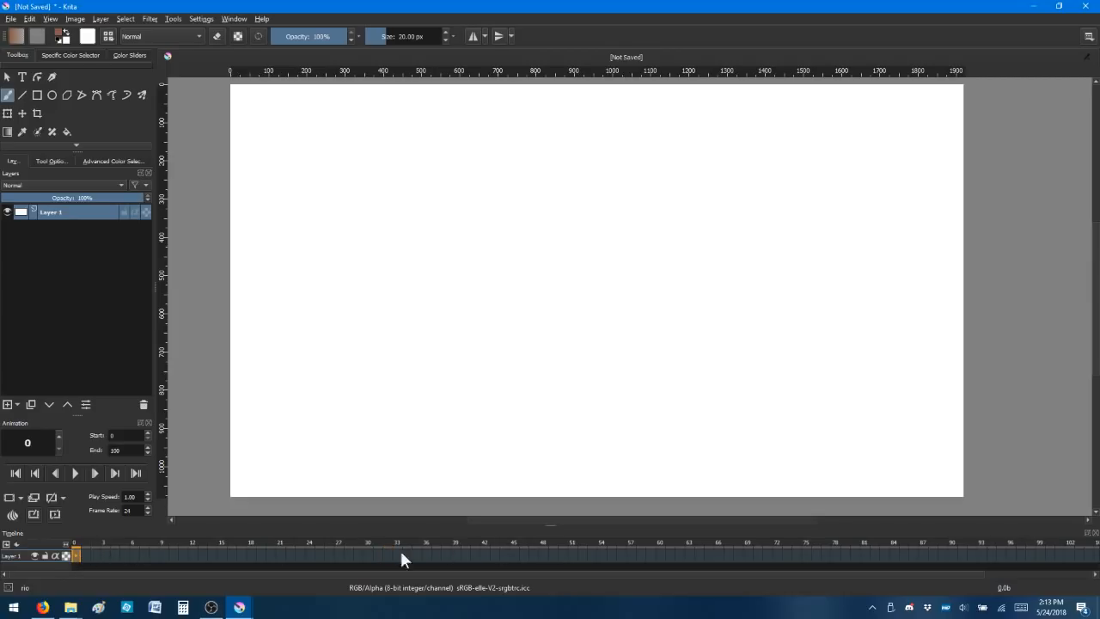
mouse_move(55, 474)
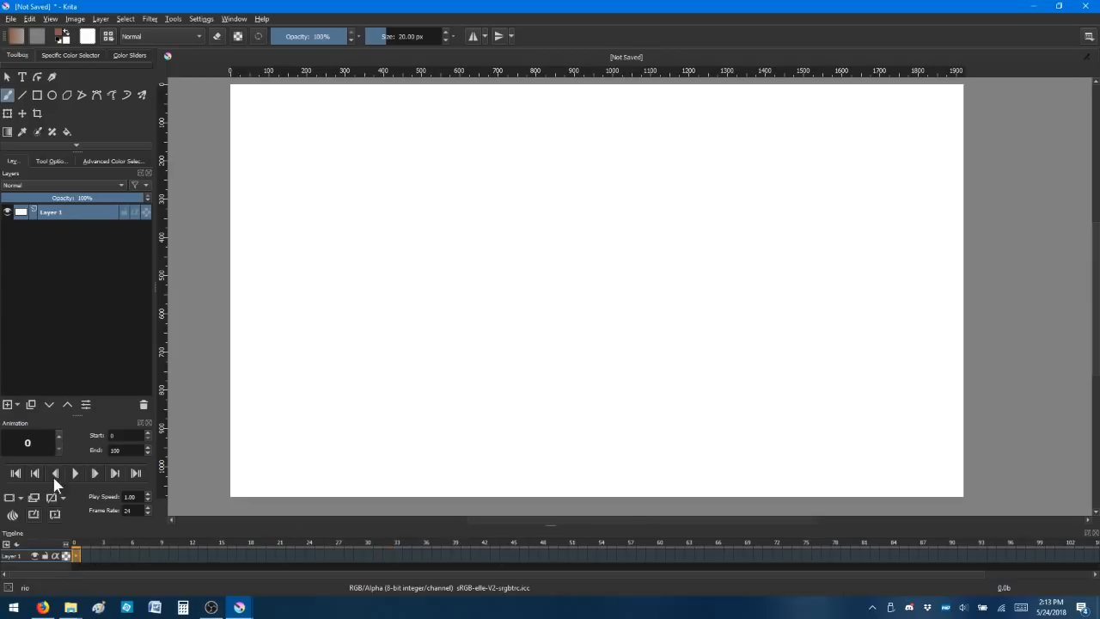
left_click(563, 554)
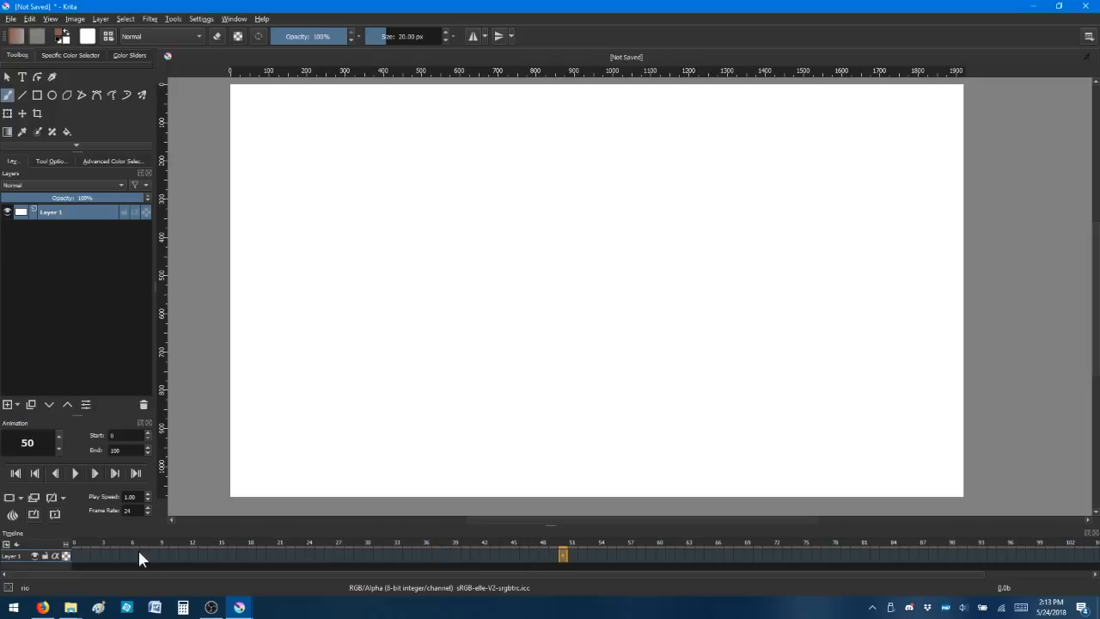
left_click(16, 473)
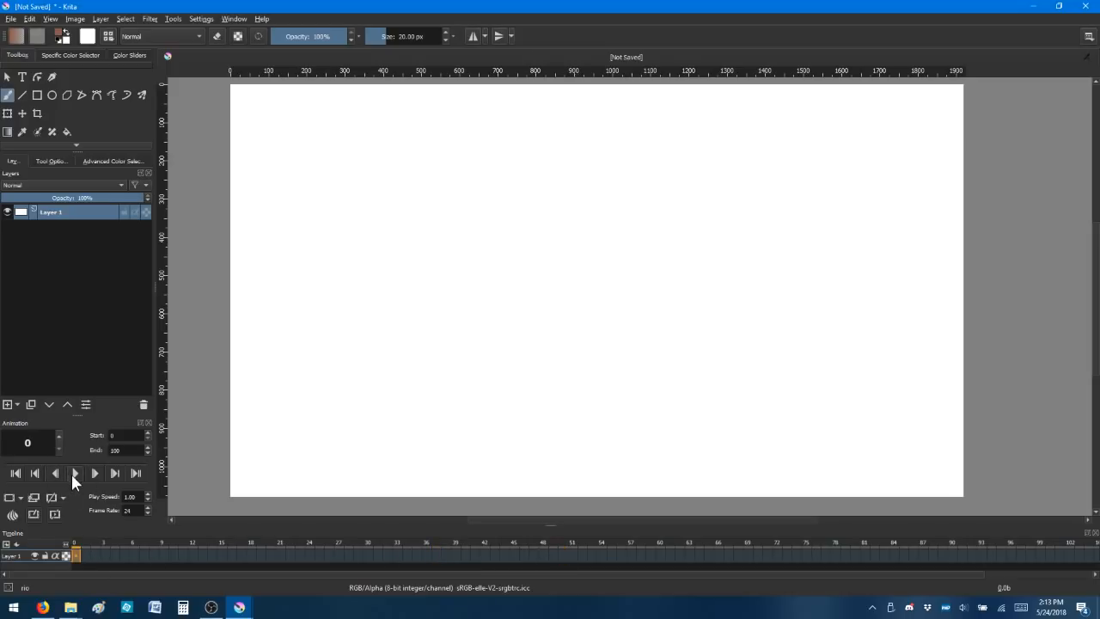
left_click(94, 473)
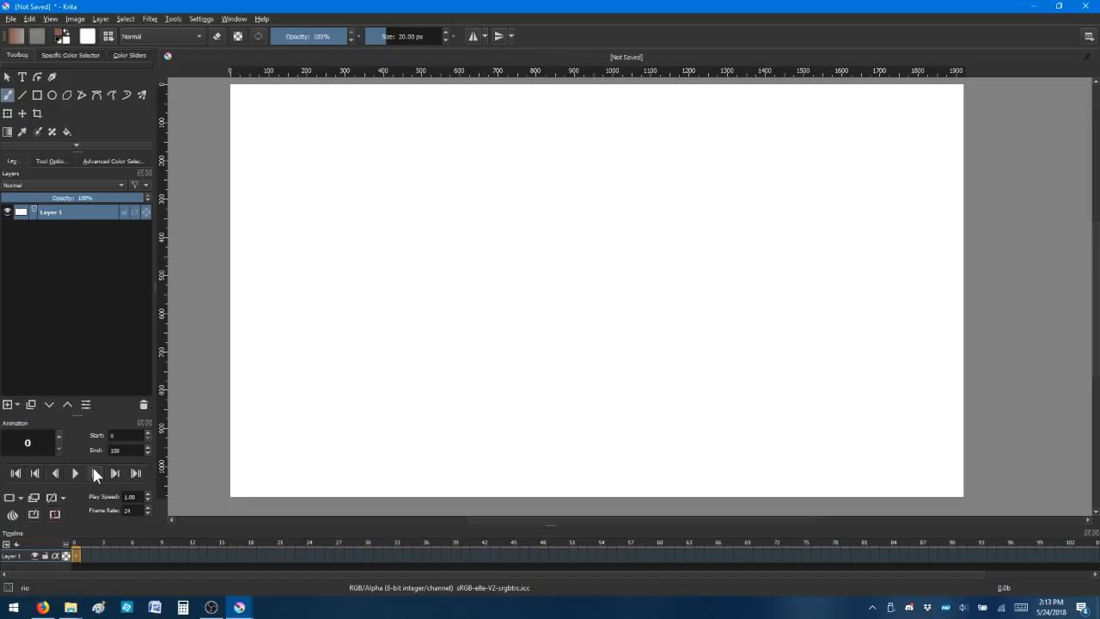
left_click(114, 474)
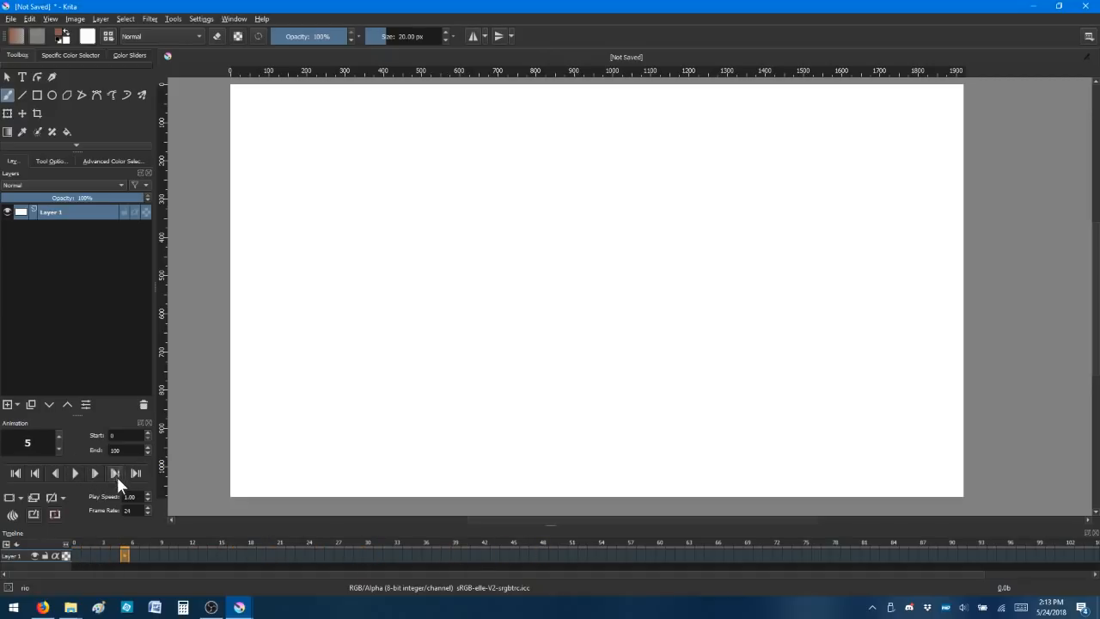
left_click(135, 473)
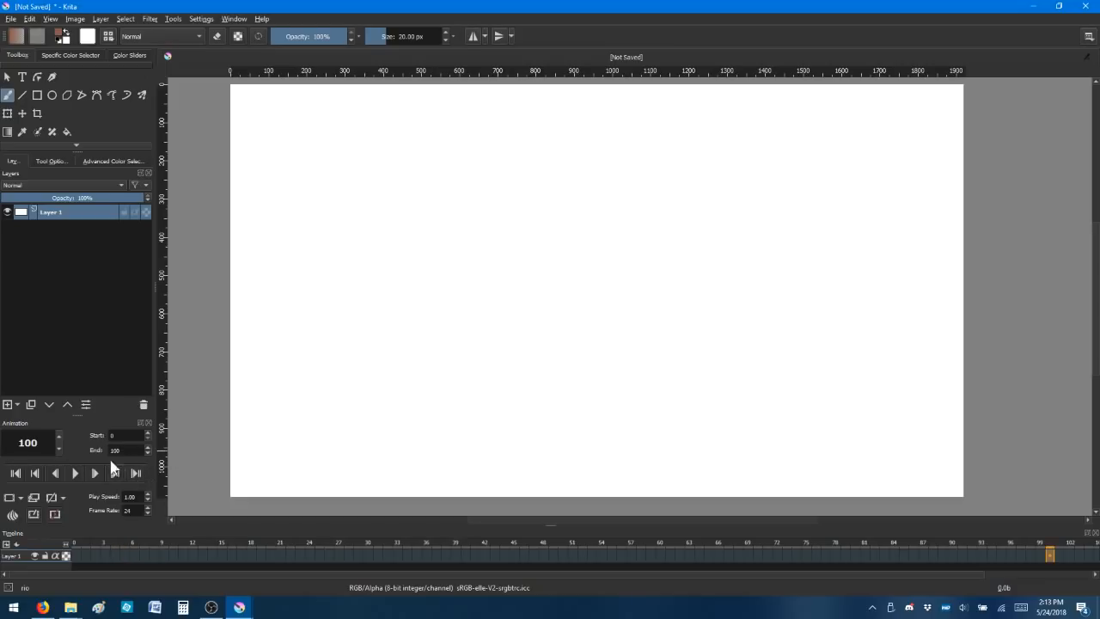
left_click(15, 473)
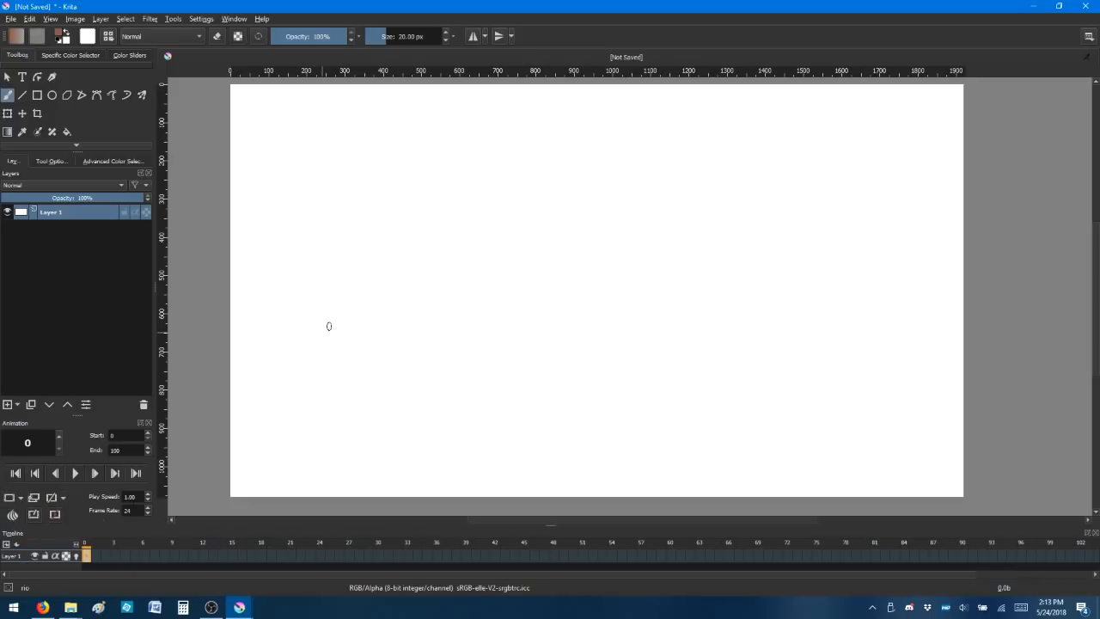
left_click(8, 404)
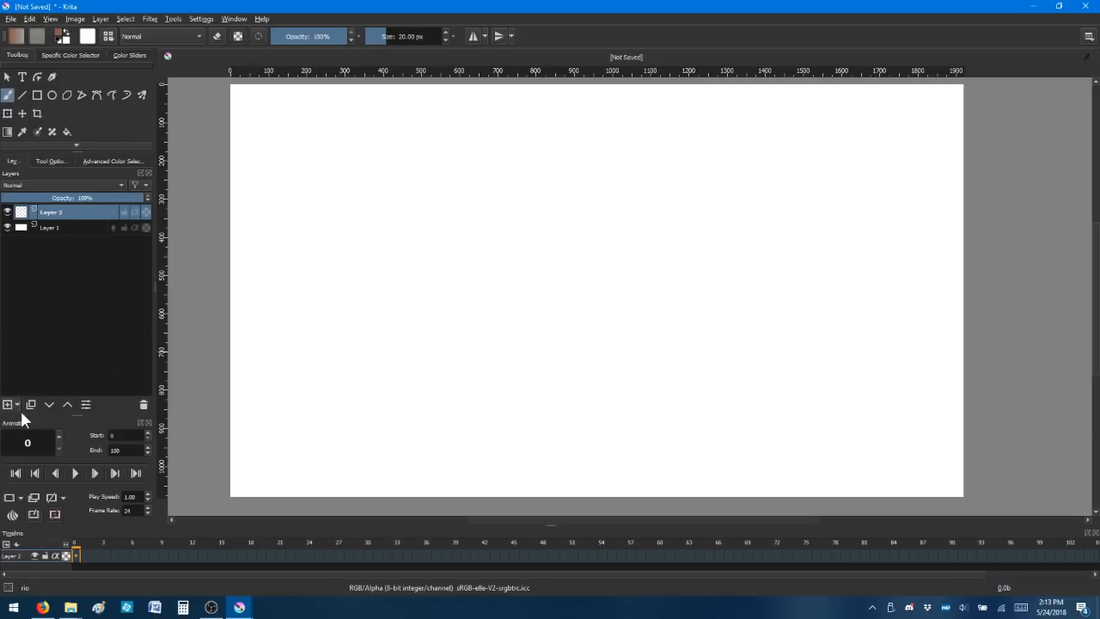
mouse_move(71, 264)
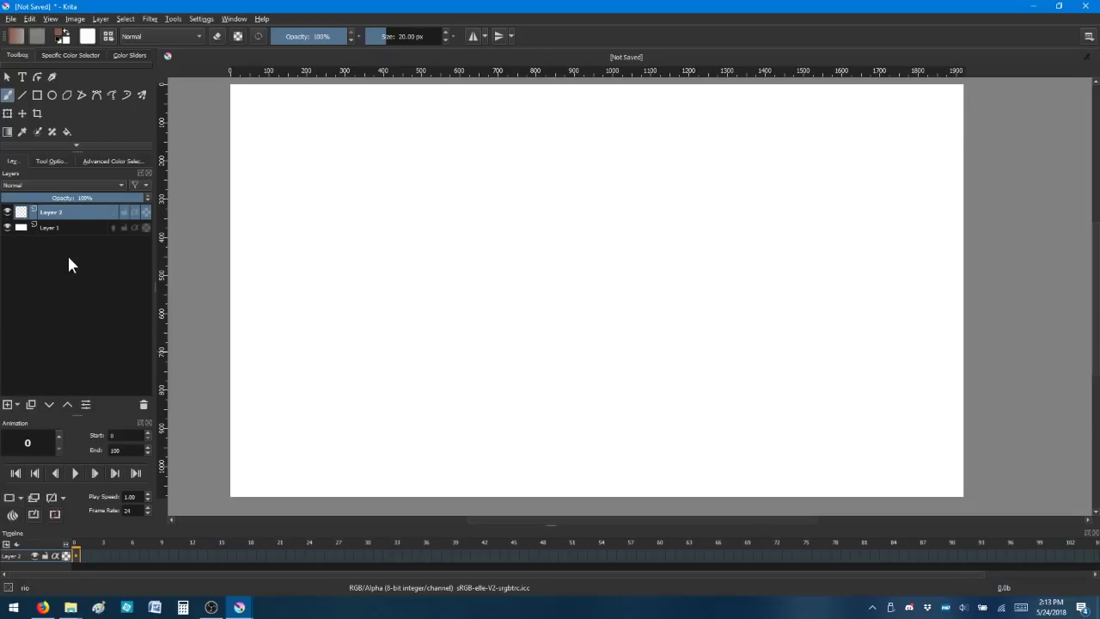
mouse_move(338, 555)
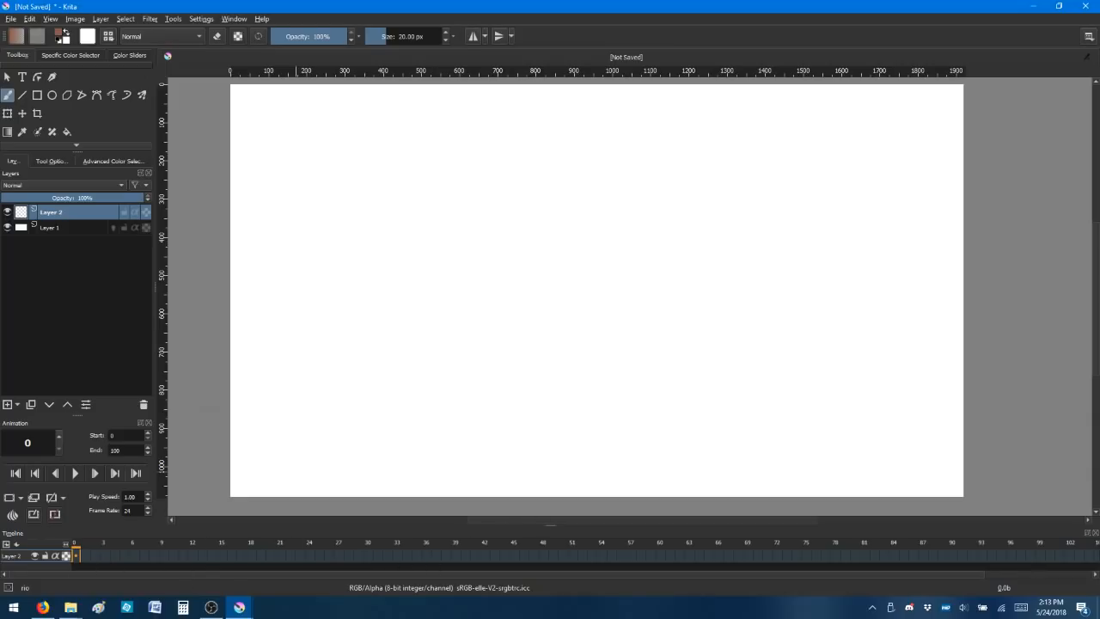
left_click(50, 227)
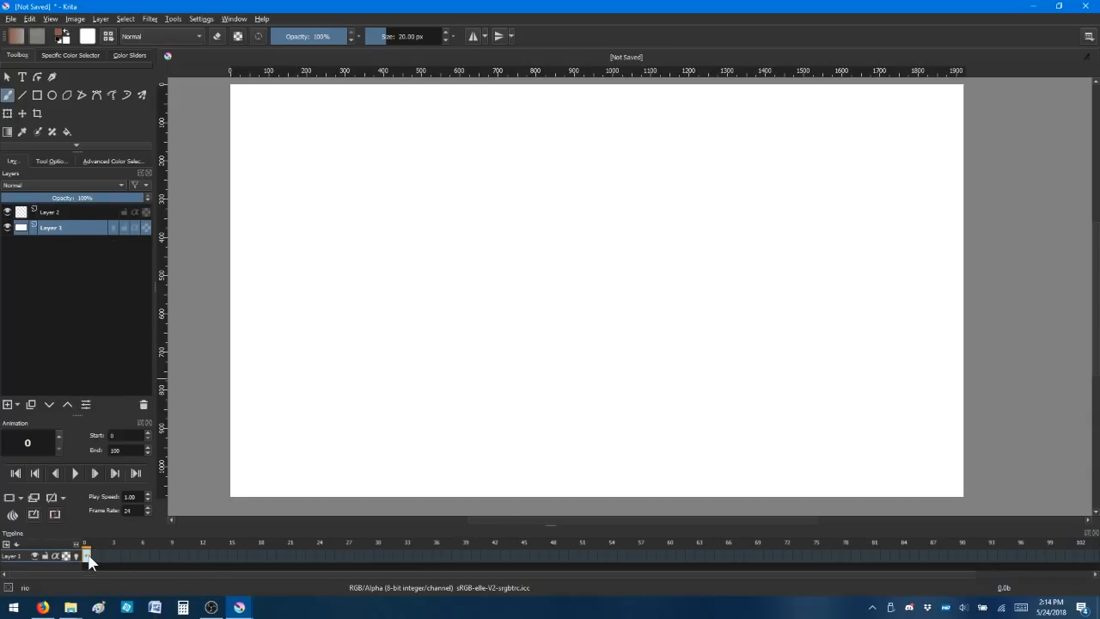
left_click(144, 554)
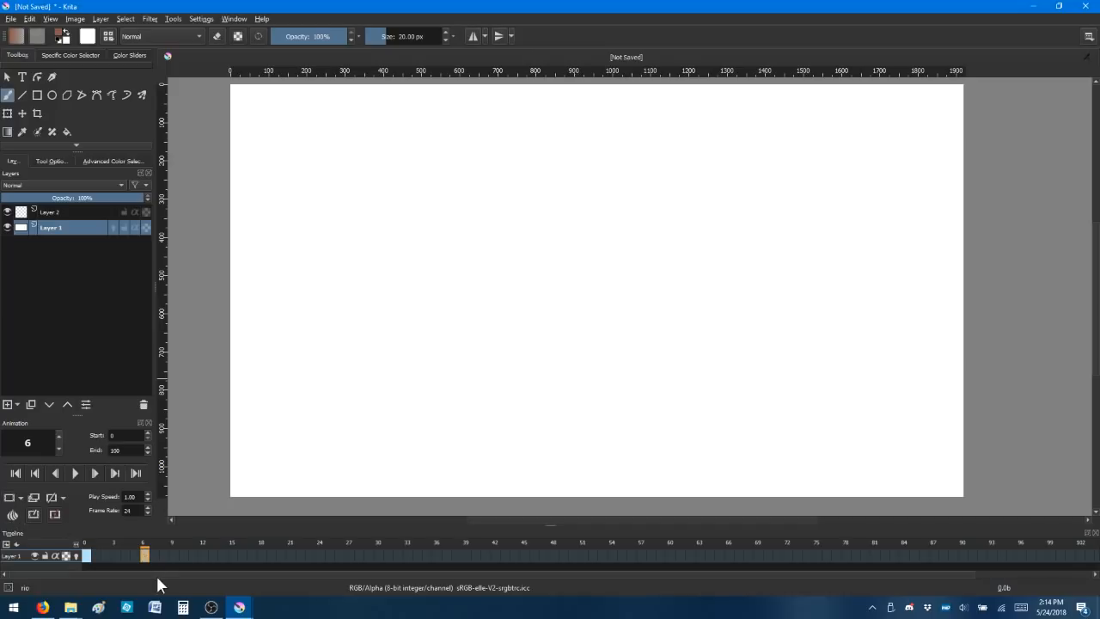
left_click(50, 212)
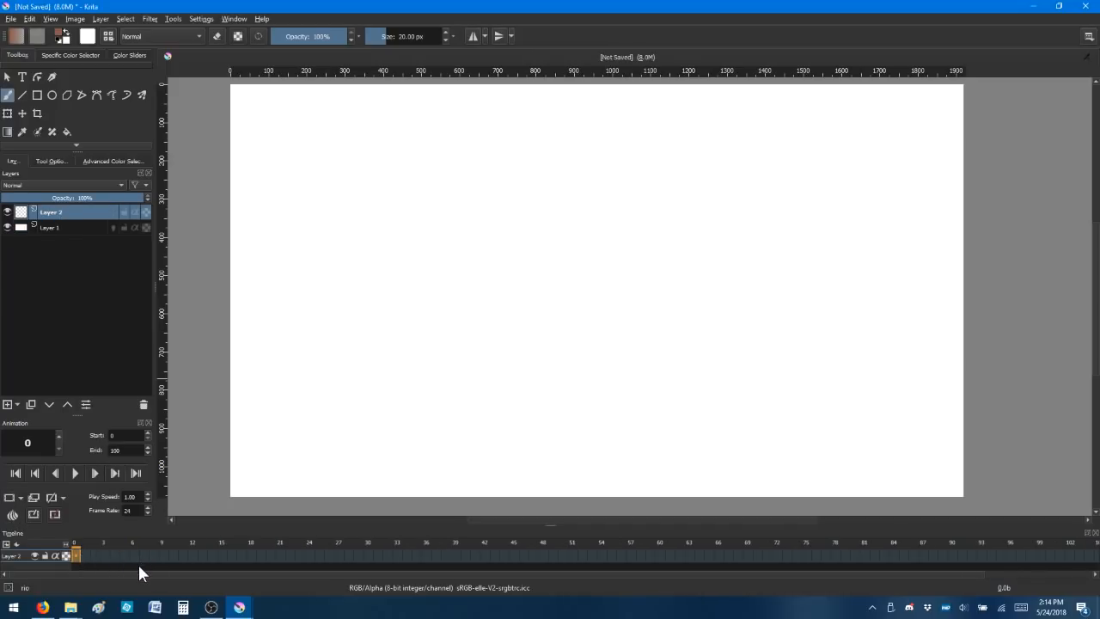
mouse_move(53, 367)
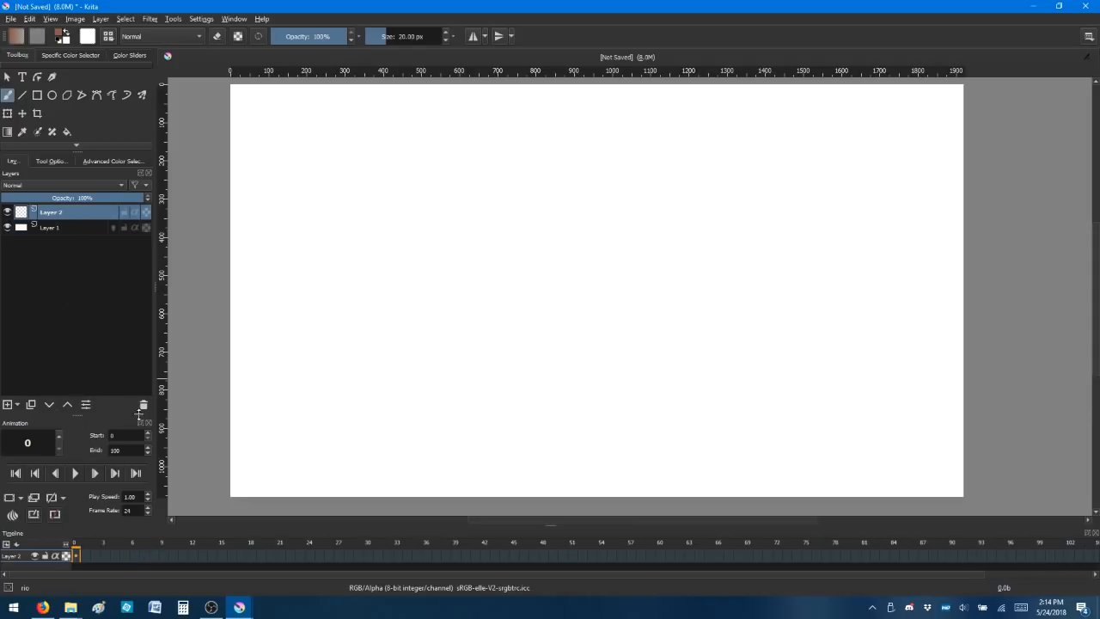
left_click(49, 227)
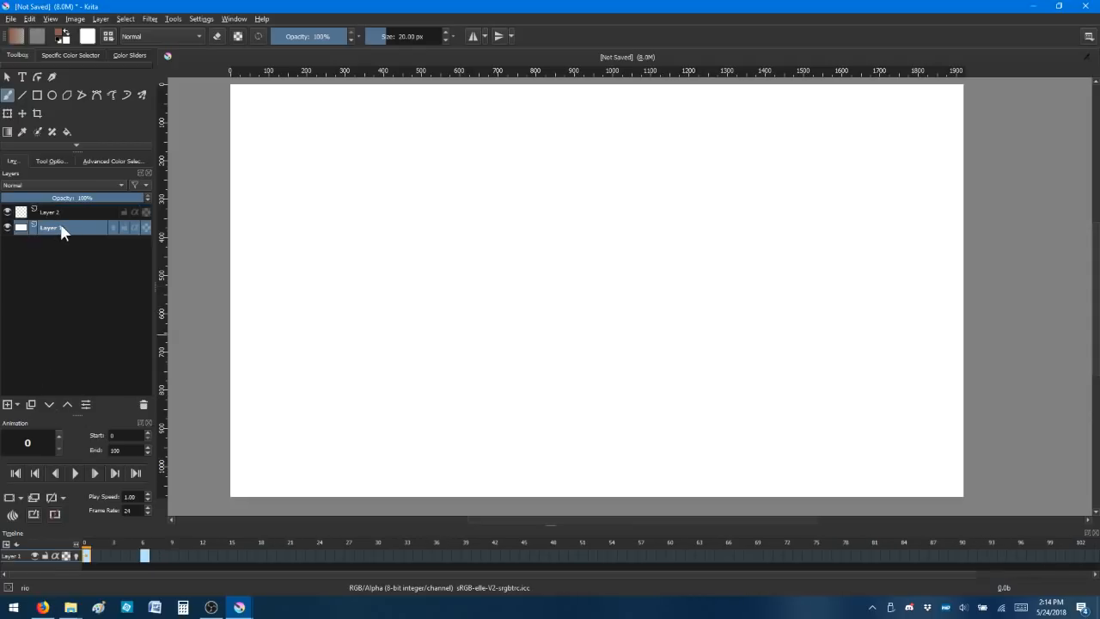
left_click(51, 211)
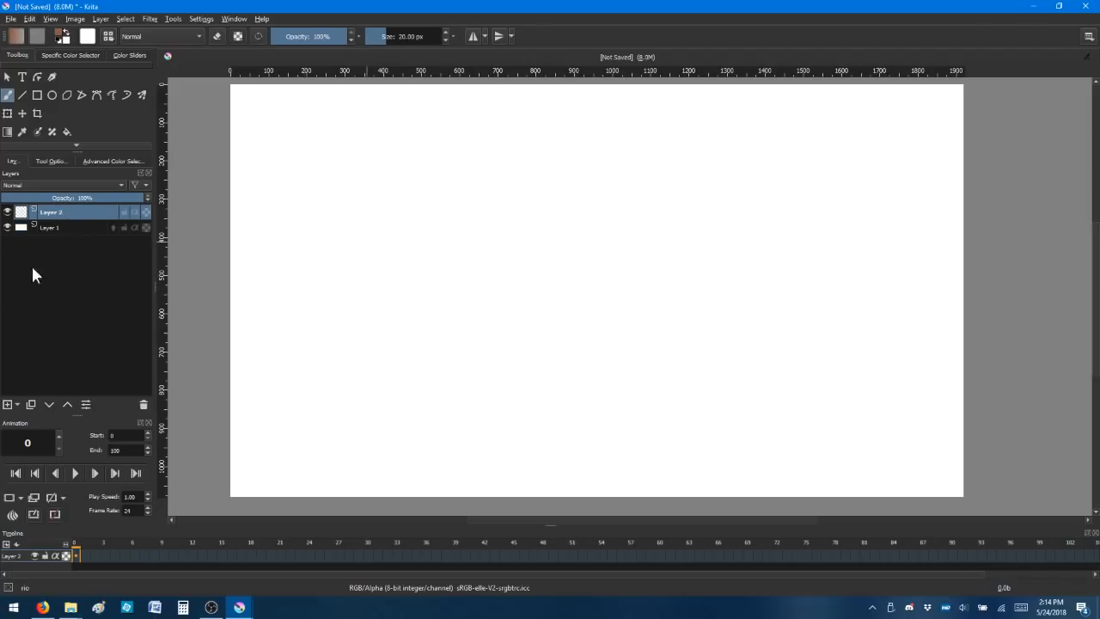
mouse_move(43, 530)
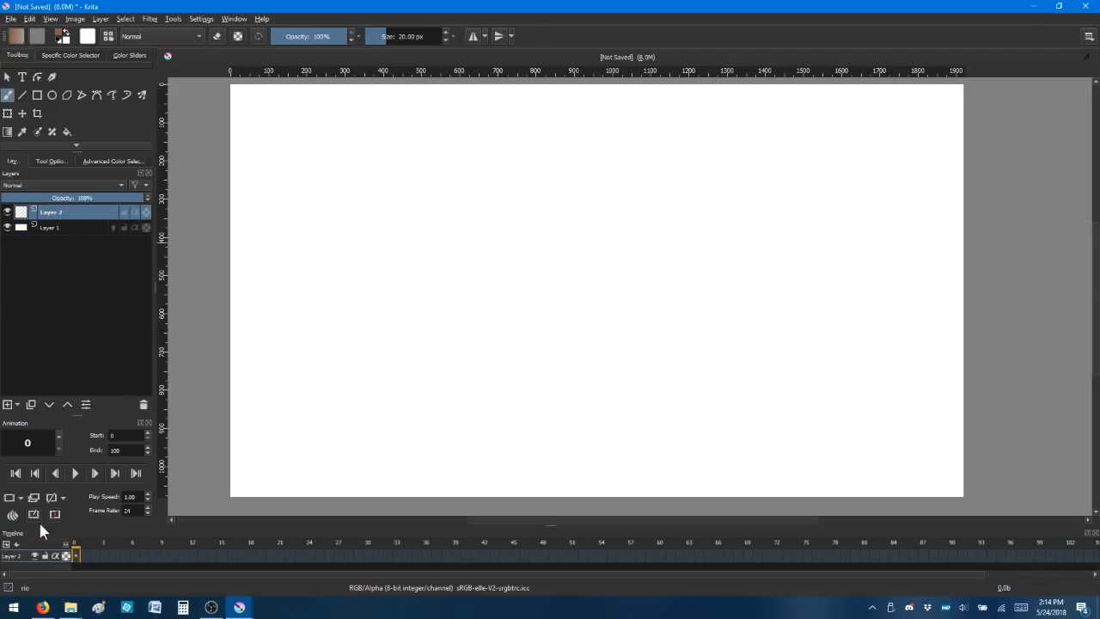
mouse_move(34, 498)
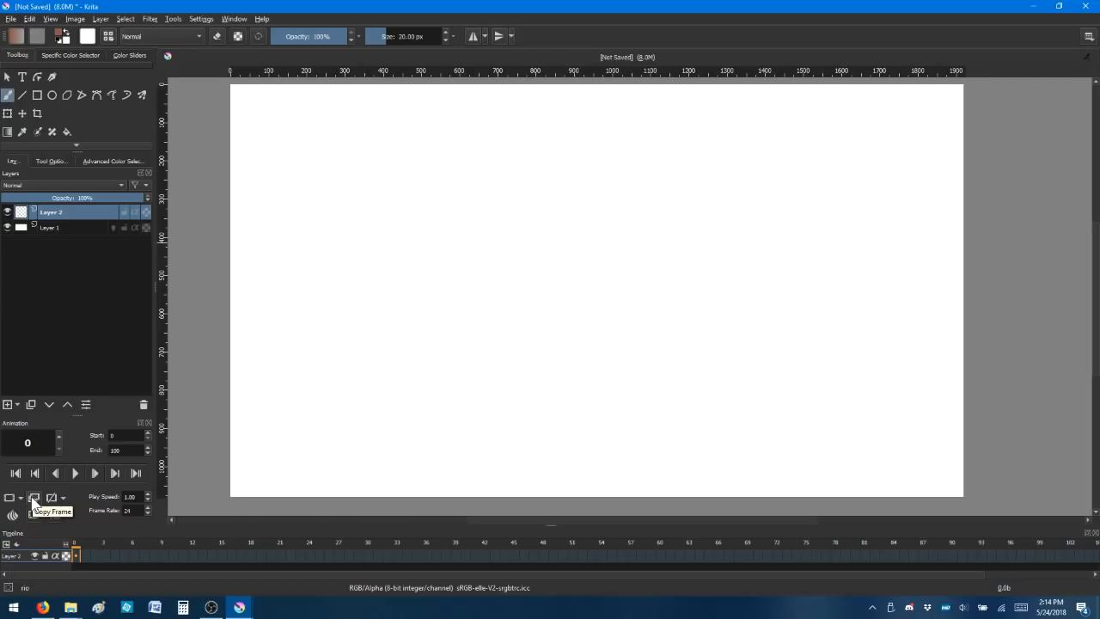
mouse_move(56, 485)
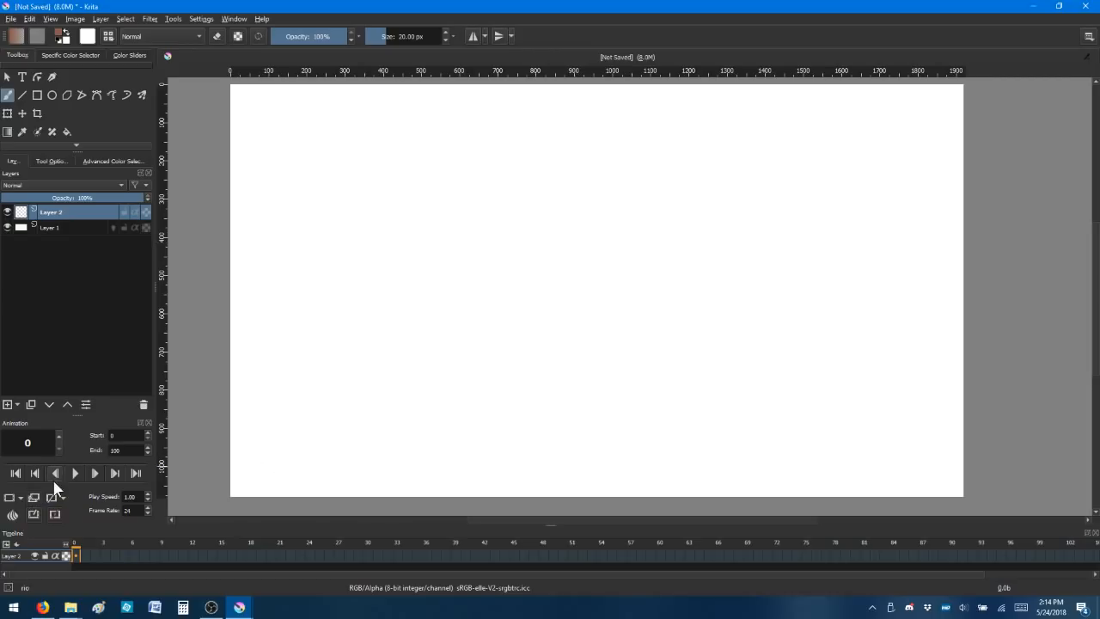
mouse_move(54, 513)
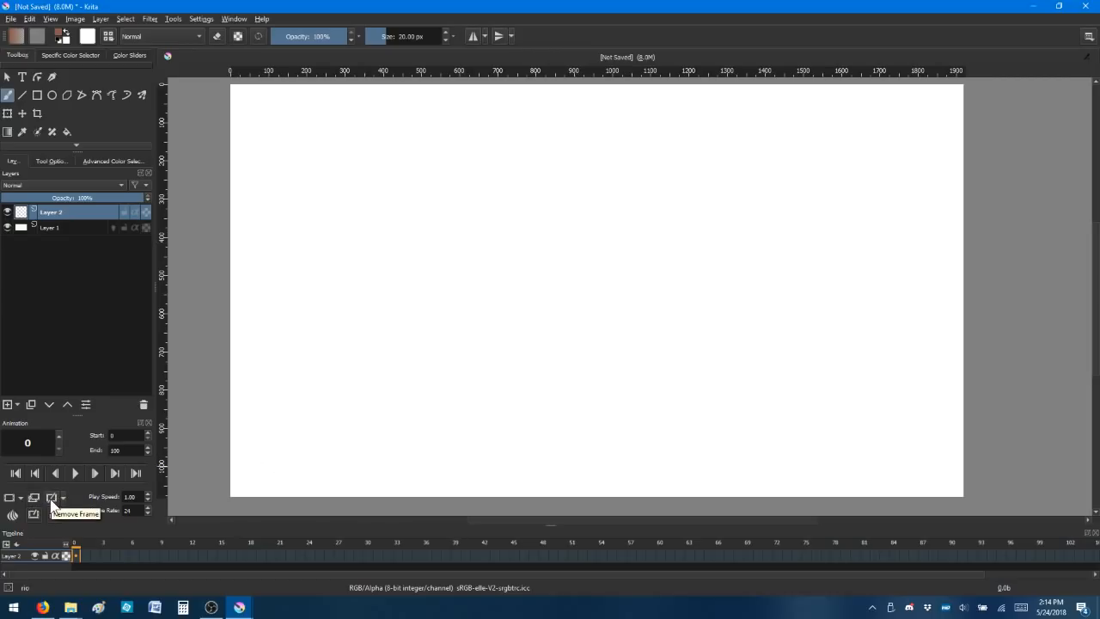
left_click(63, 499)
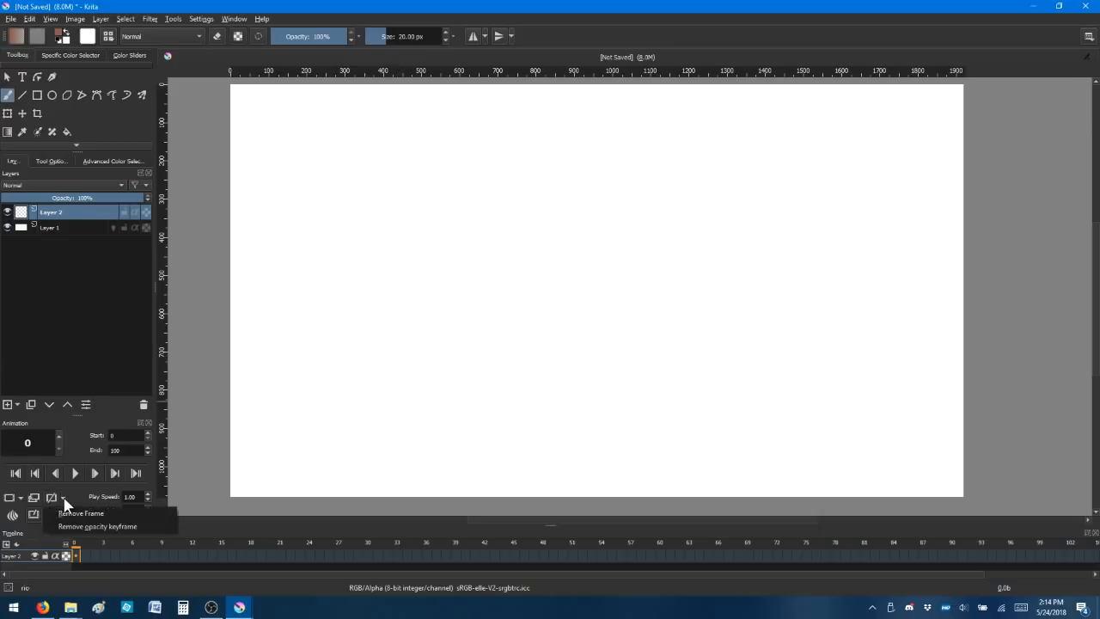
mouse_move(10, 499)
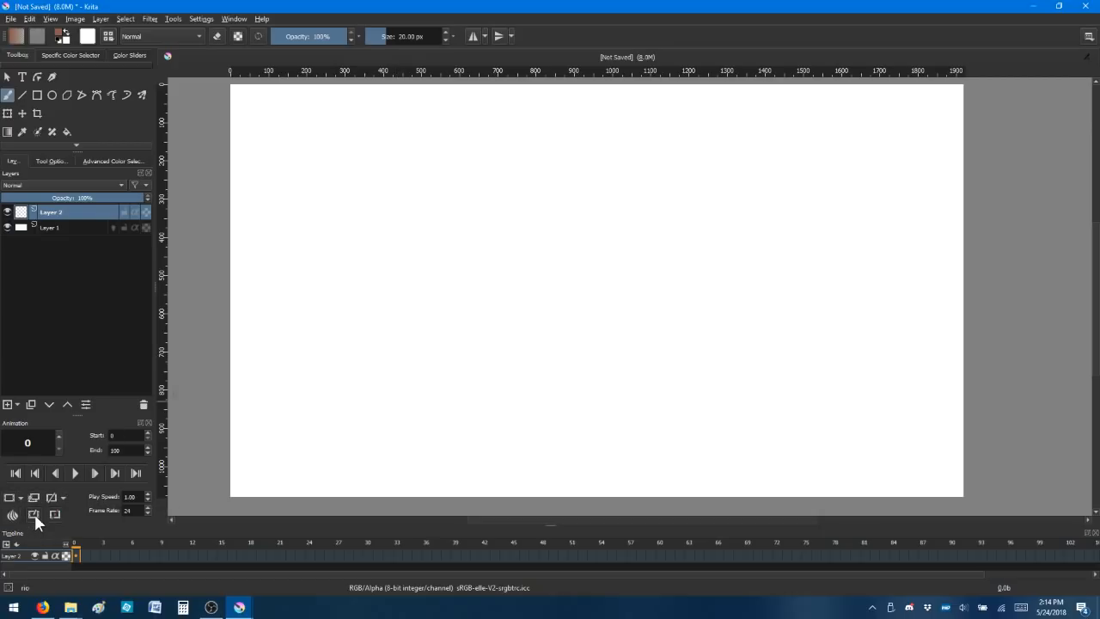
mouse_move(33, 514)
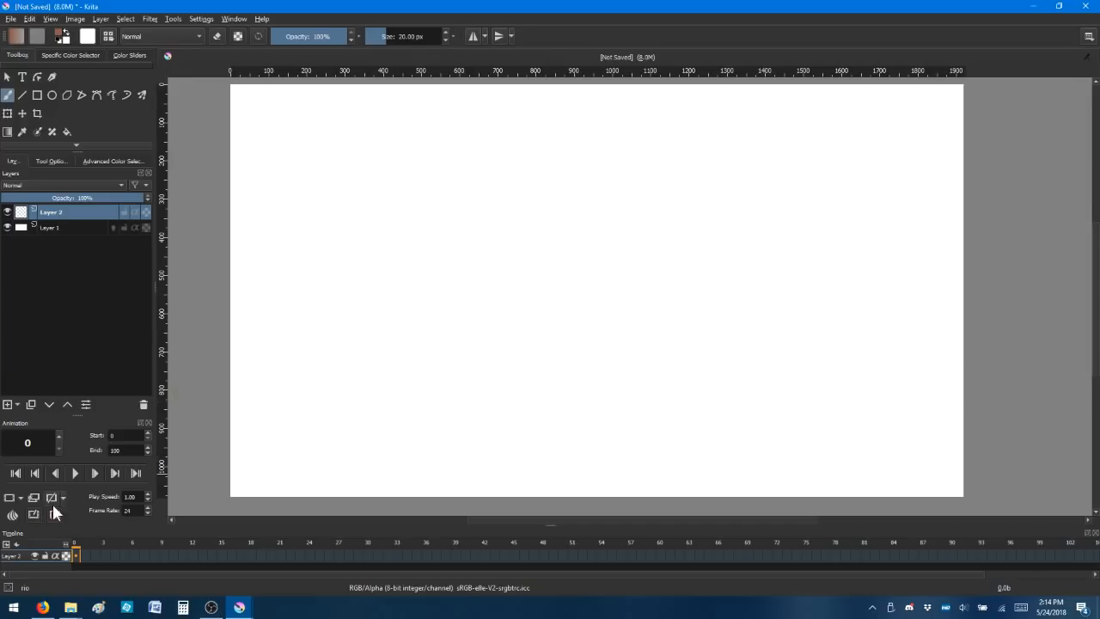
mouse_move(55, 514)
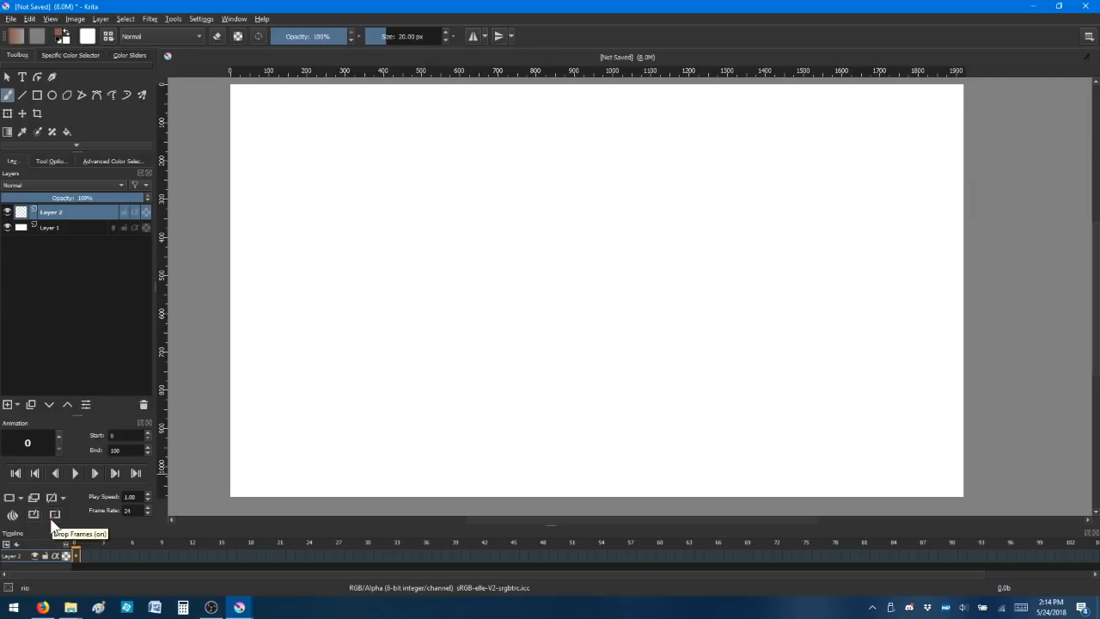
mouse_move(55, 497)
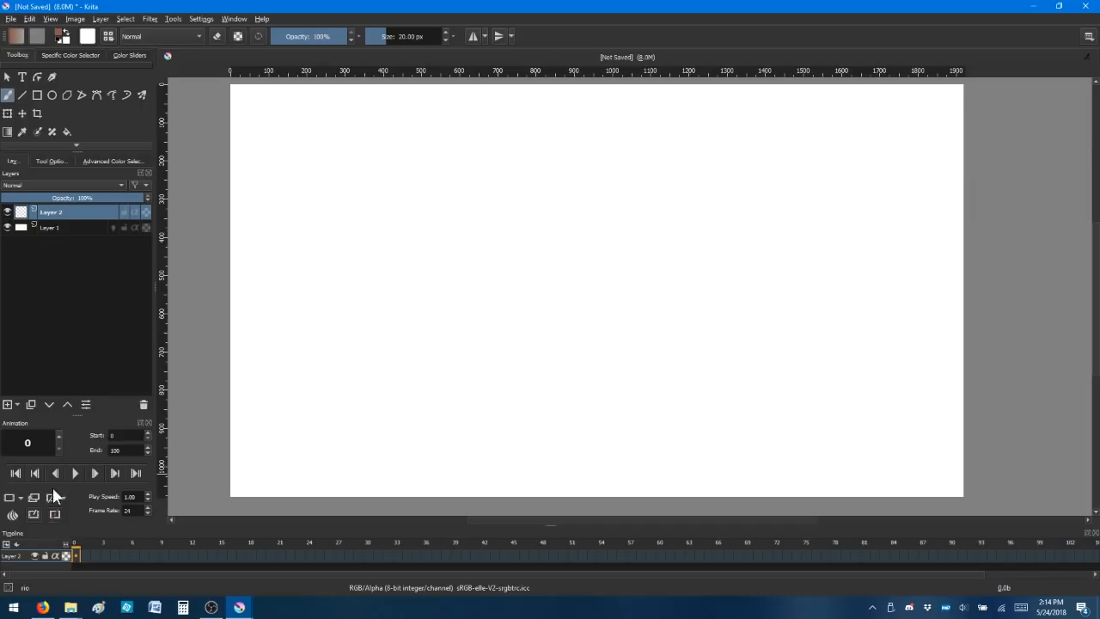
mouse_move(54, 514)
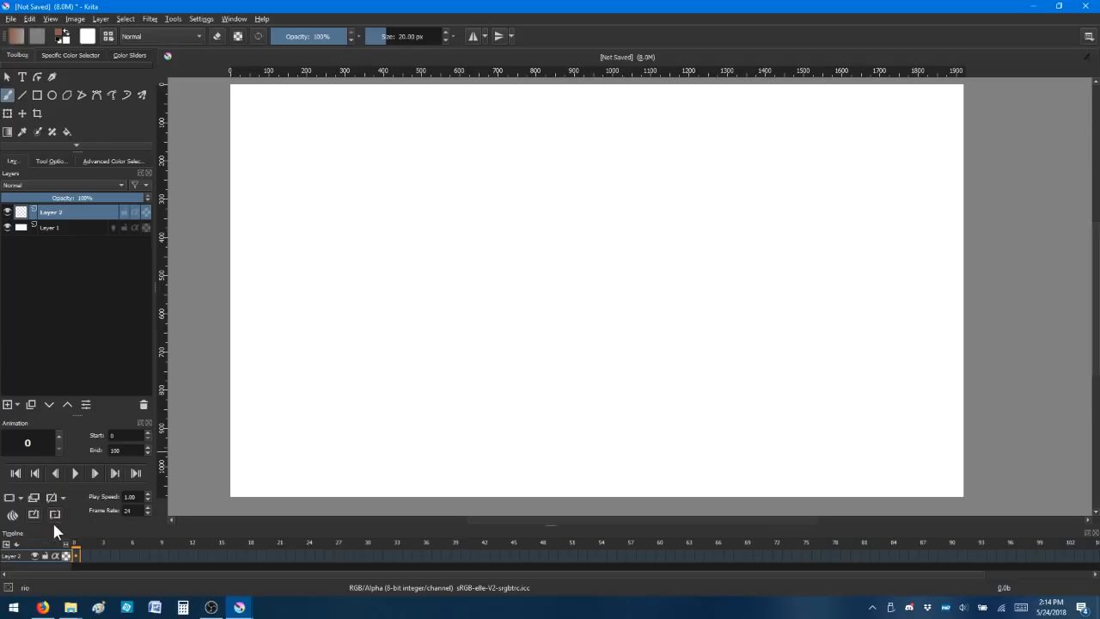
mouse_move(234, 526)
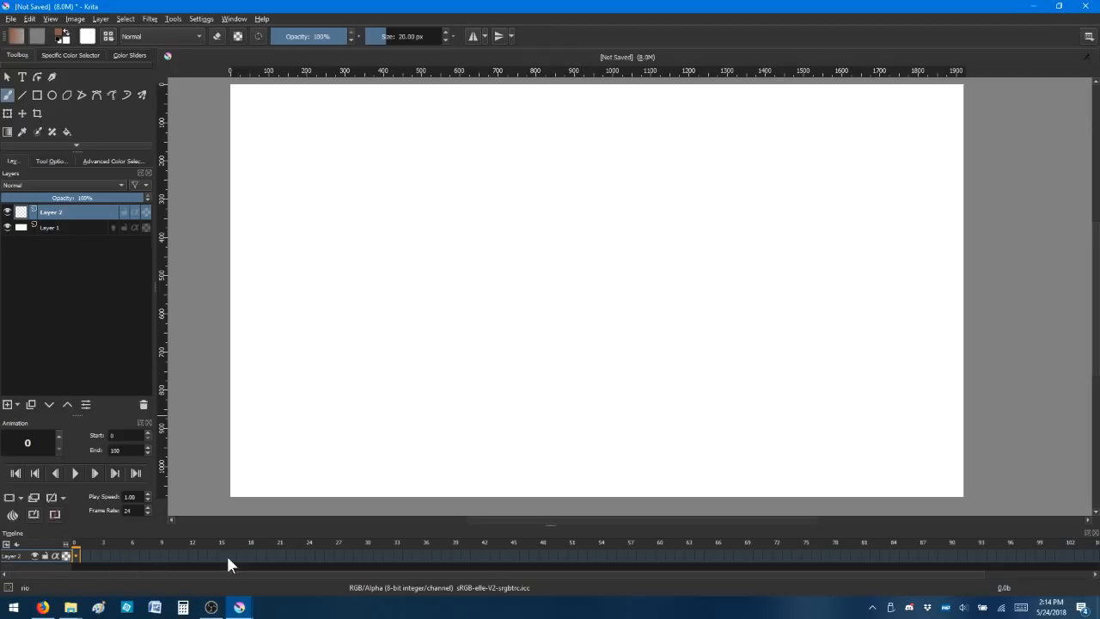
mouse_move(399, 543)
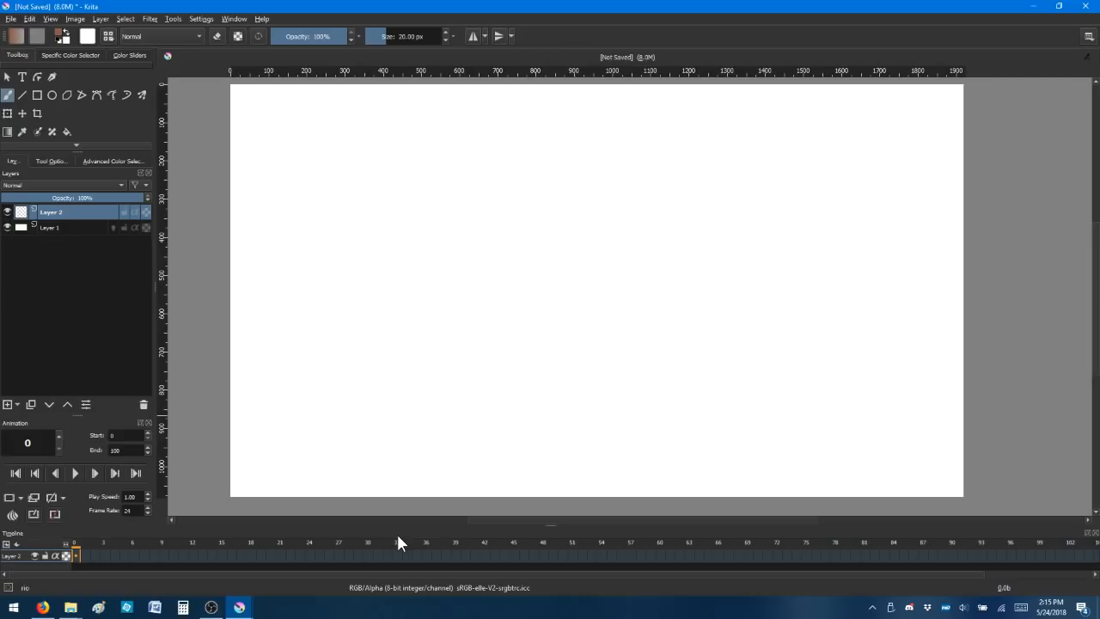
mouse_move(77, 558)
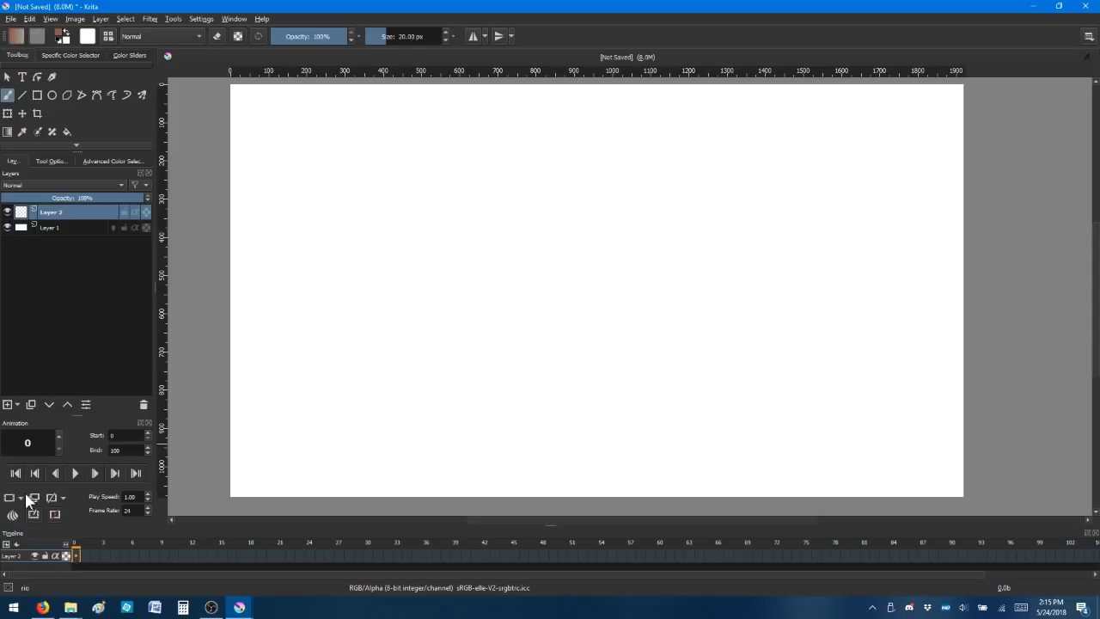
mouse_move(78, 561)
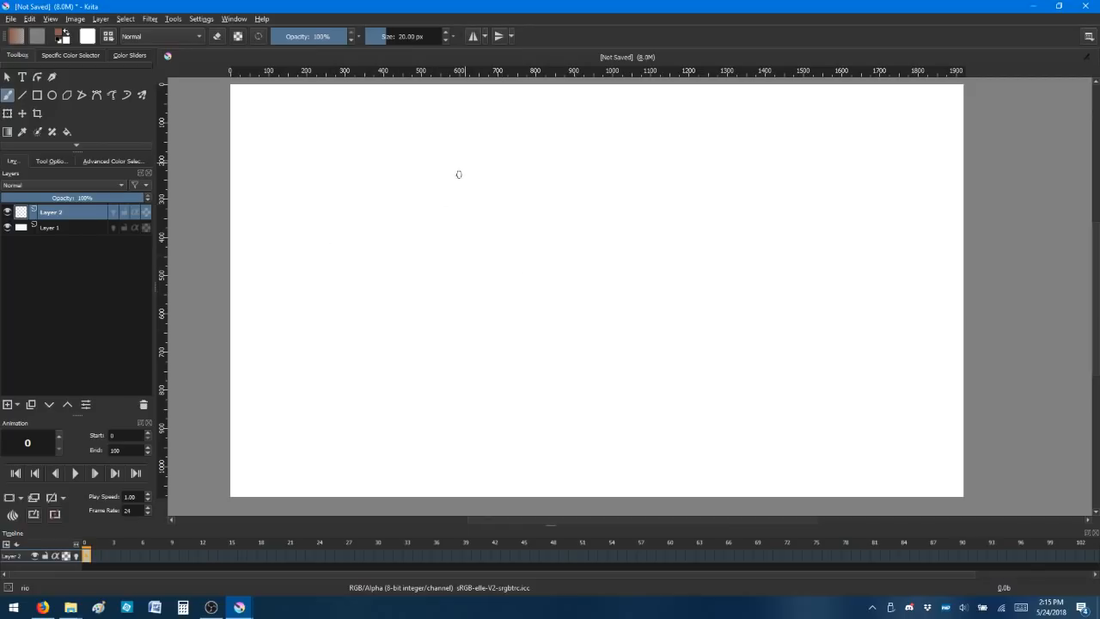
mouse_move(68, 270)
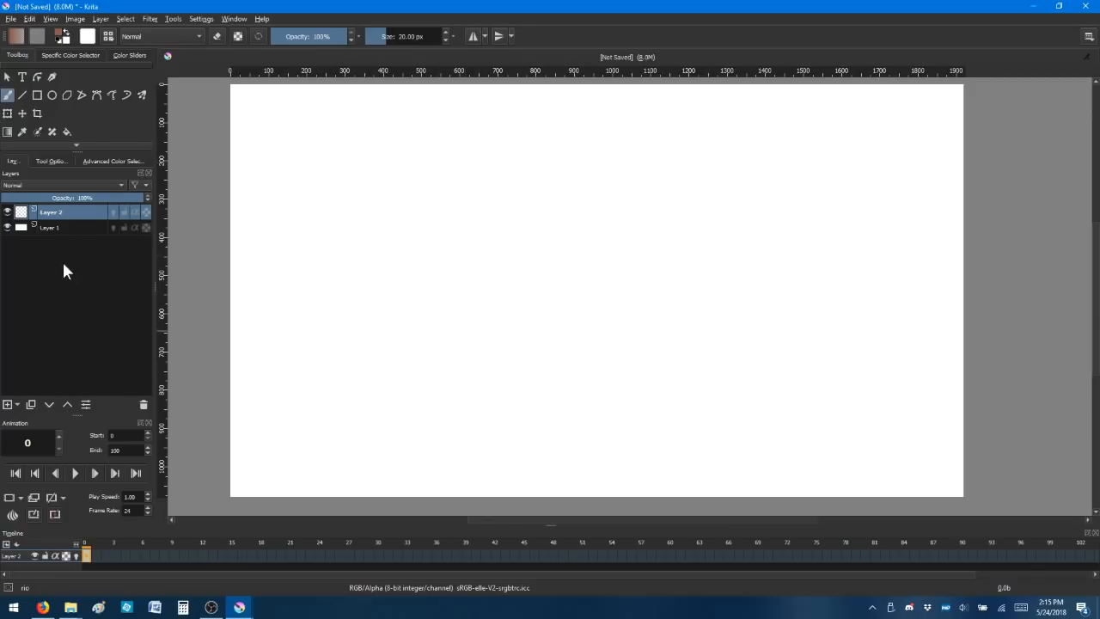
Draw a curving ground line across the canvas on background Layer 1
left_click(49, 227)
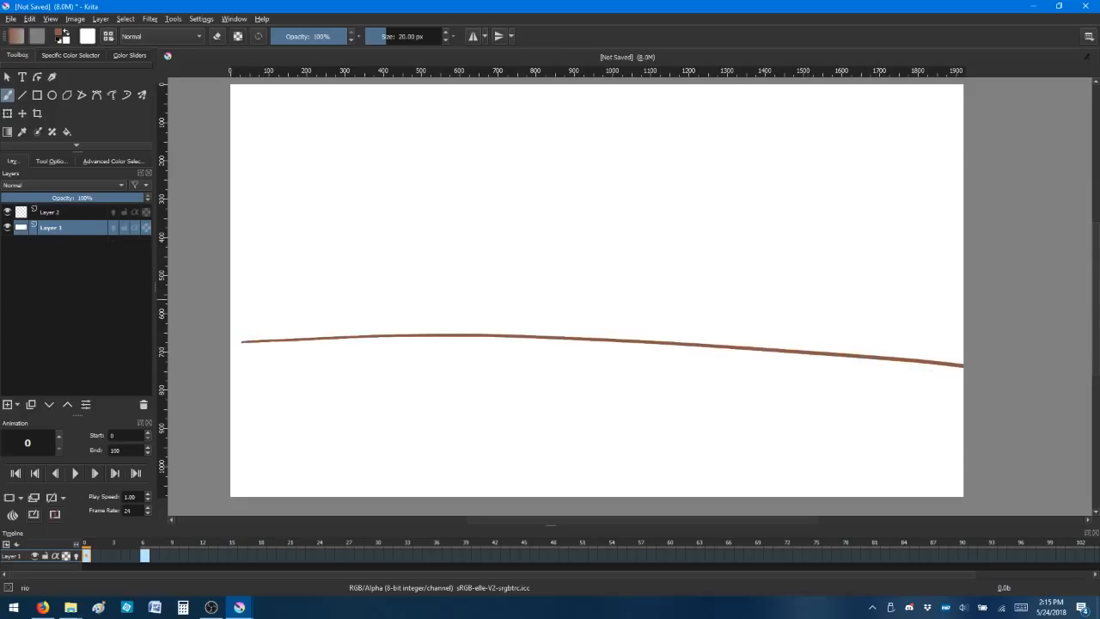
left_click_drag(243, 343, 794, 315)
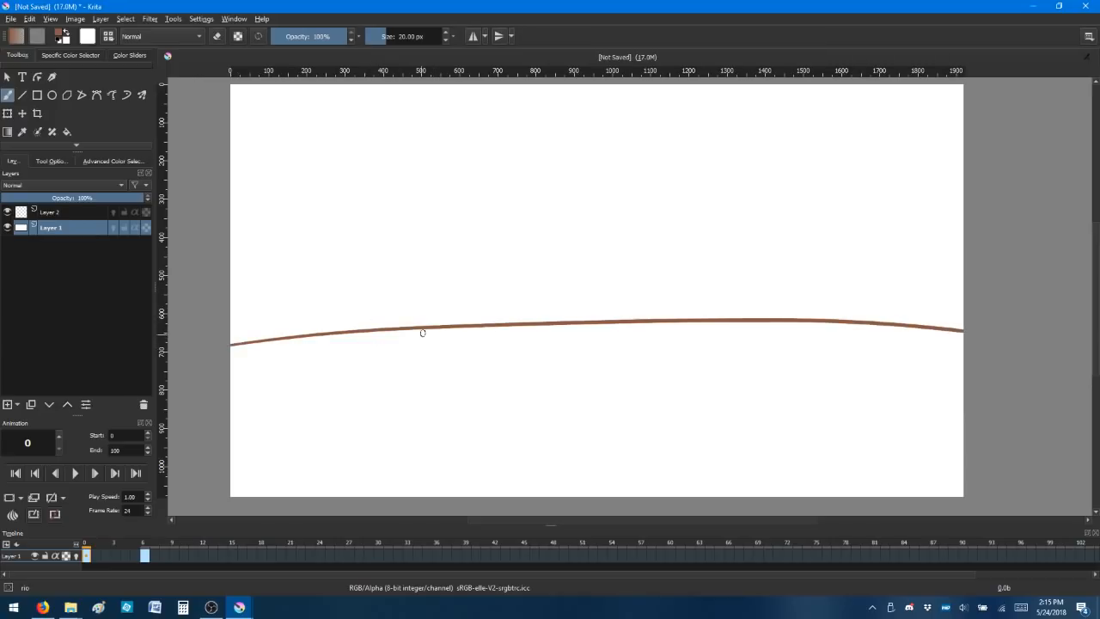
left_click(51, 213)
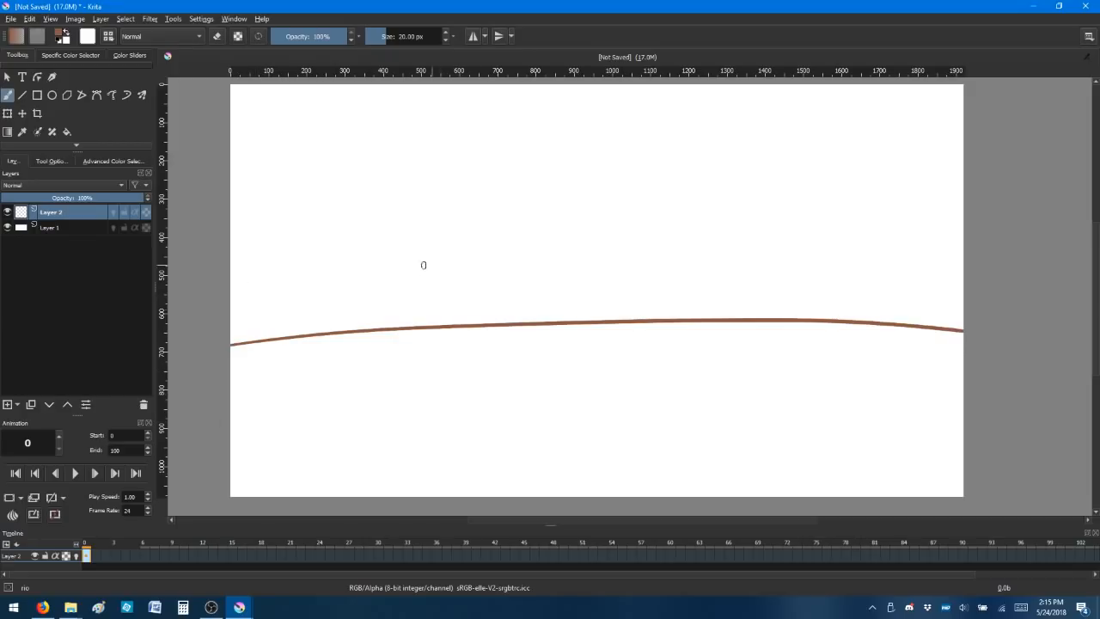
mouse_move(472, 246)
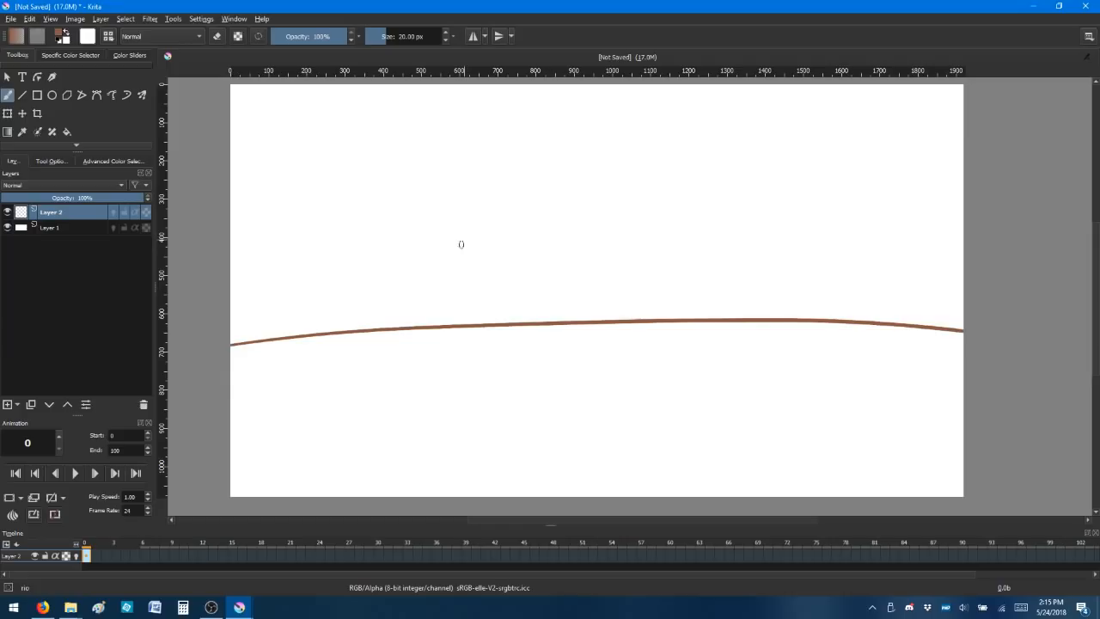
mouse_move(405, 316)
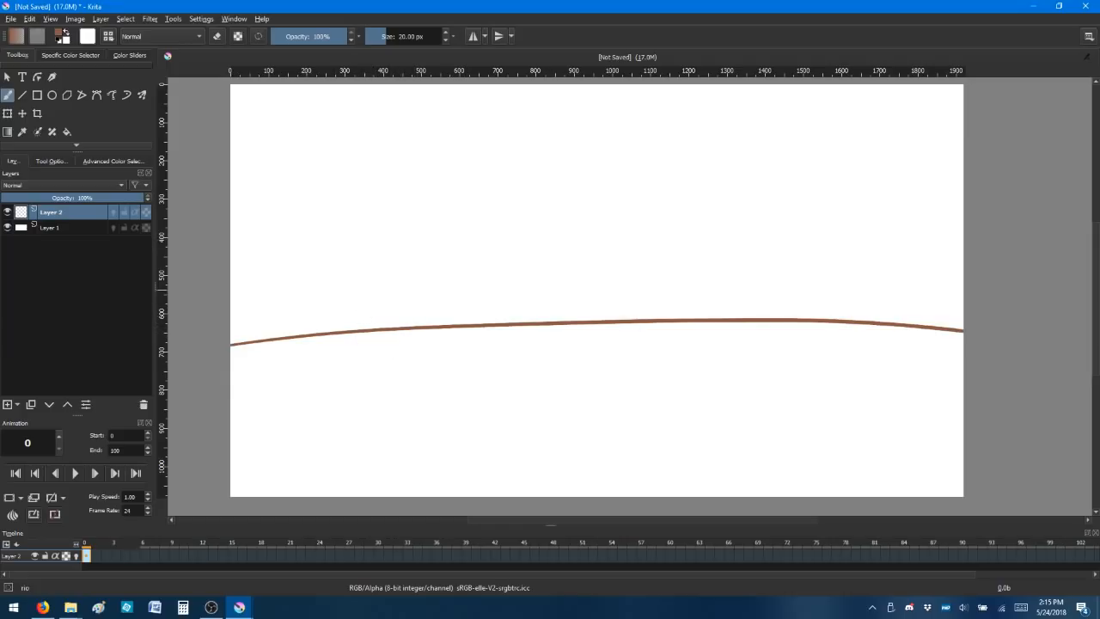
left_click(49, 227)
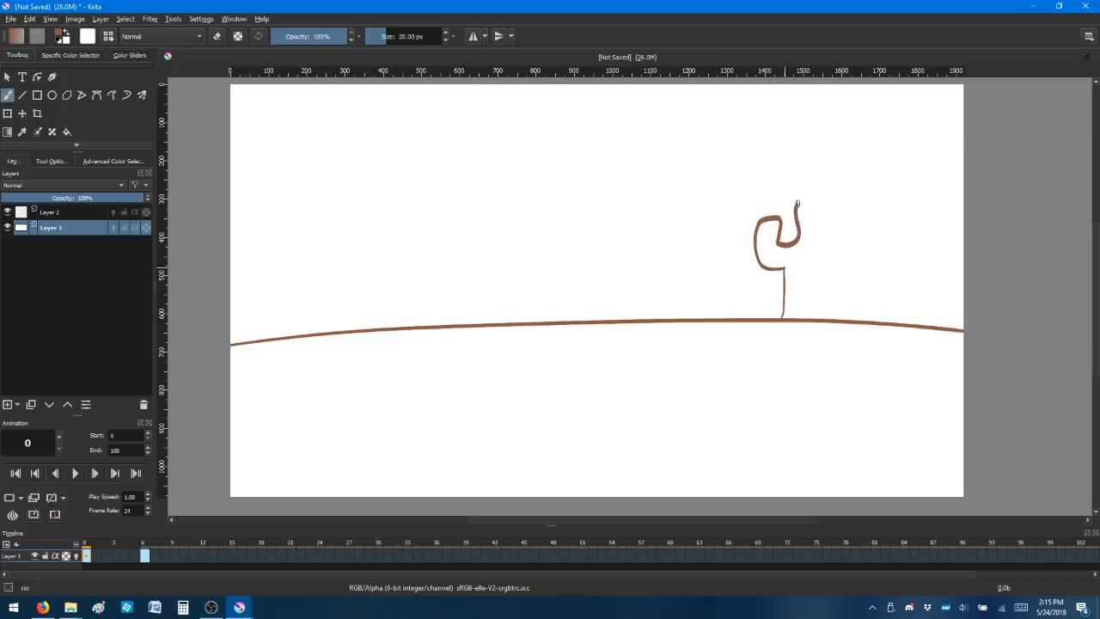
Draw the spotted cactus with outline and thickness, plus scenery in the desert sky
left_click_drag(800, 198, 830, 266)
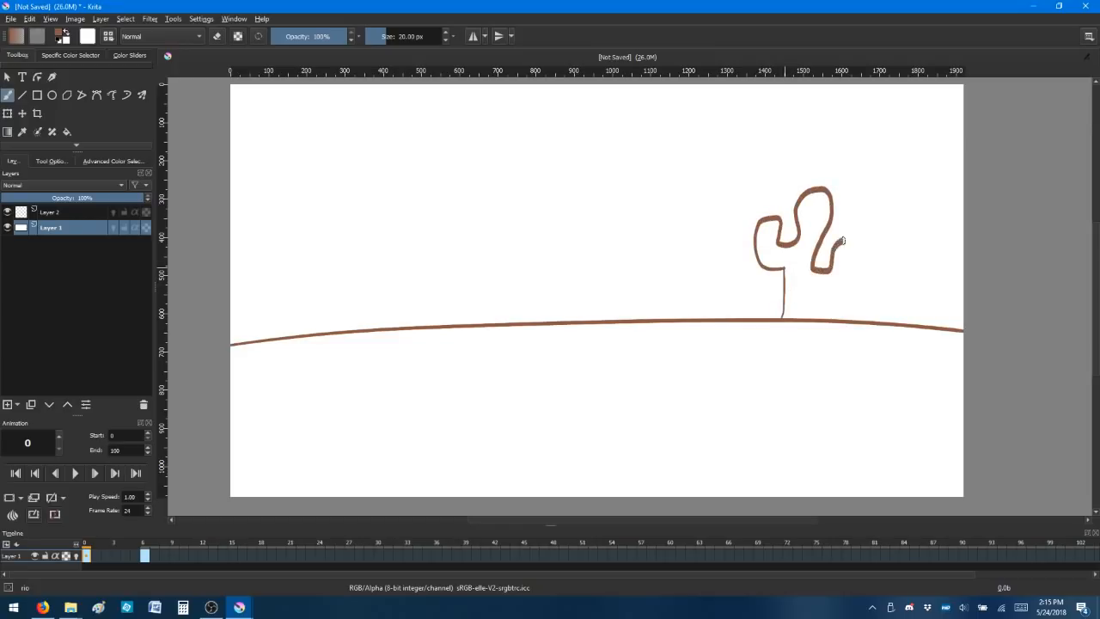
left_click_drag(838, 249, 838, 309)
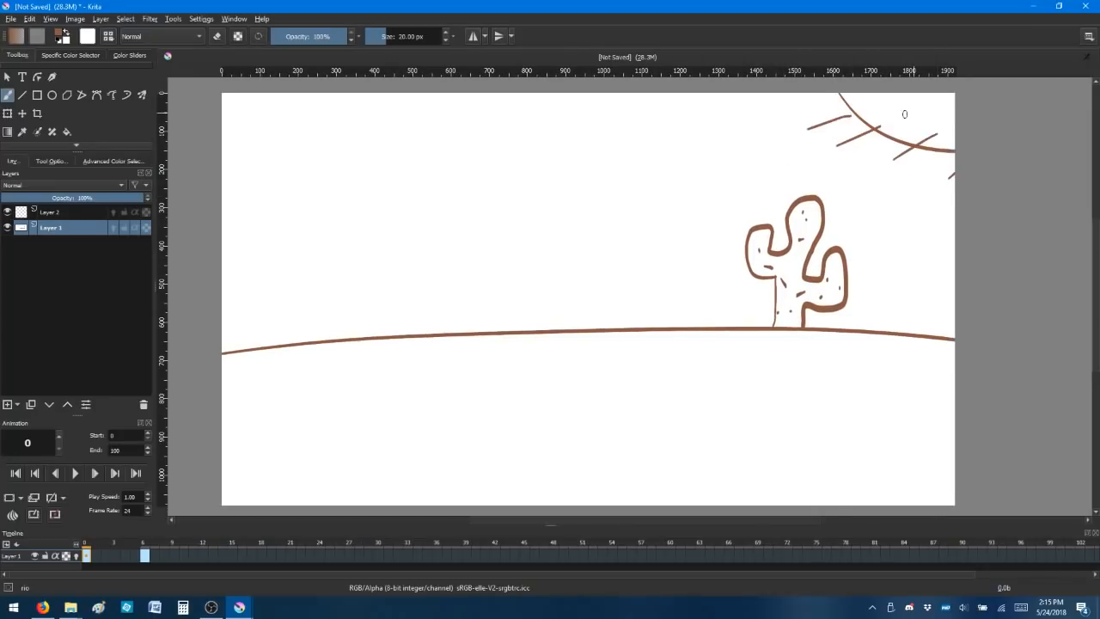
left_click_drag(907, 116, 937, 112)
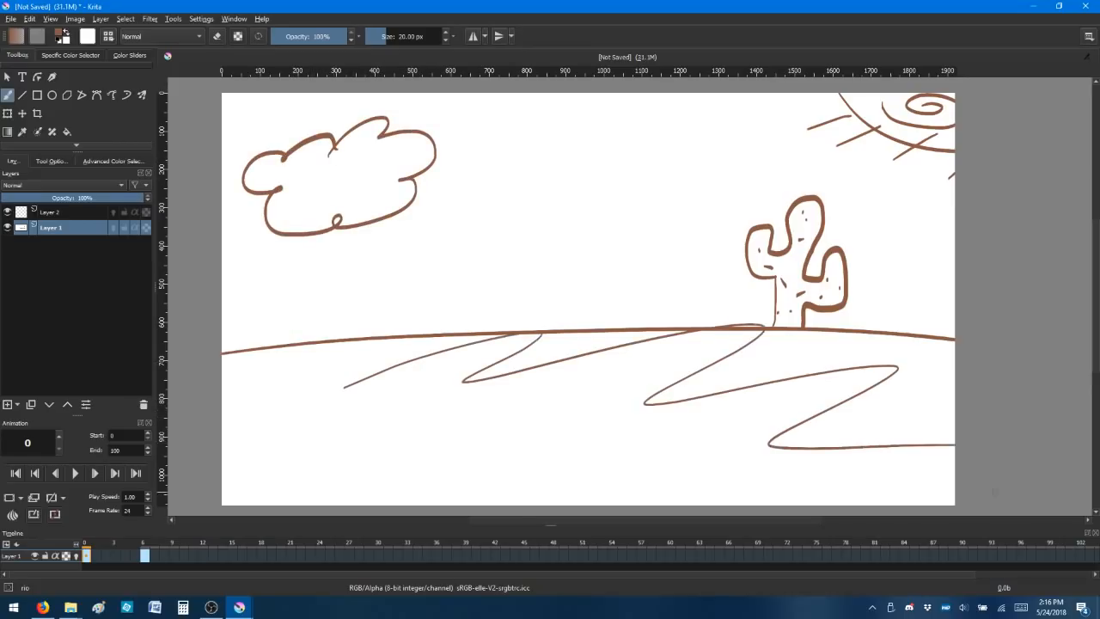
Add Layer 3 for the faint bounce trajectory, then return to the ball layer
left_click(51, 211)
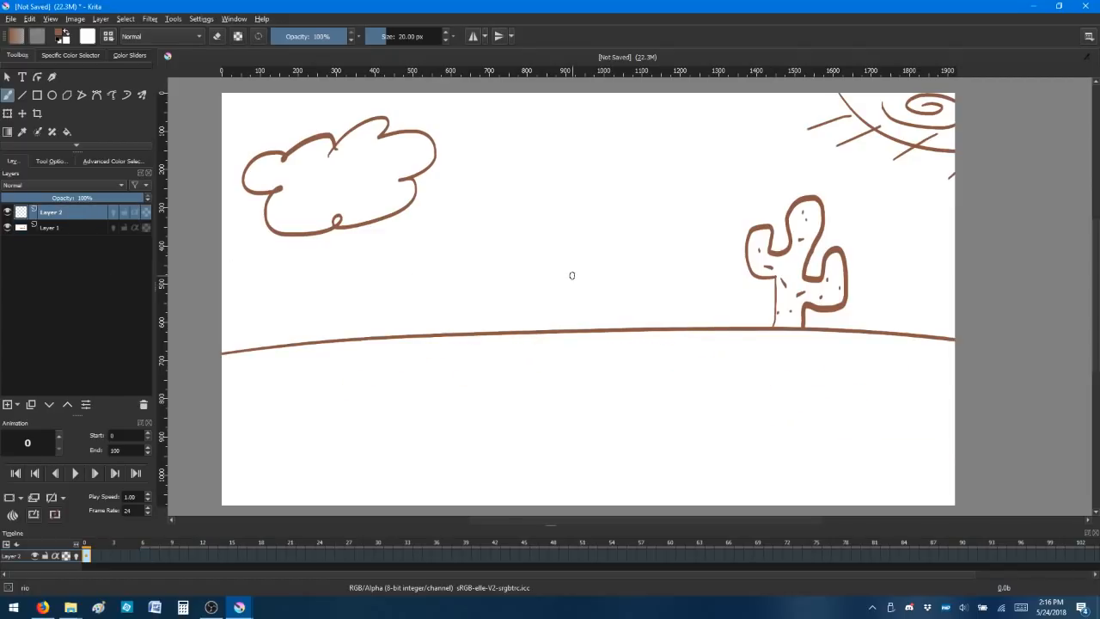
mouse_move(632, 260)
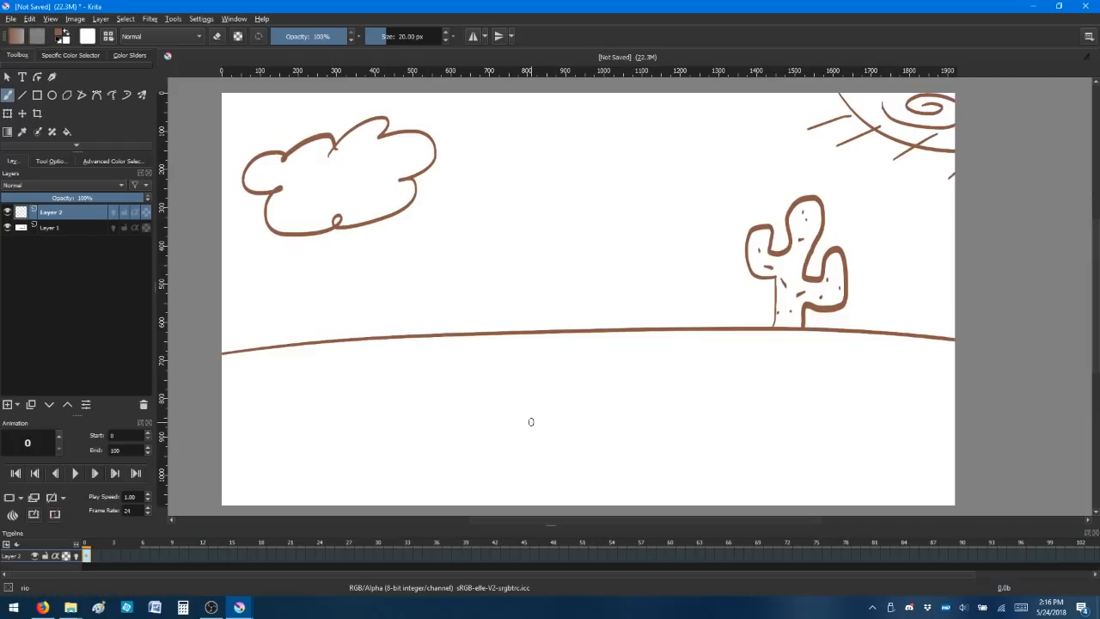
mouse_move(644, 288)
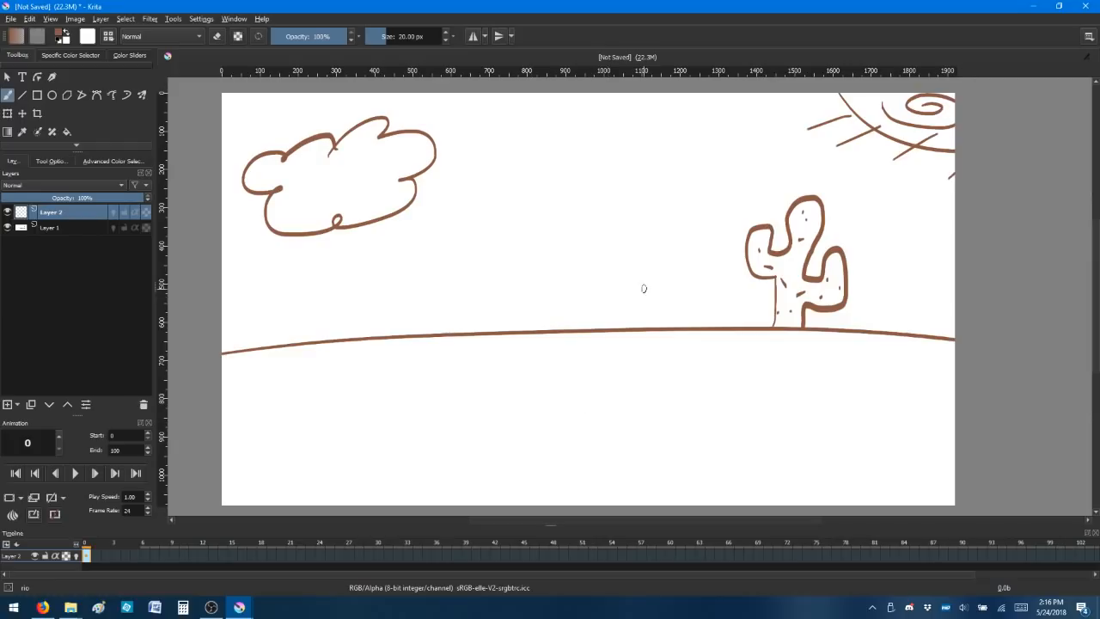
mouse_move(641, 312)
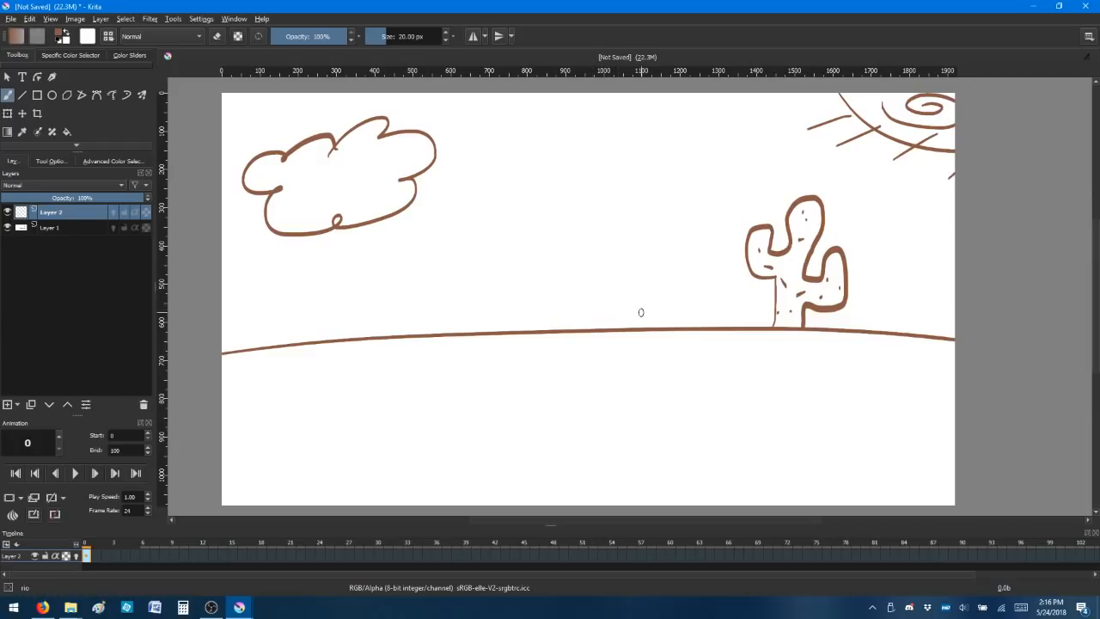
mouse_move(341, 156)
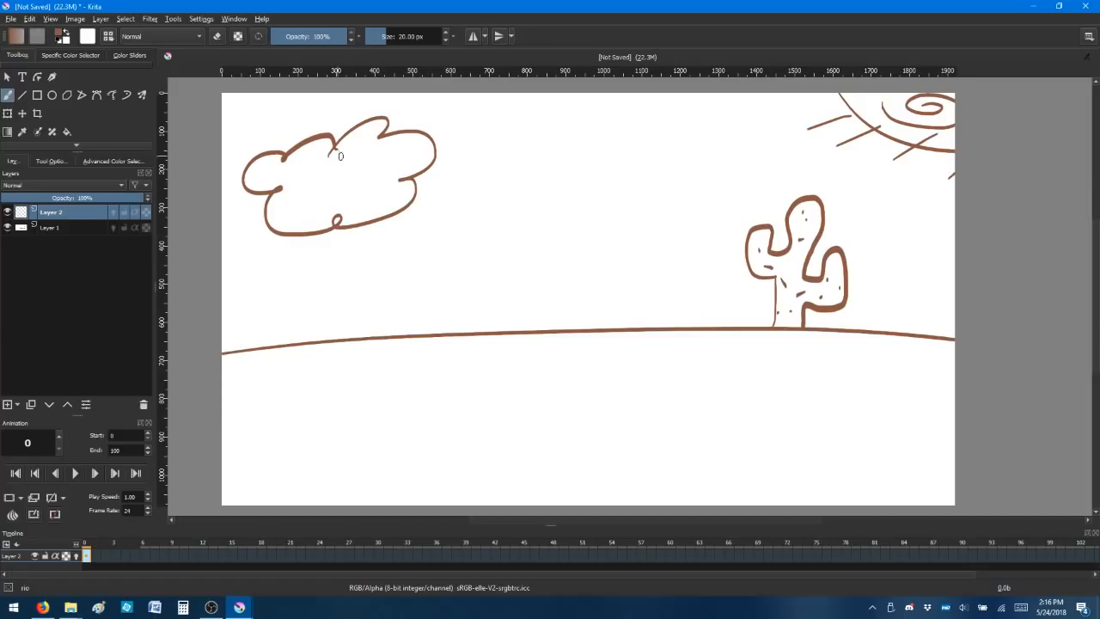
mouse_move(360, 174)
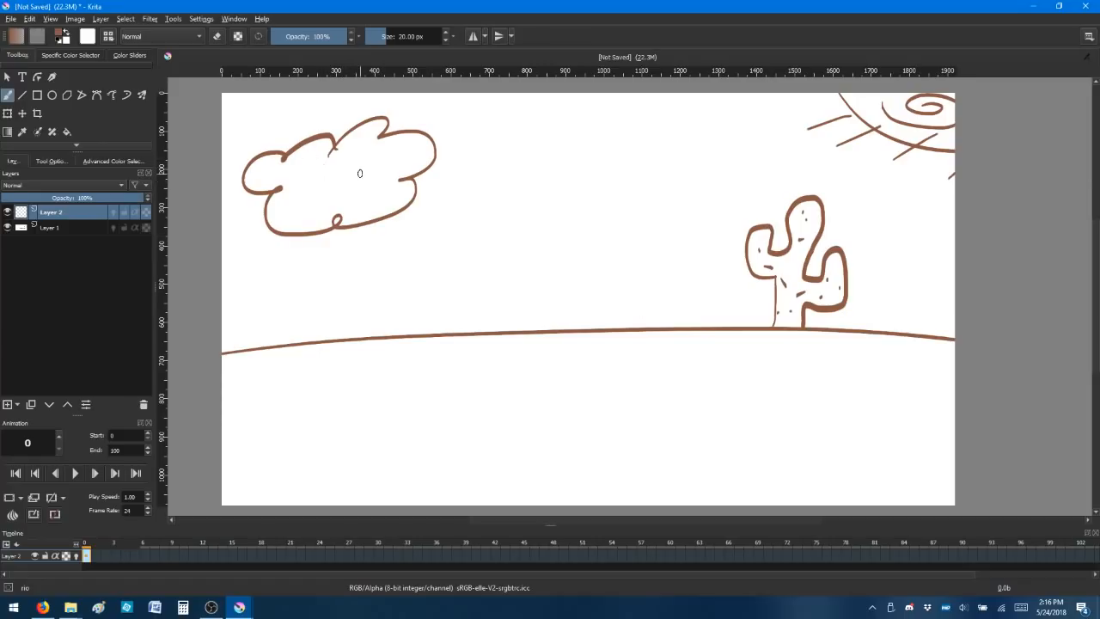
mouse_move(317, 172)
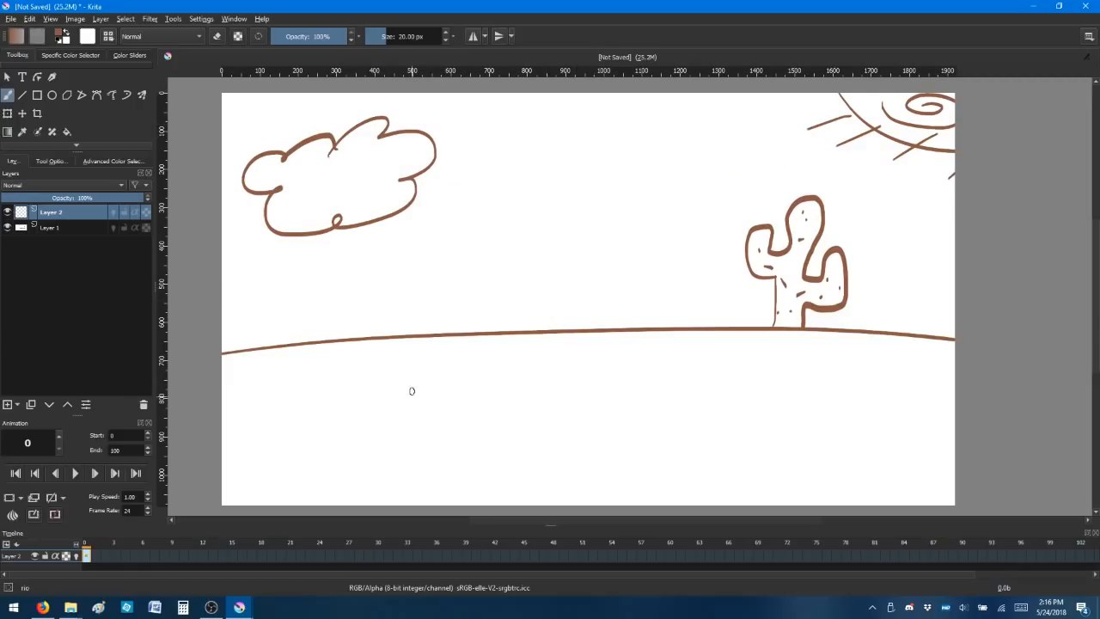
mouse_move(377, 334)
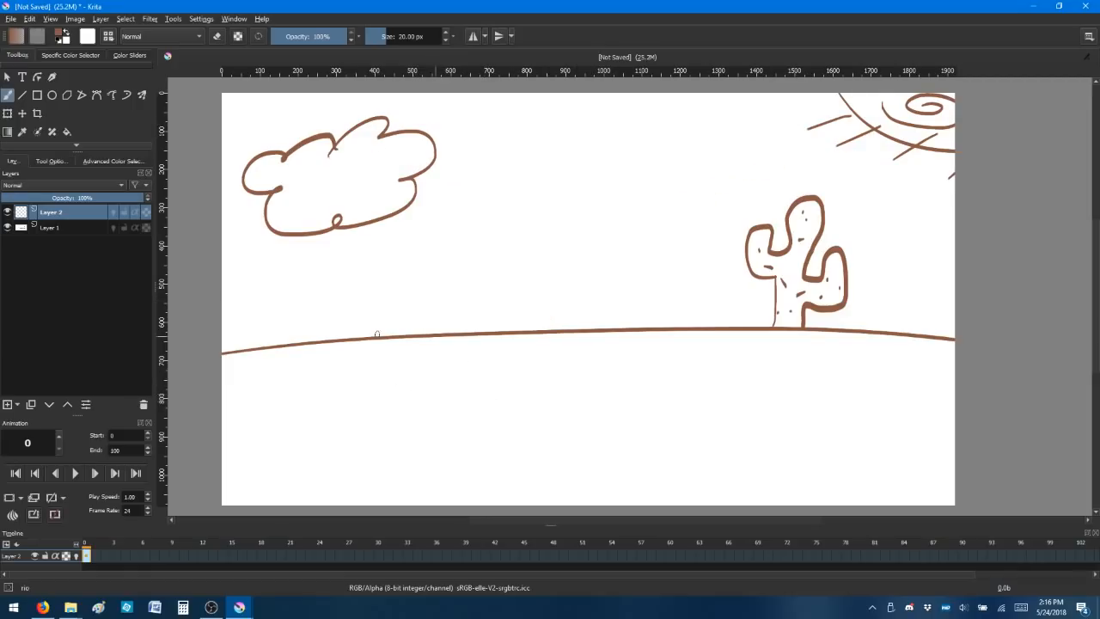
left_click(49, 227)
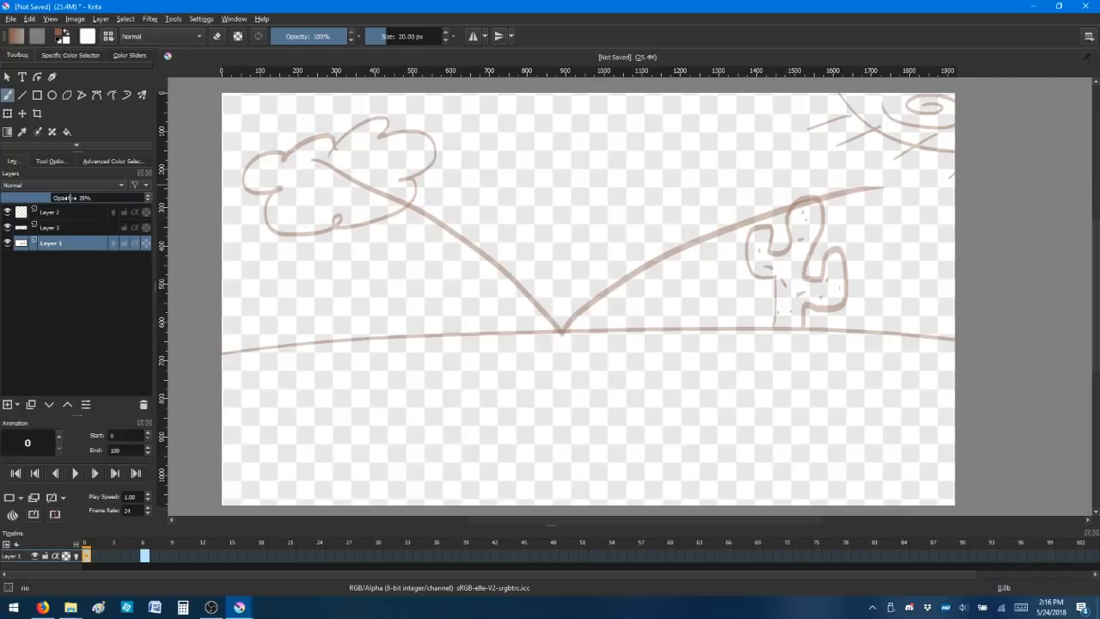
left_click(49, 227)
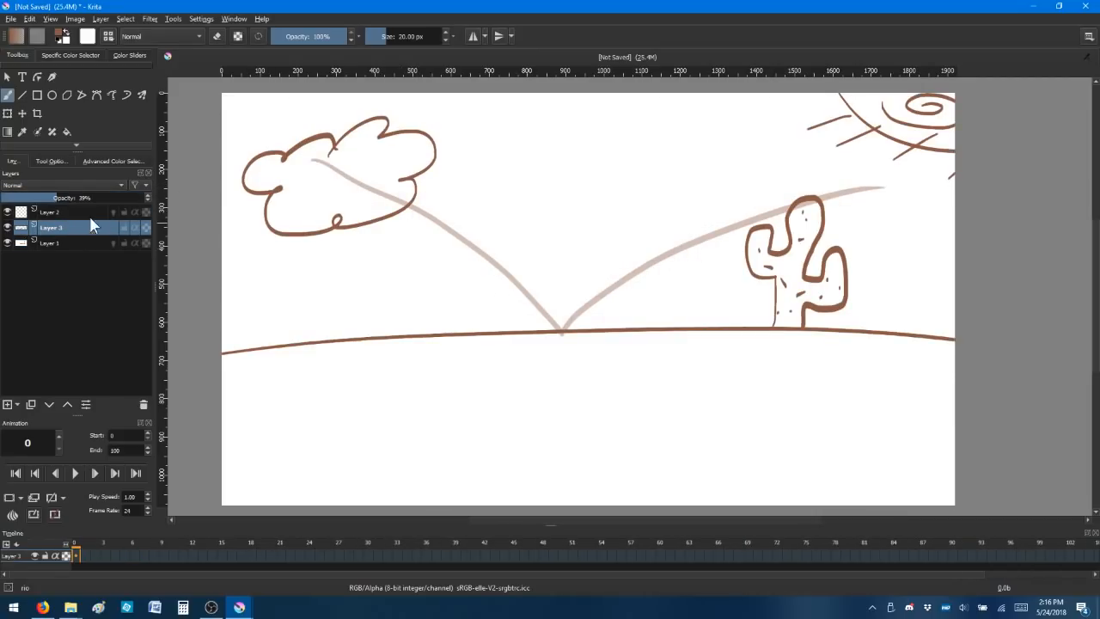
left_click(49, 212)
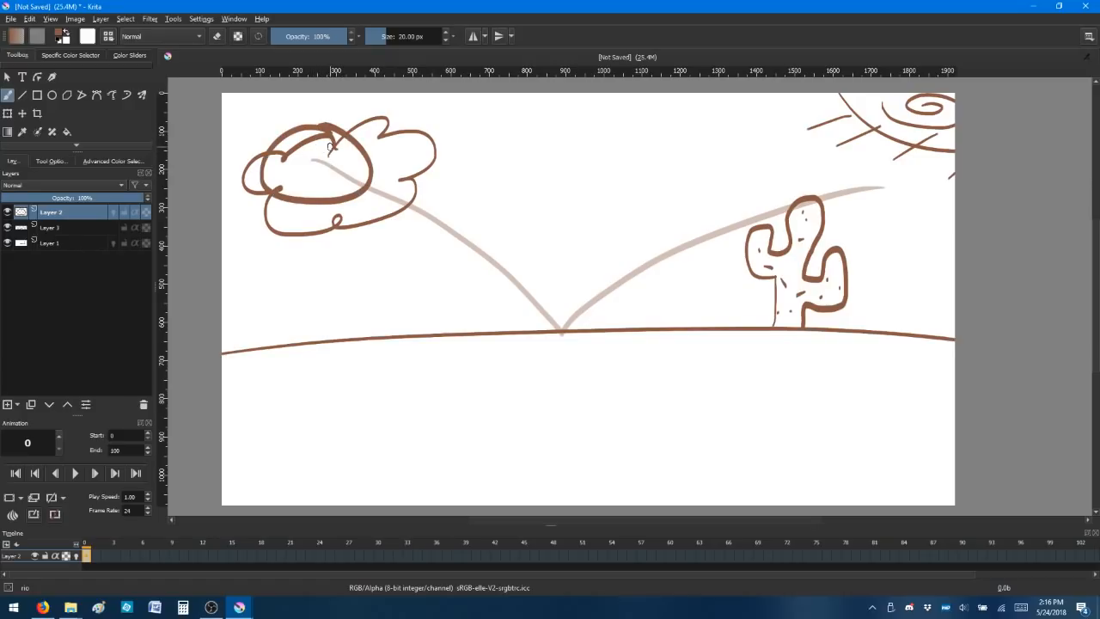
Pick a dark blue shade for the ball in the Advanced Color Selector
left_click(112, 161)
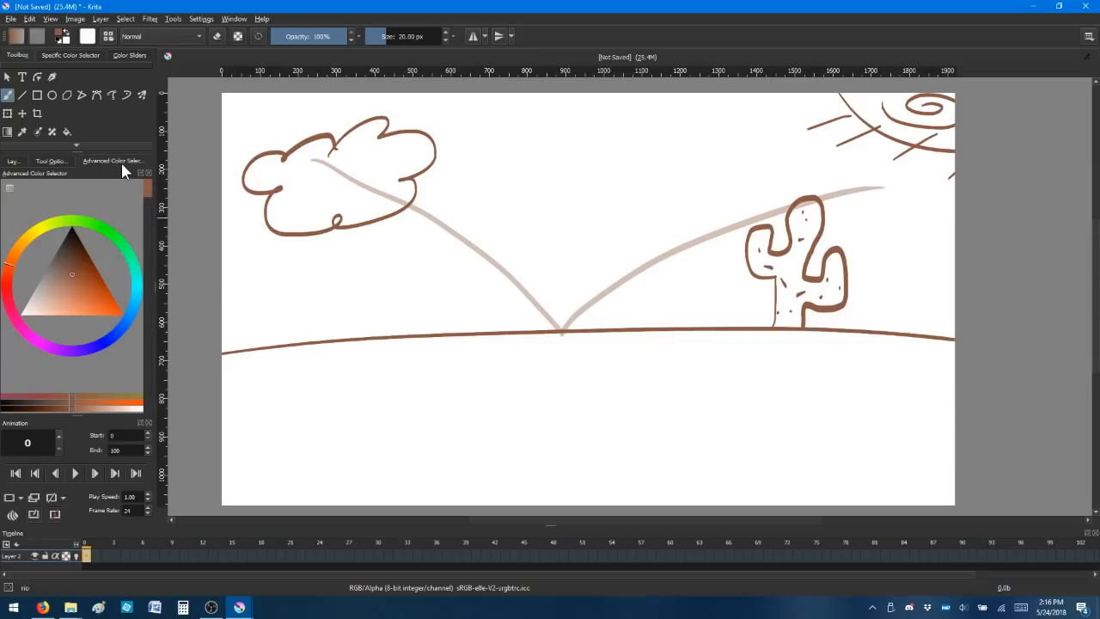
left_click(112, 296)
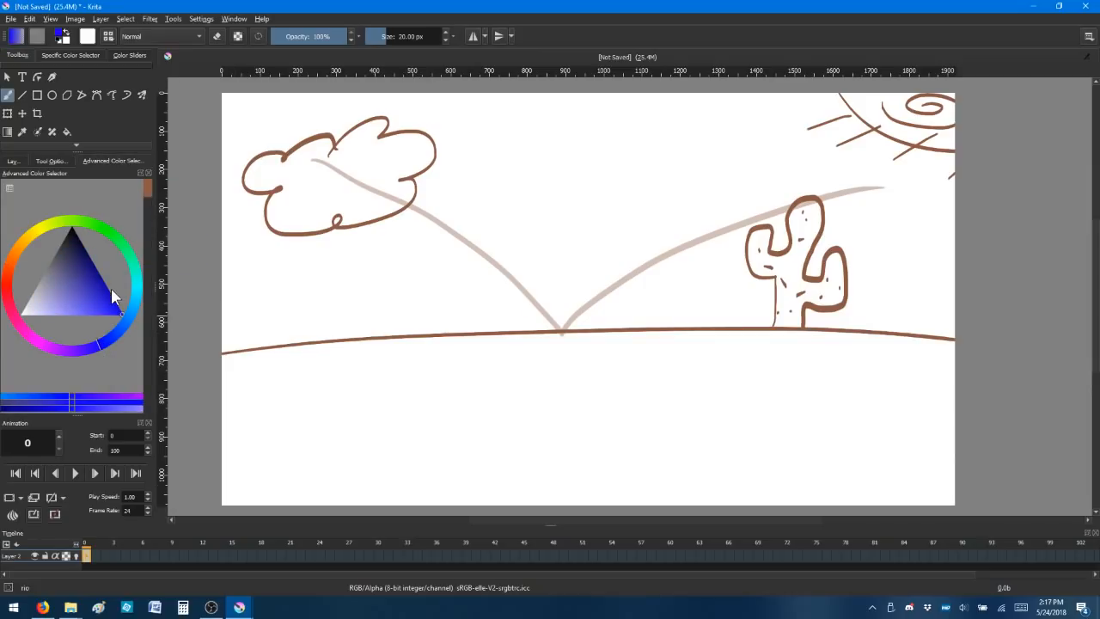
left_click(12, 161)
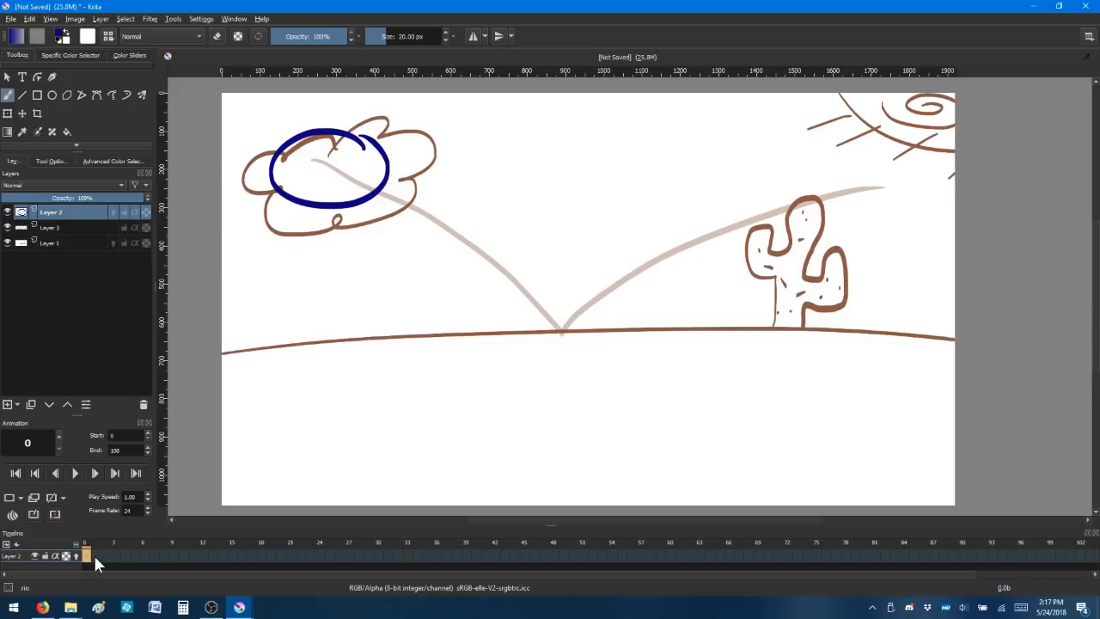
mouse_move(112, 546)
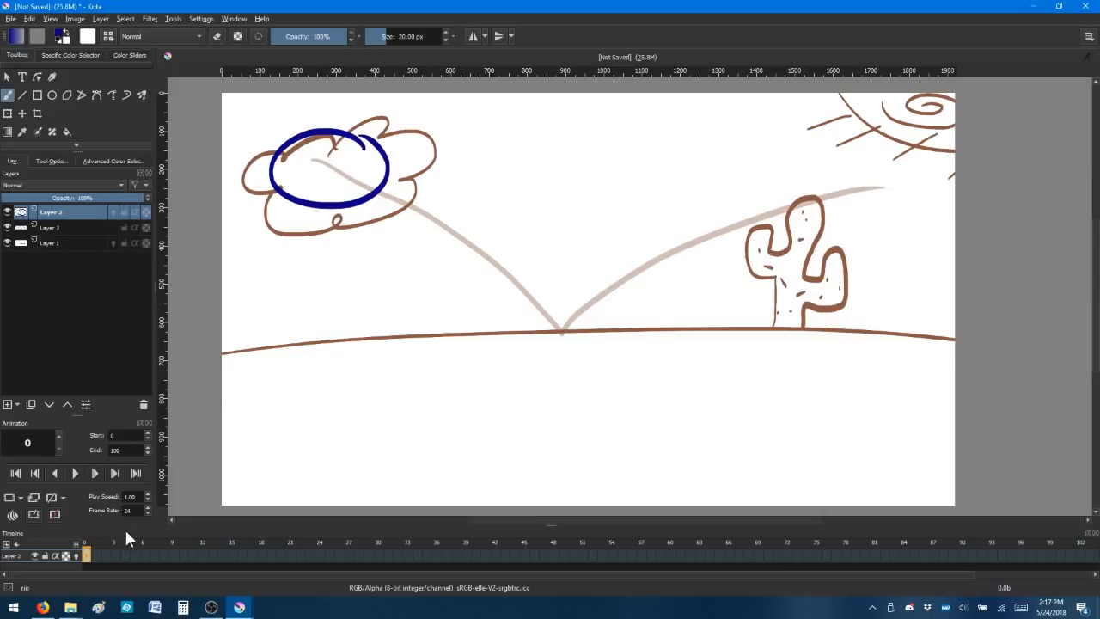
mouse_move(108, 564)
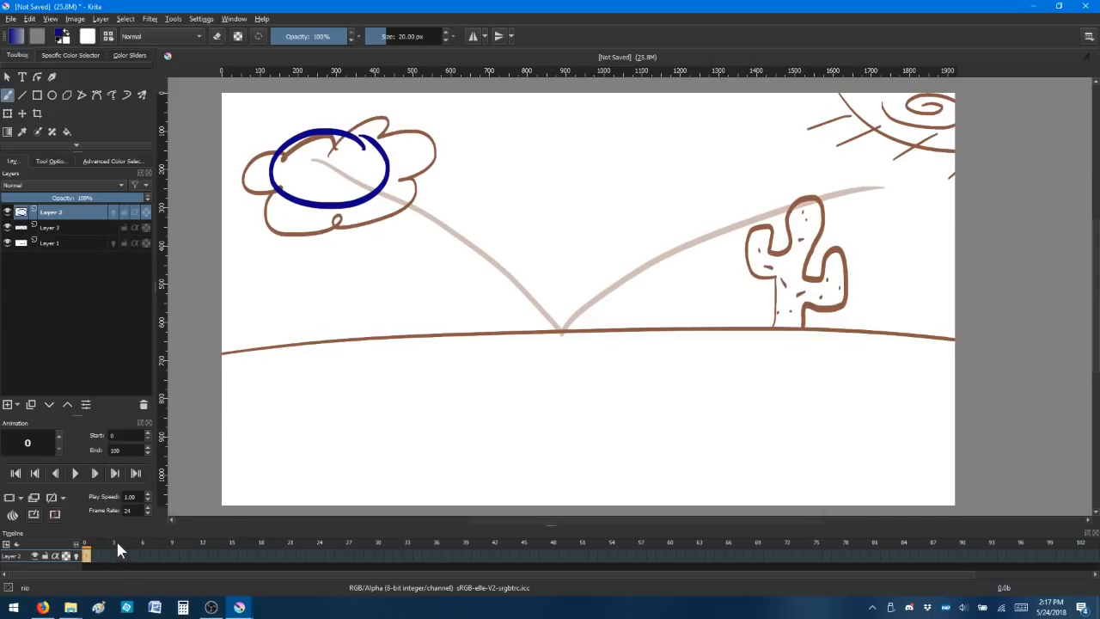
Draw the ball further down the bounce path as a keyframe at frame 4
left_click(96, 555)
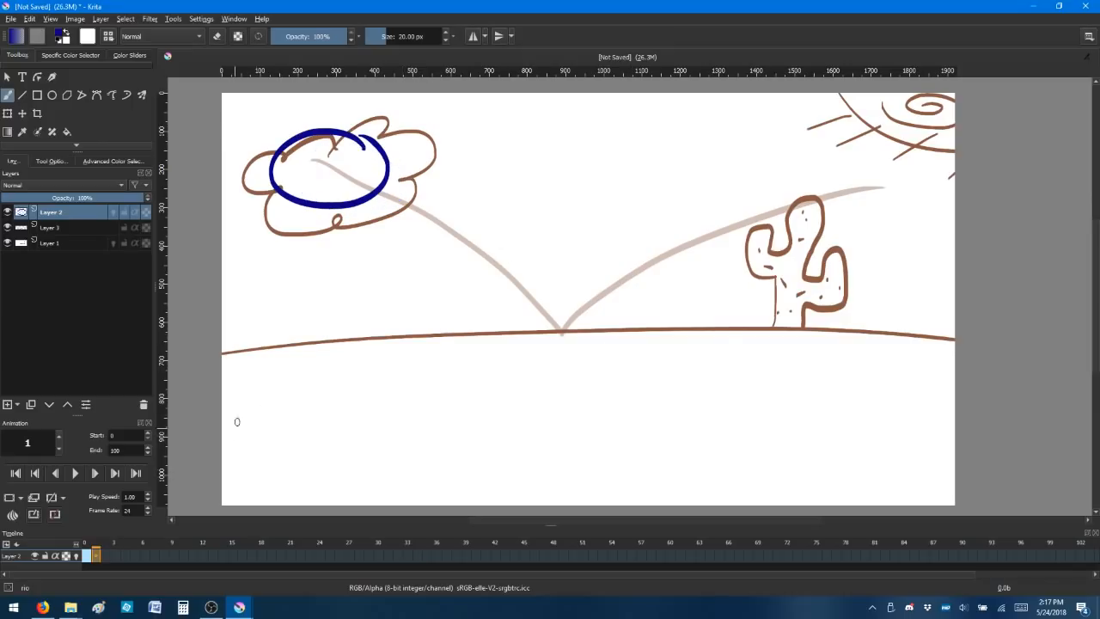
mouse_move(309, 350)
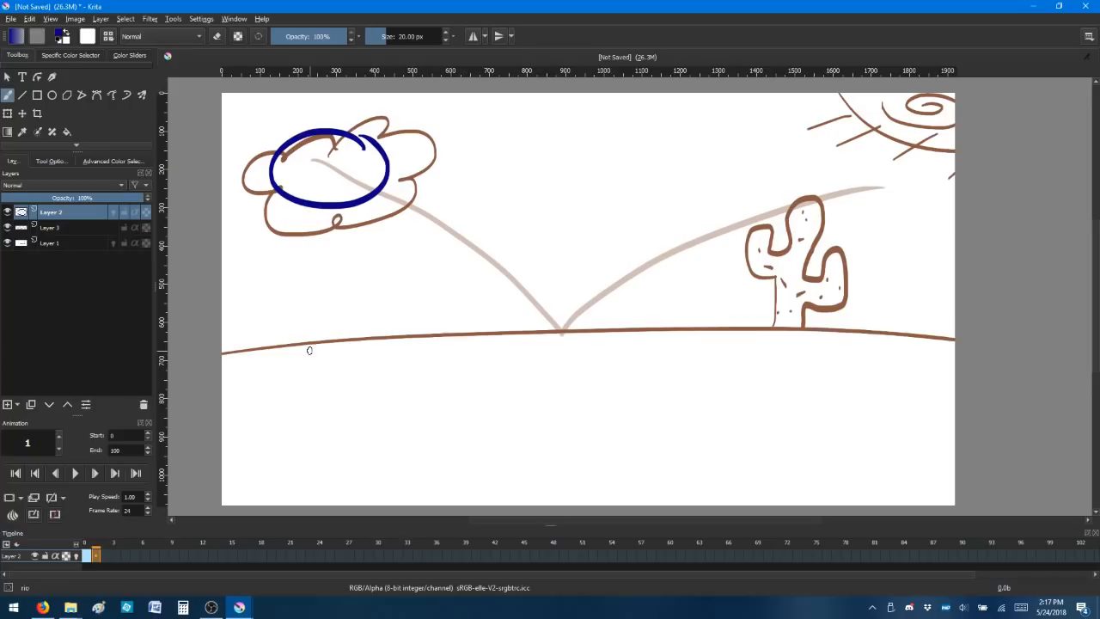
mouse_move(320, 443)
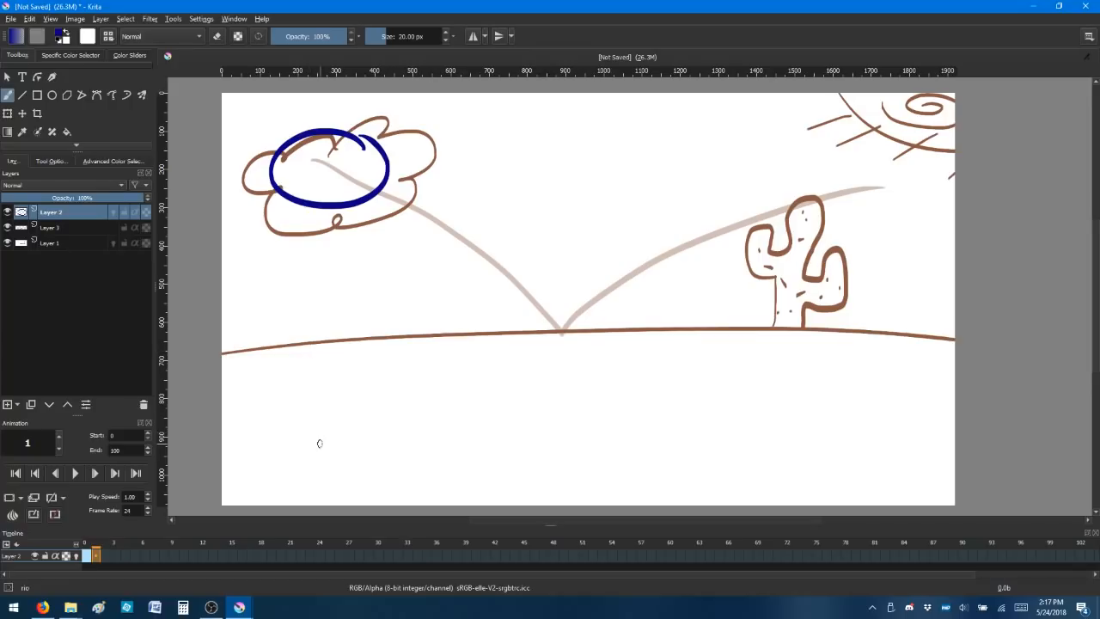
mouse_move(304, 484)
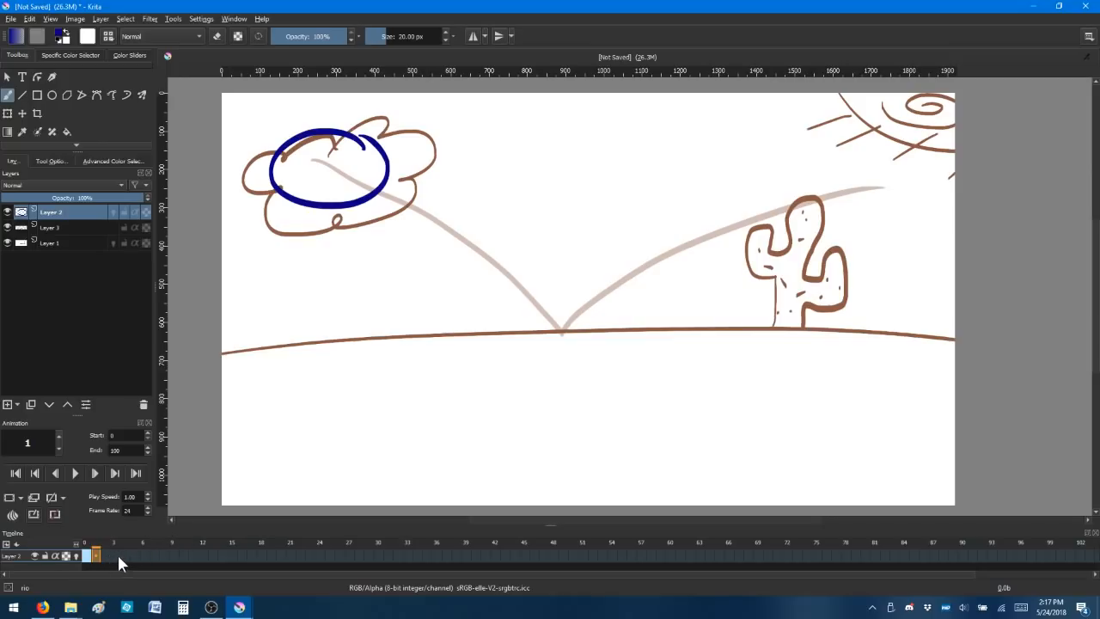
left_click(125, 555)
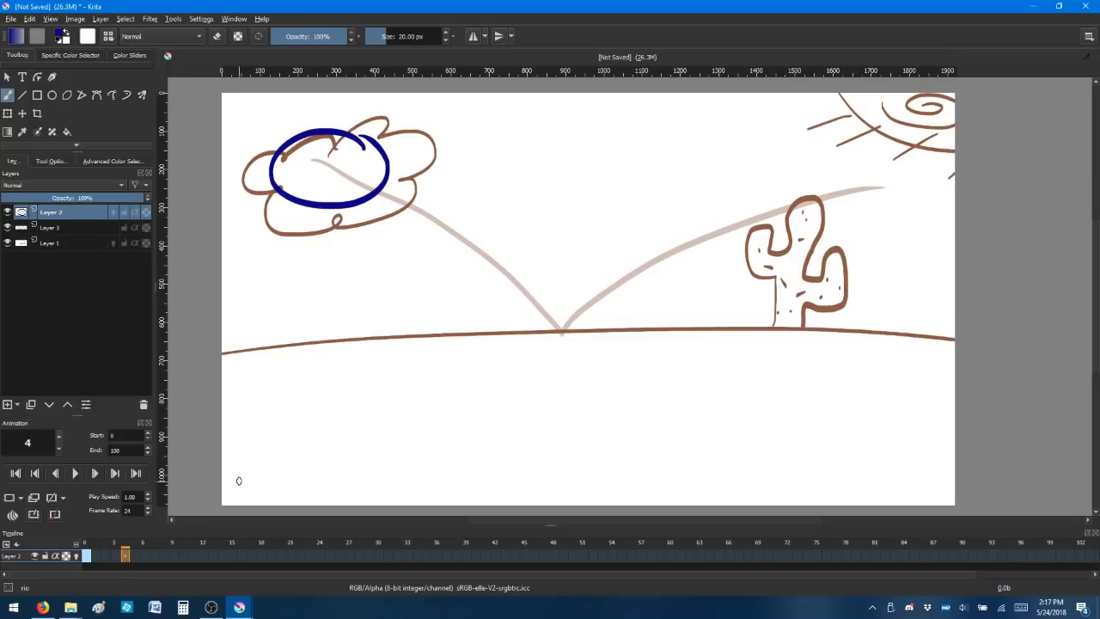
left_click_drag(409, 198, 507, 275)
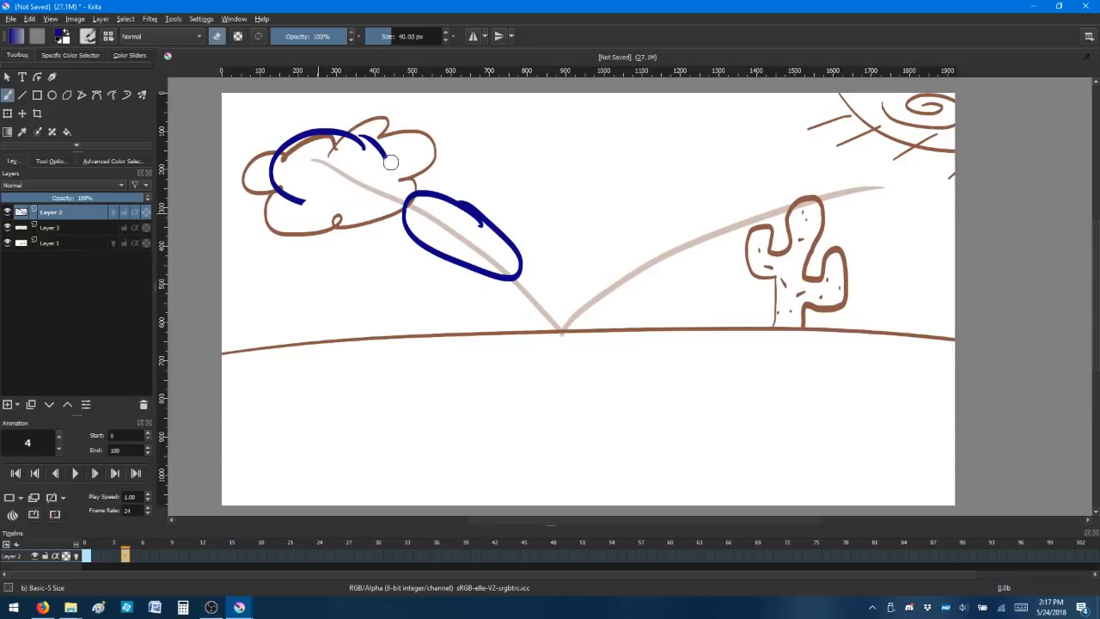
key("ctrl+z")
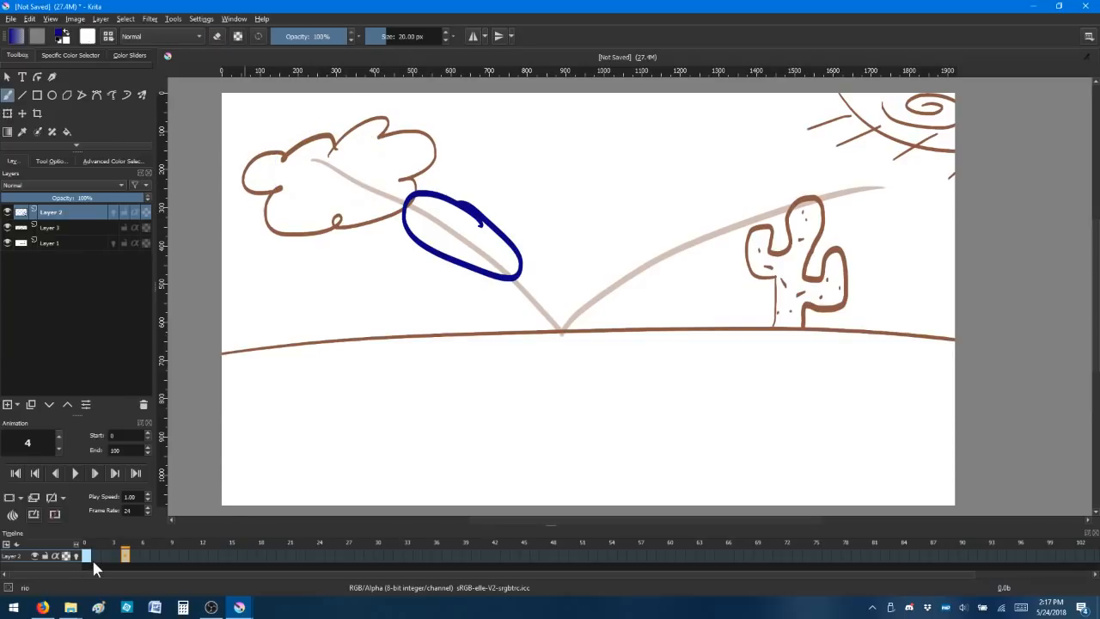
Scrub between frames 1, 8 and 7 to check the new ball pose
left_click(125, 556)
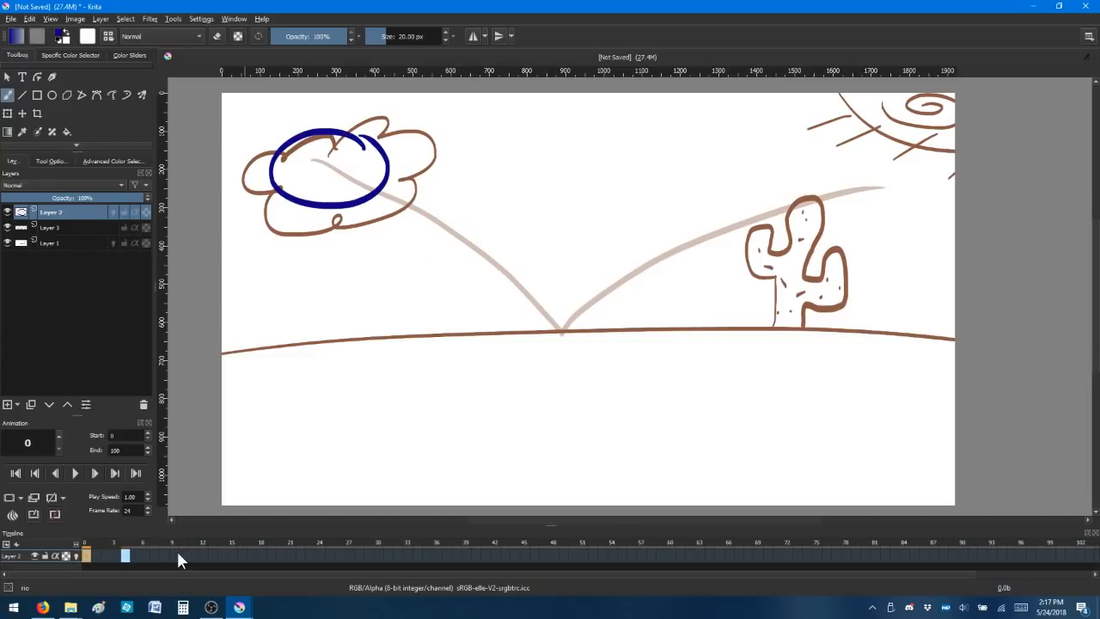
left_click(164, 554)
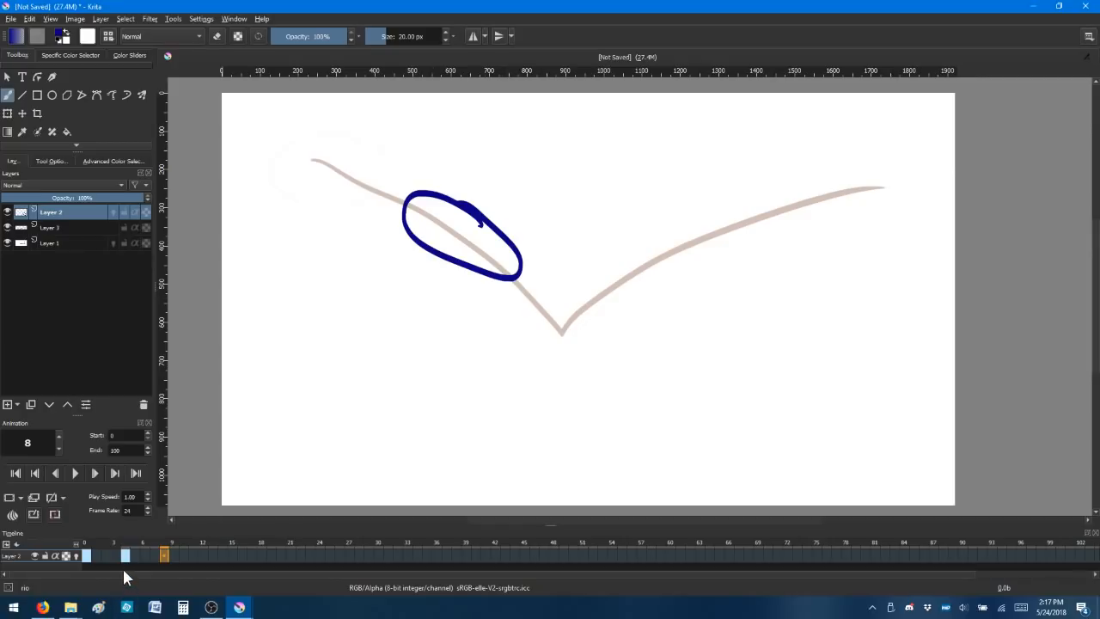
left_click(157, 554)
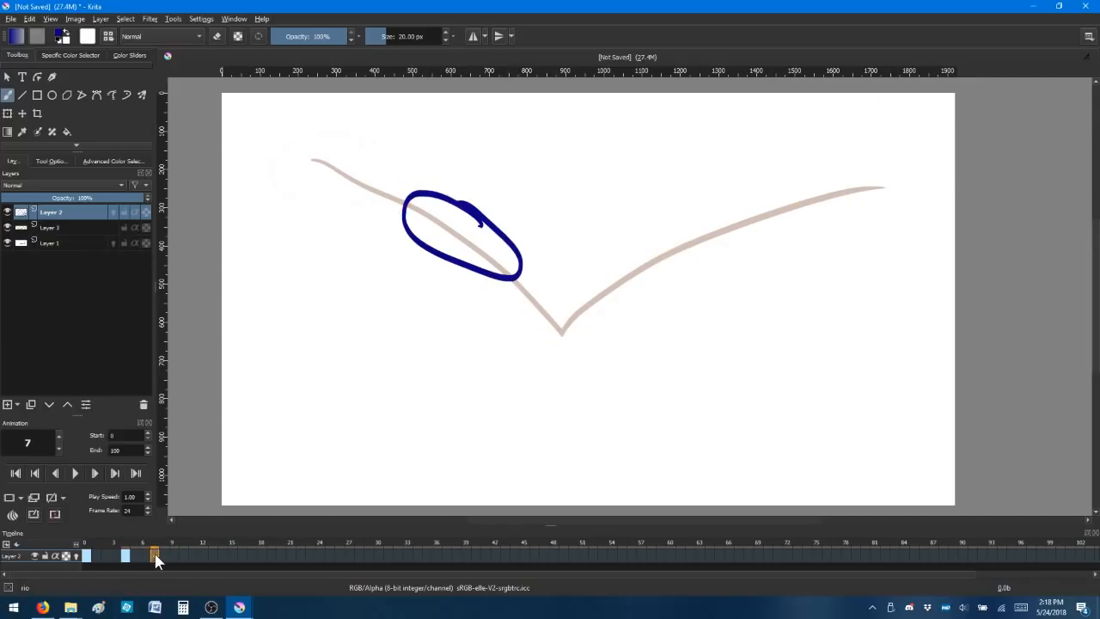
left_click(124, 556)
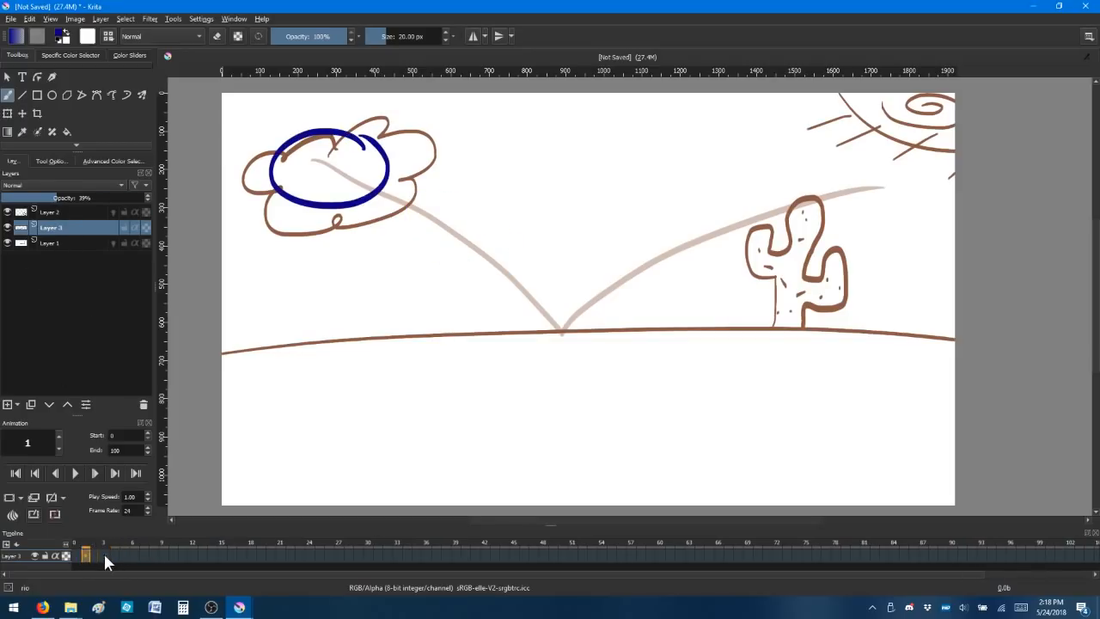
Step through the arc and background layers around frame 6, then return to the ball layer
left_click(131, 554)
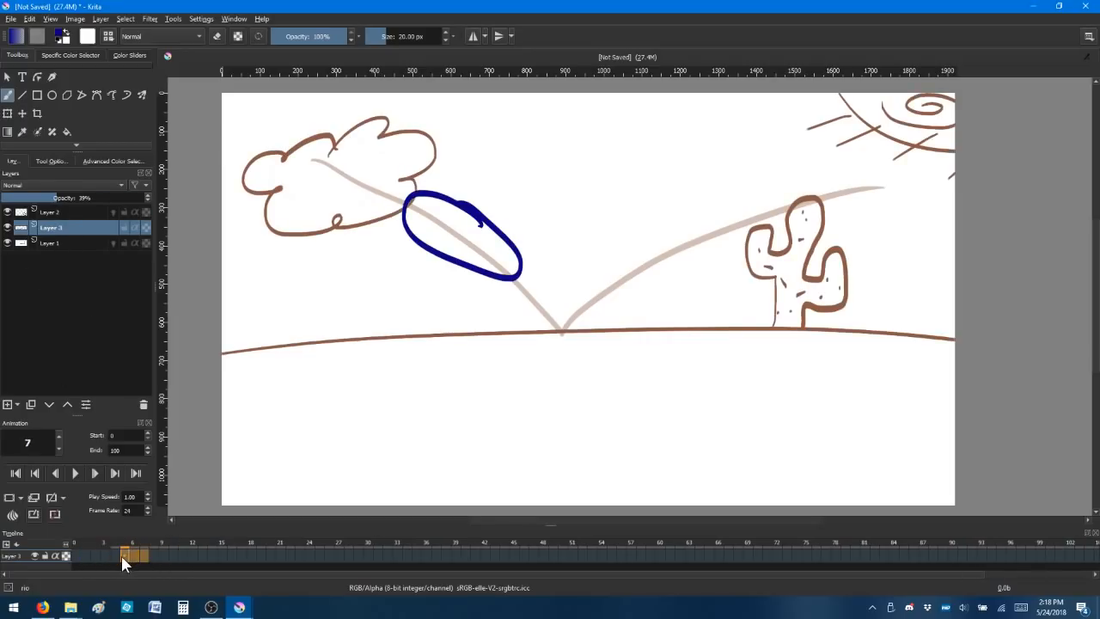
left_click(118, 554)
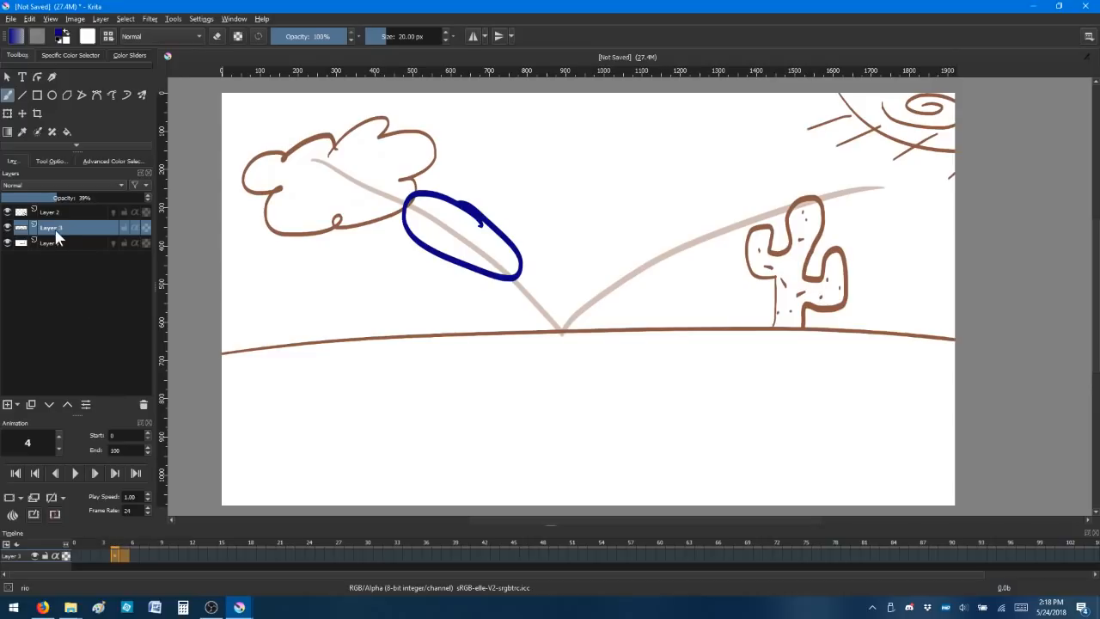
left_click(144, 556)
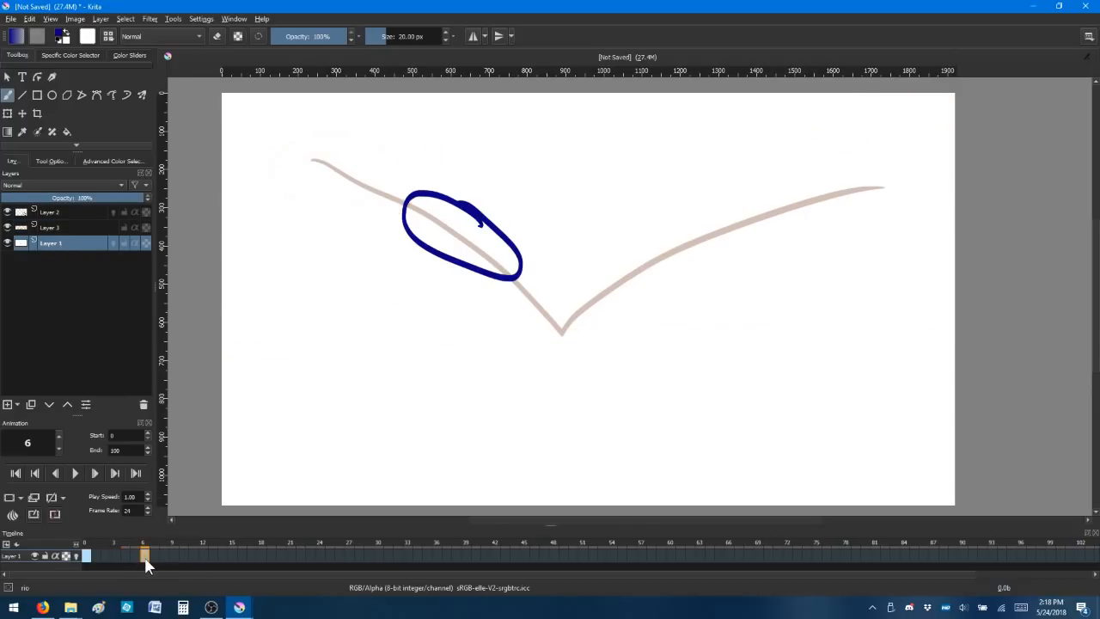
mouse_move(109, 570)
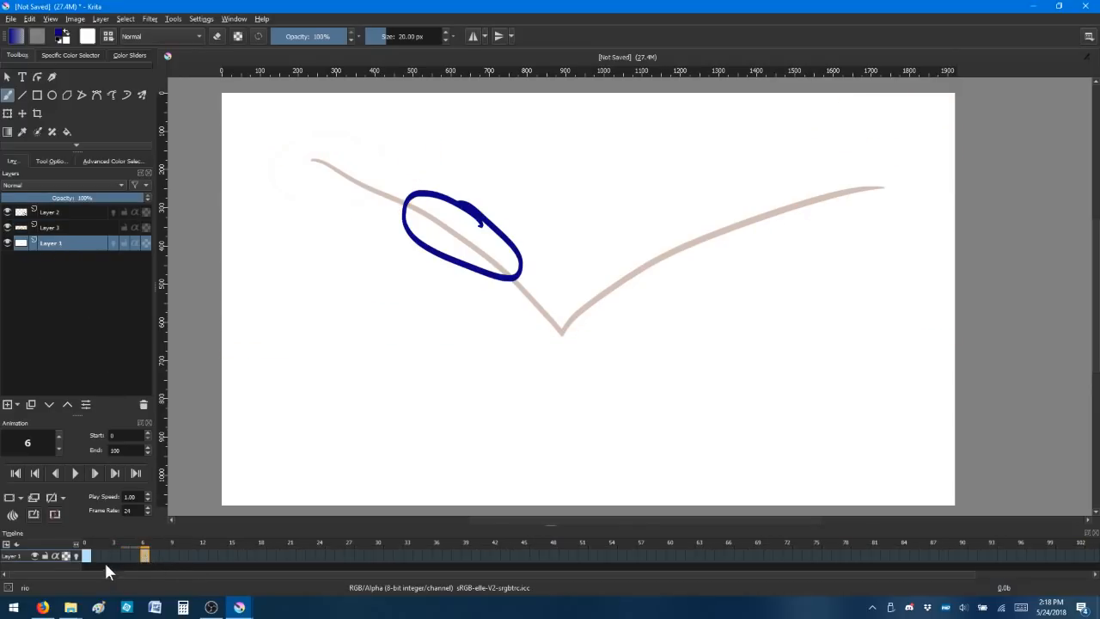
left_click(143, 556)
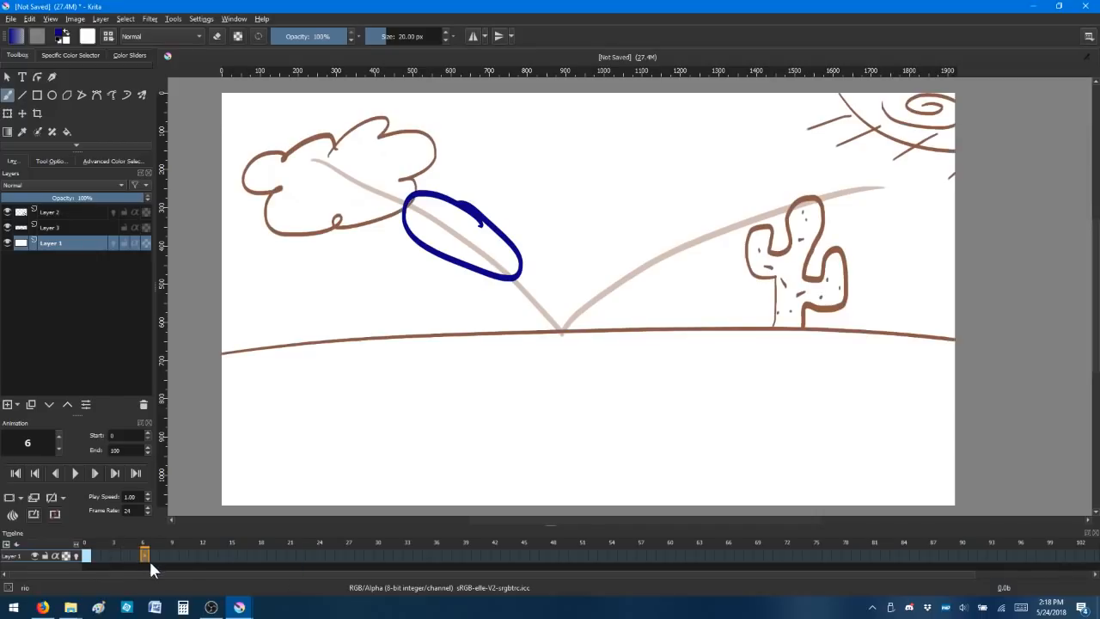
left_click(84, 550)
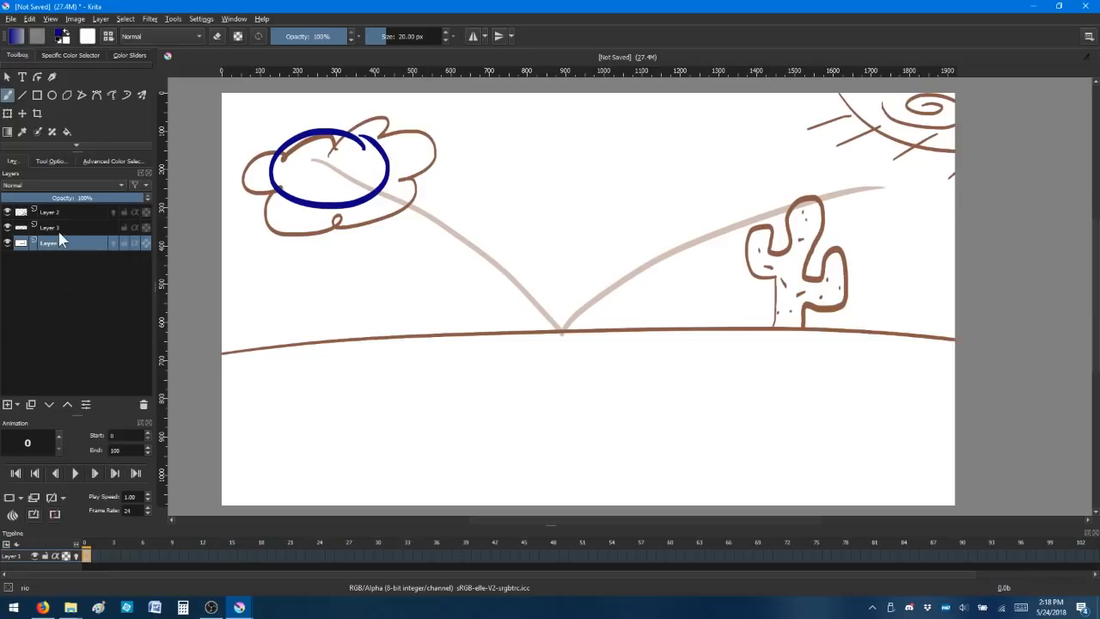
left_click(152, 554)
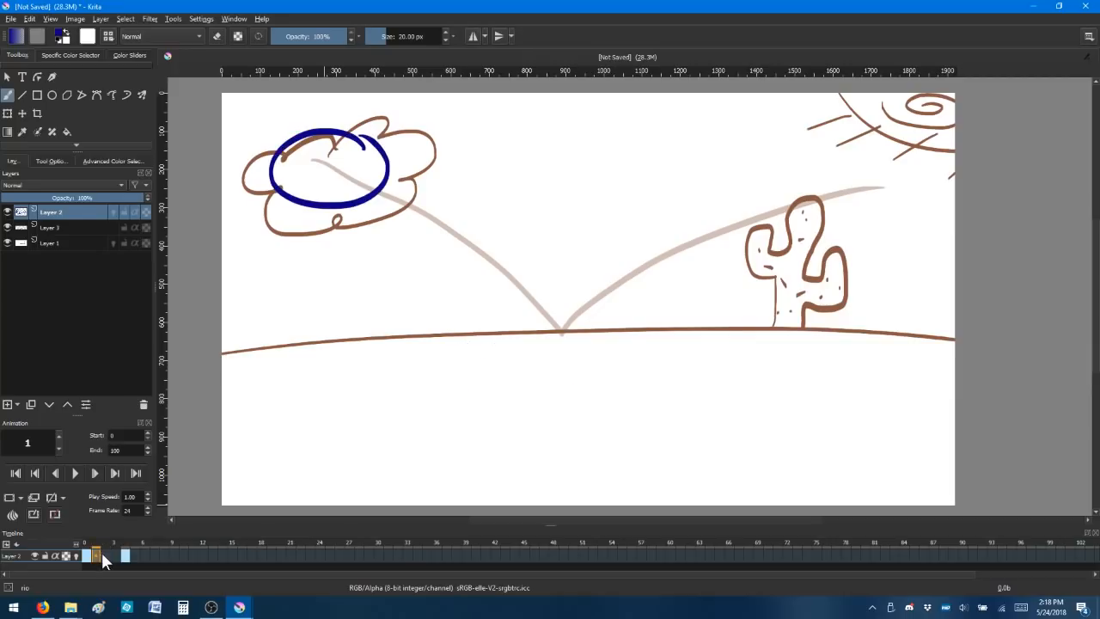
Create blank frames 1 and 2 on the ball layer, writing 'Blank' and 'Blank 2'
left_click(109, 555)
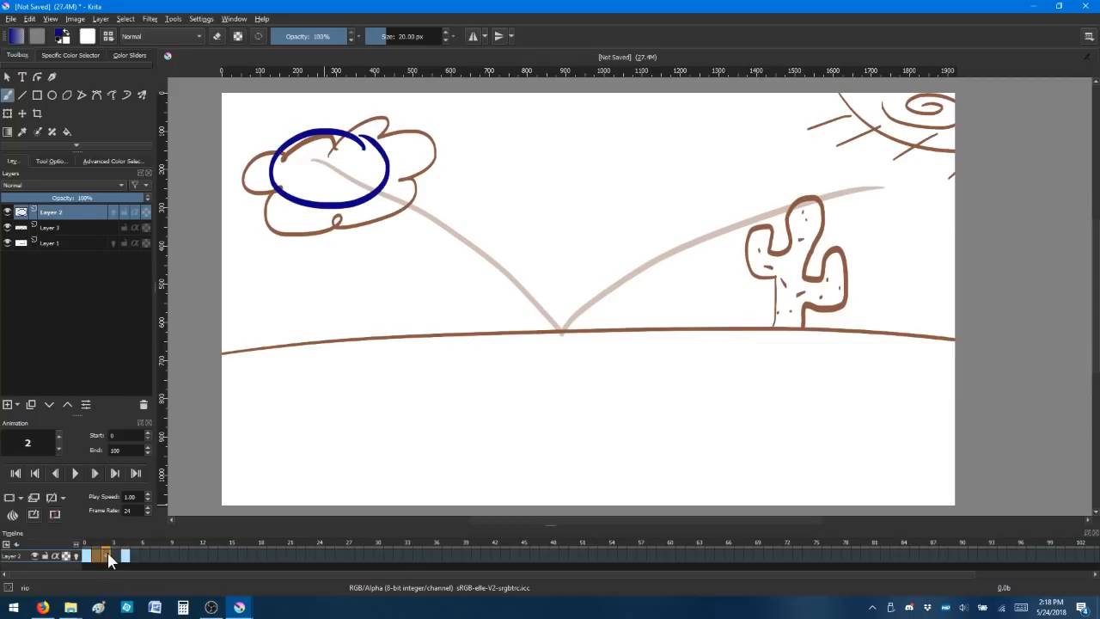
left_click(103, 556)
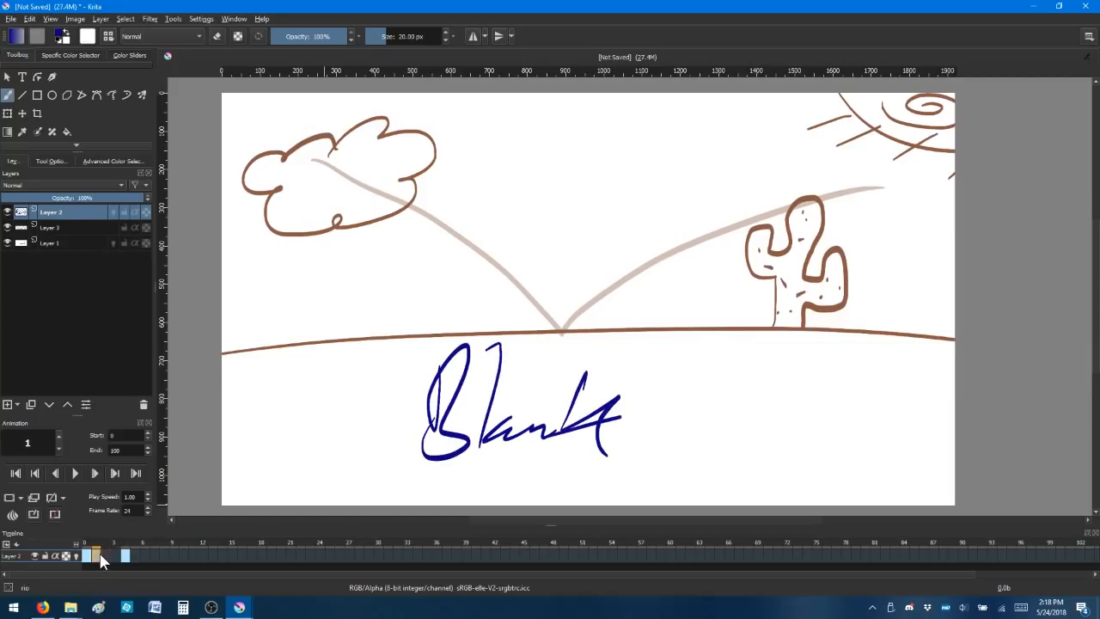
left_click(116, 557)
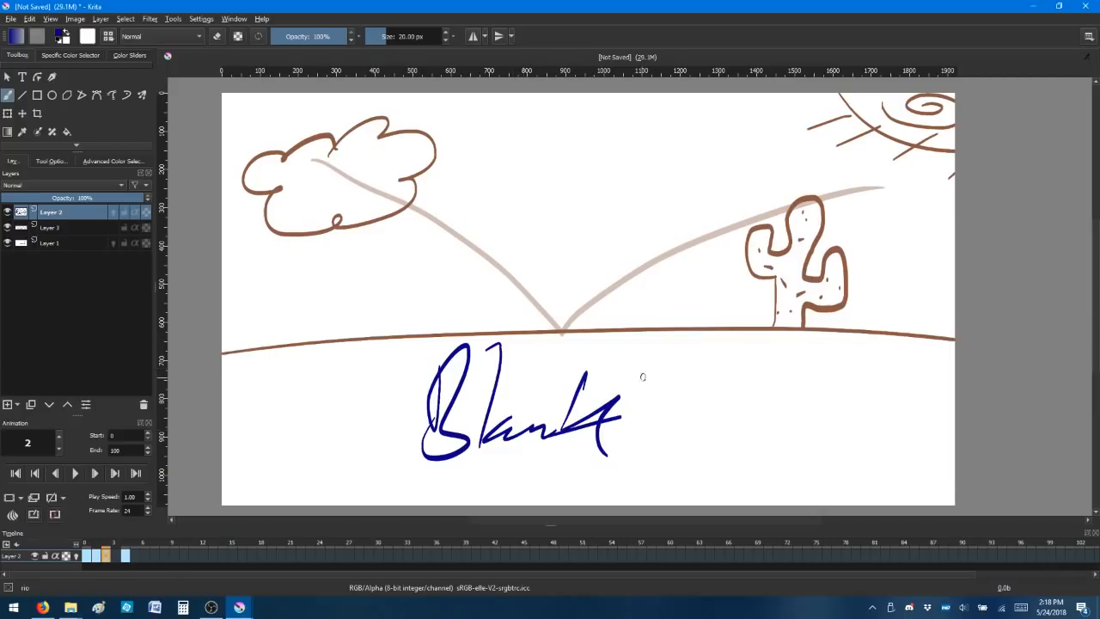
left_click_drag(661, 378, 808, 439)
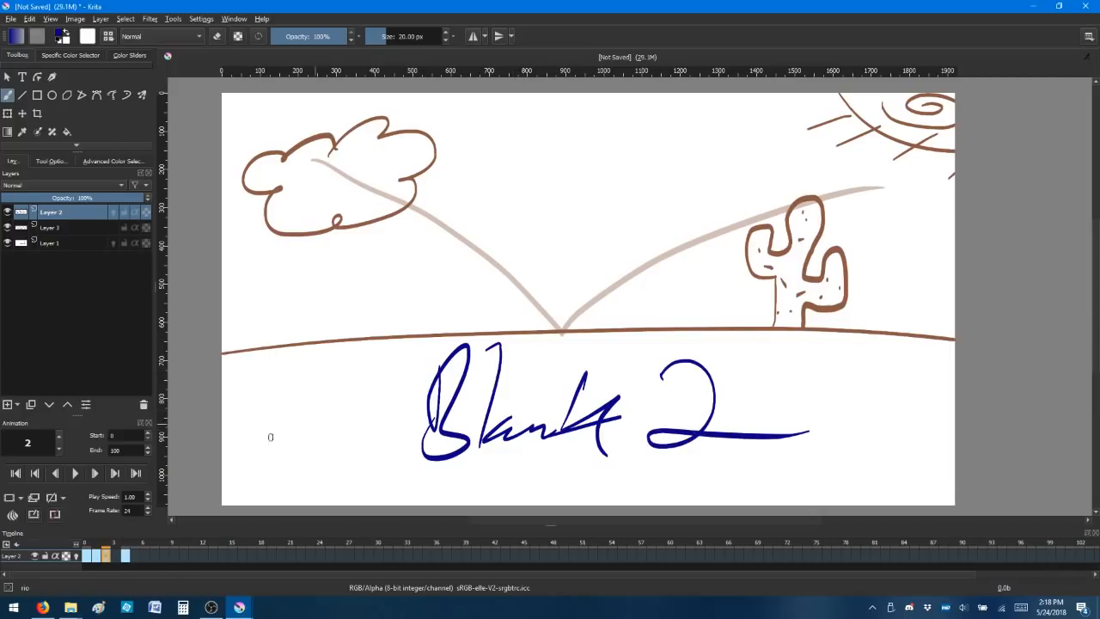
Add frame 3 labelled 'Blank 3', then return to the first frames
left_click(107, 554)
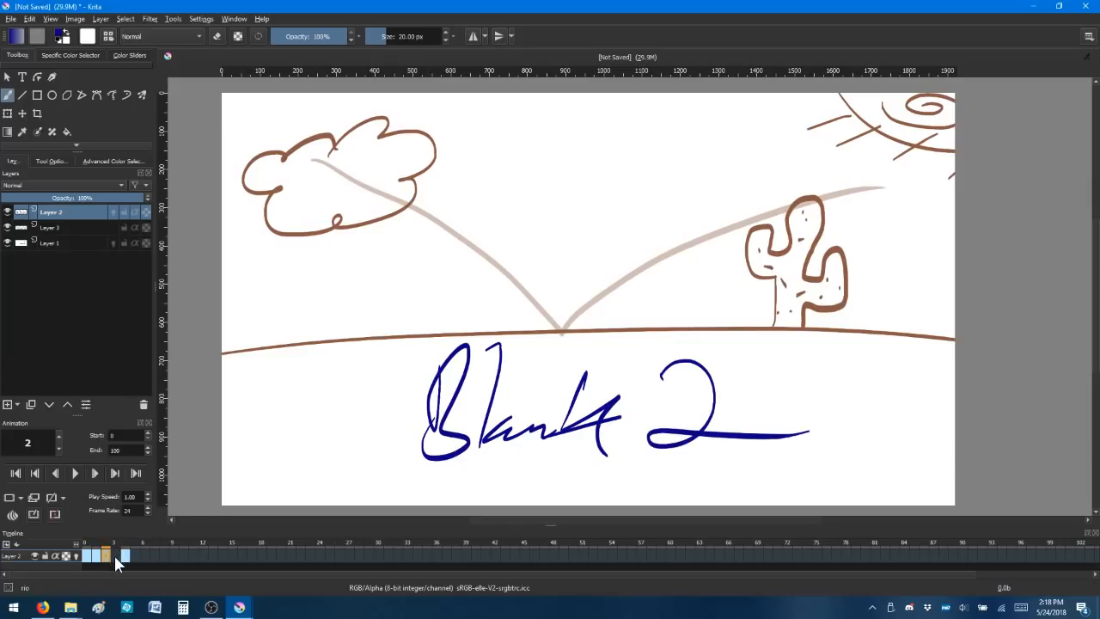
left_click(115, 554)
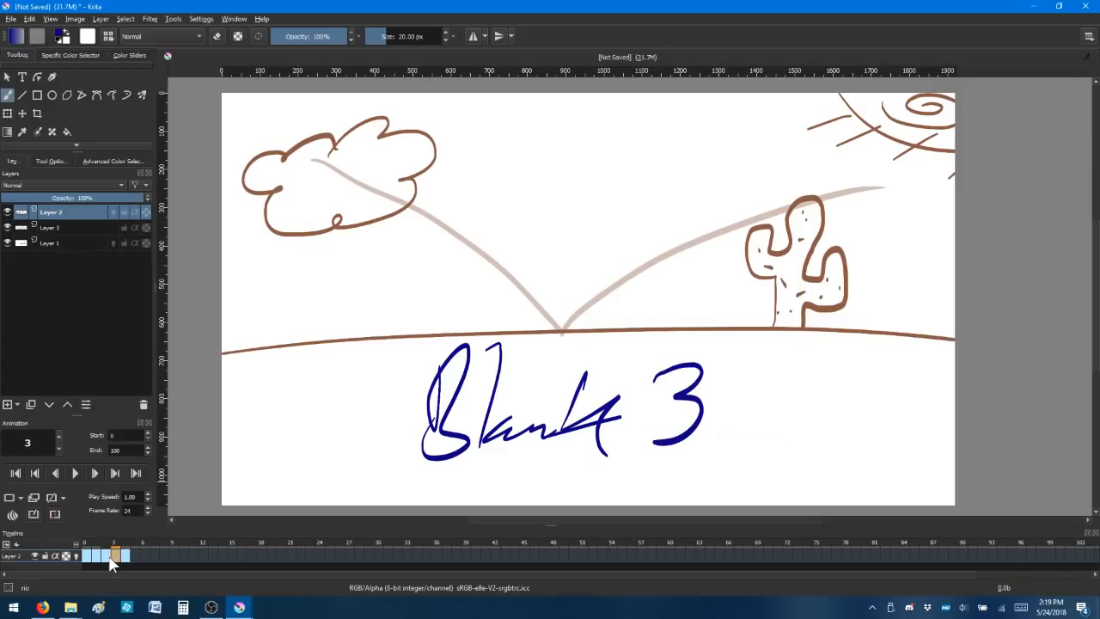
left_click(95, 556)
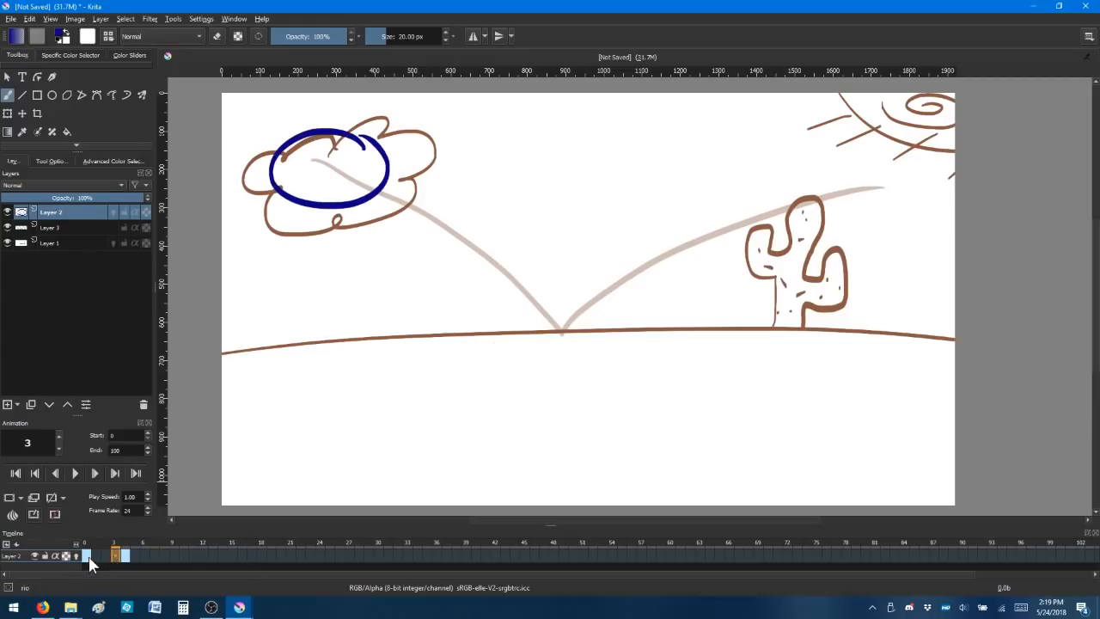
Review frames 1–3 and remove the Blank 3 frame
left_click(97, 556)
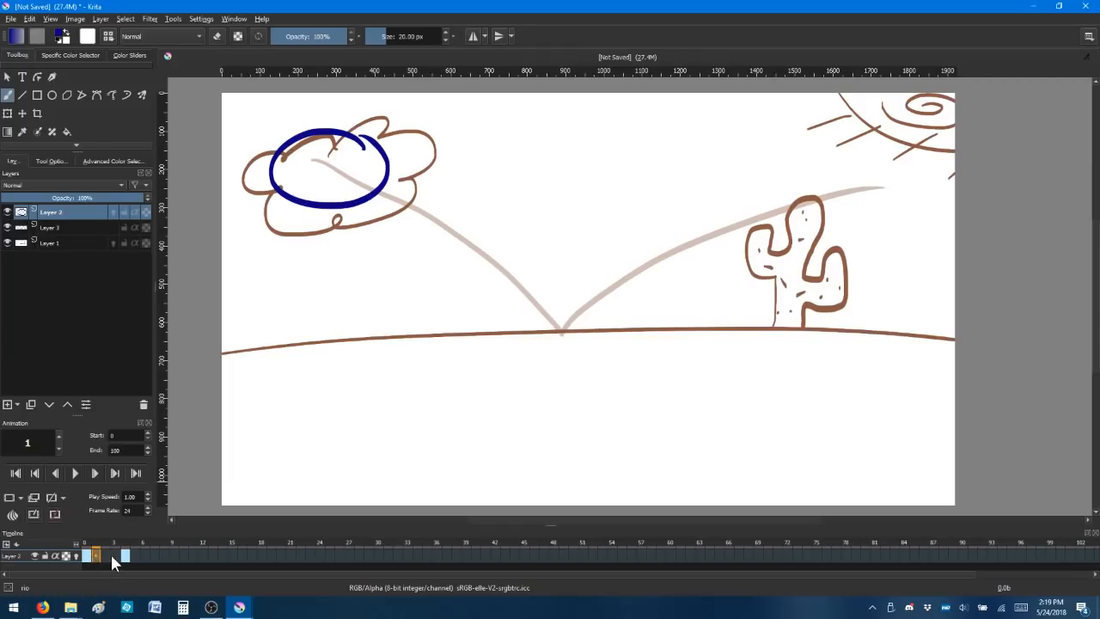
left_click(118, 554)
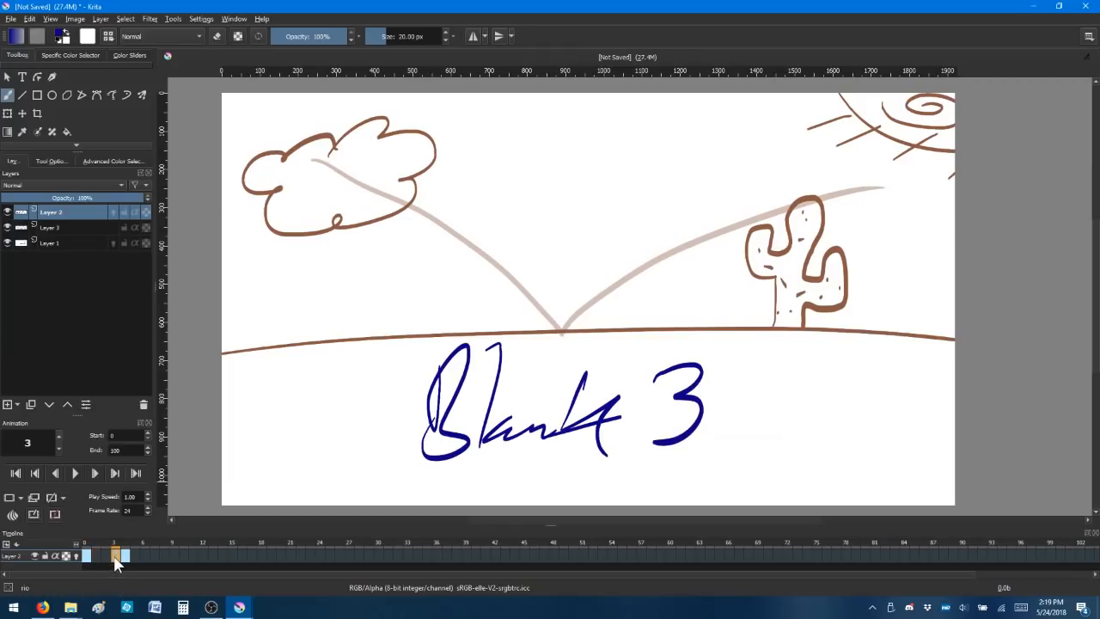
left_click(110, 556)
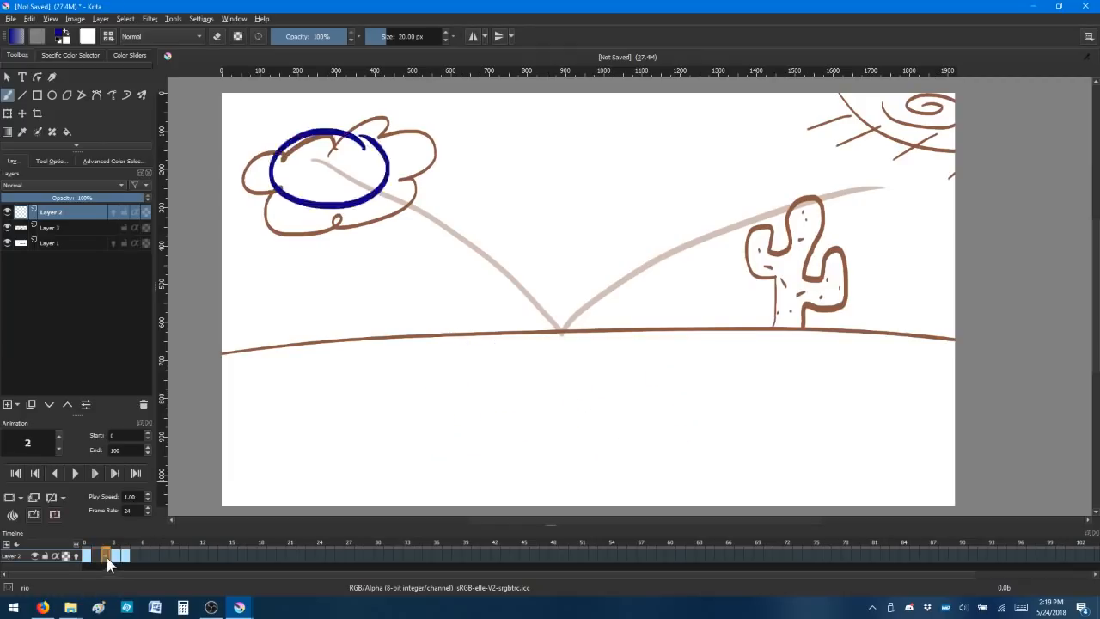
left_click(115, 556)
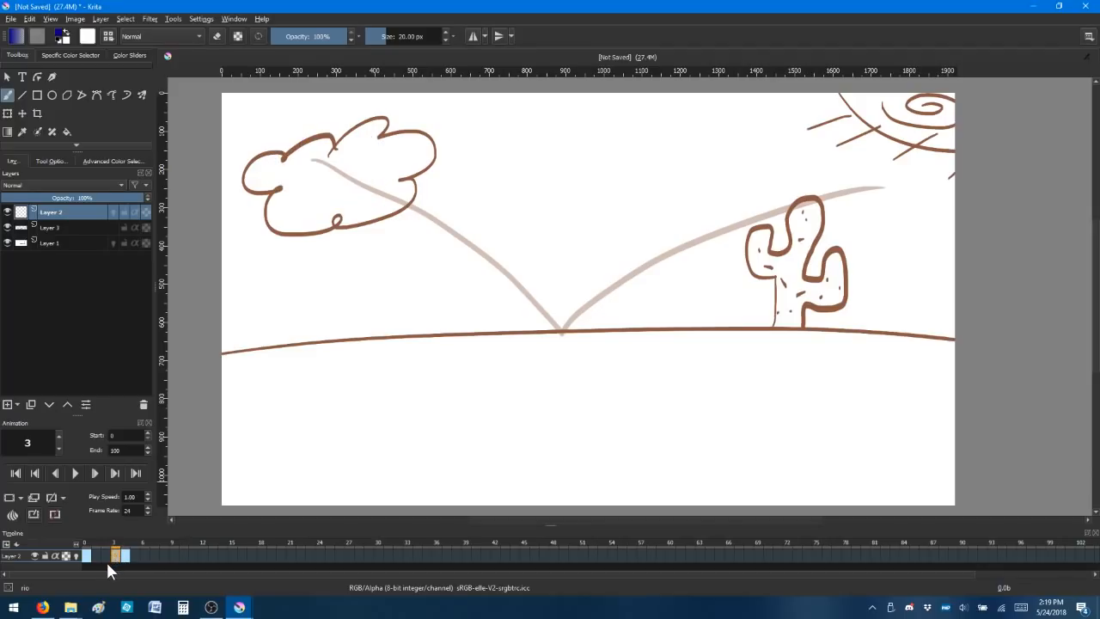
mouse_move(118, 574)
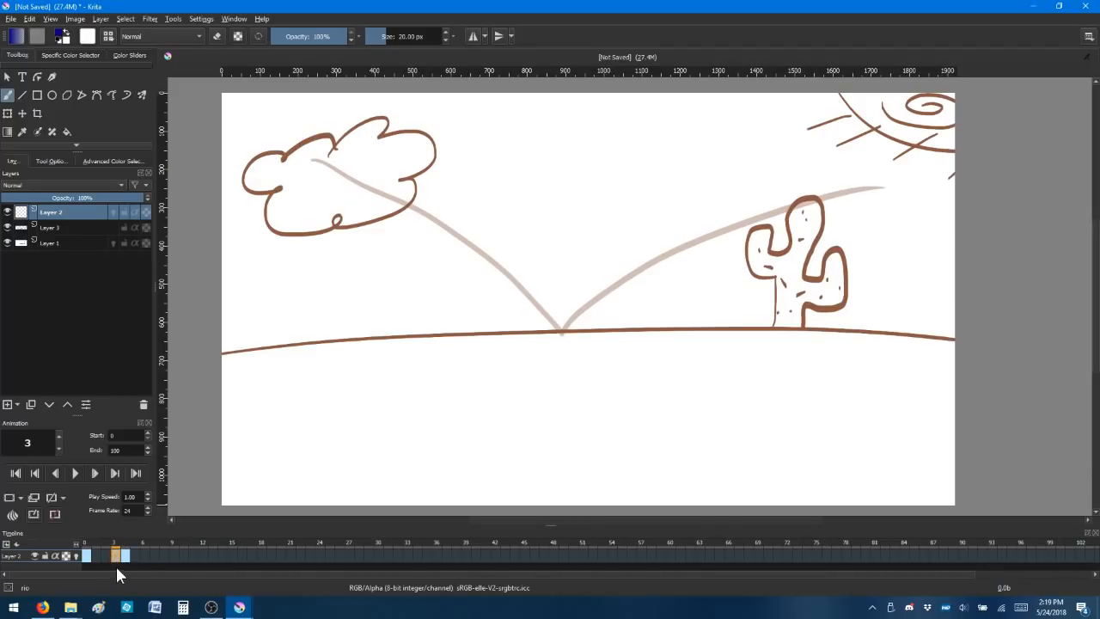
Remove the remaining blank frames and copy the tilted ball onto frame 8
left_click(106, 557)
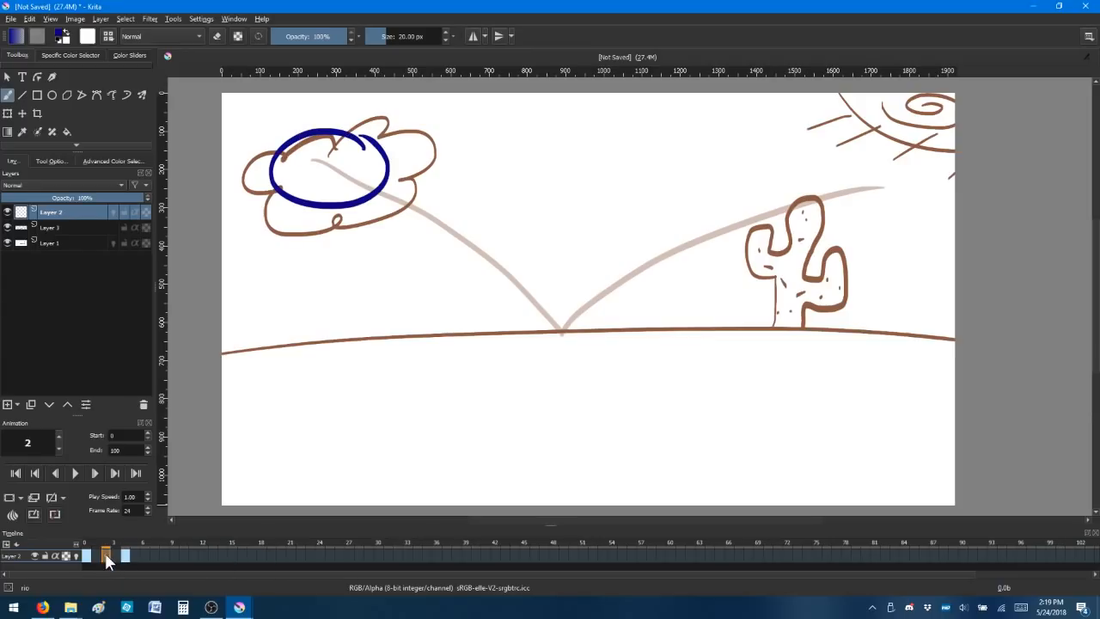
left_click(85, 556)
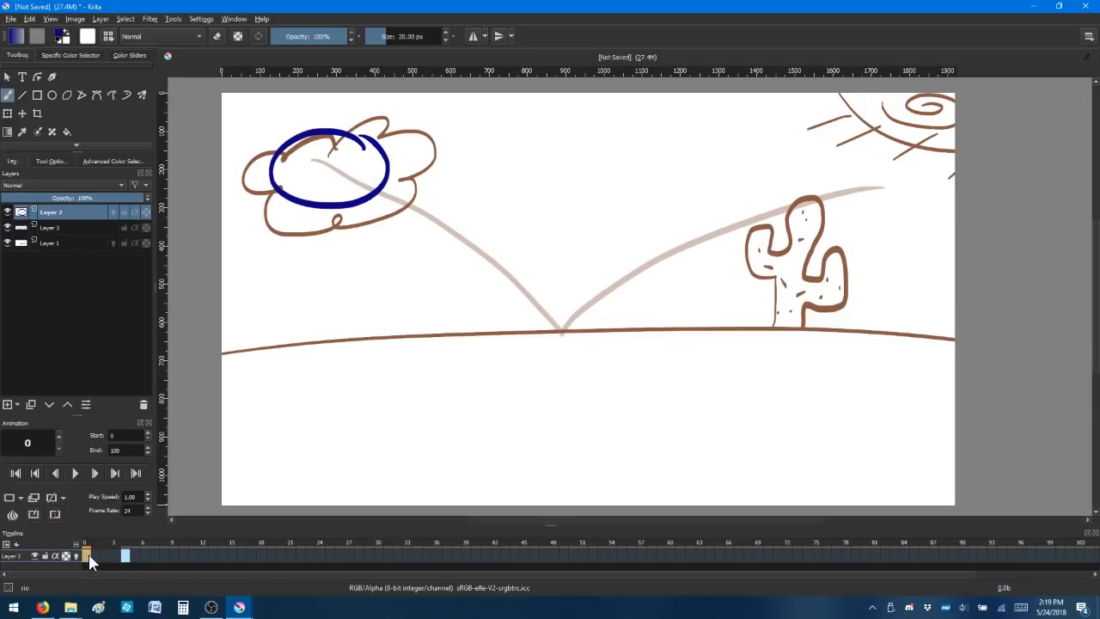
left_click(124, 556)
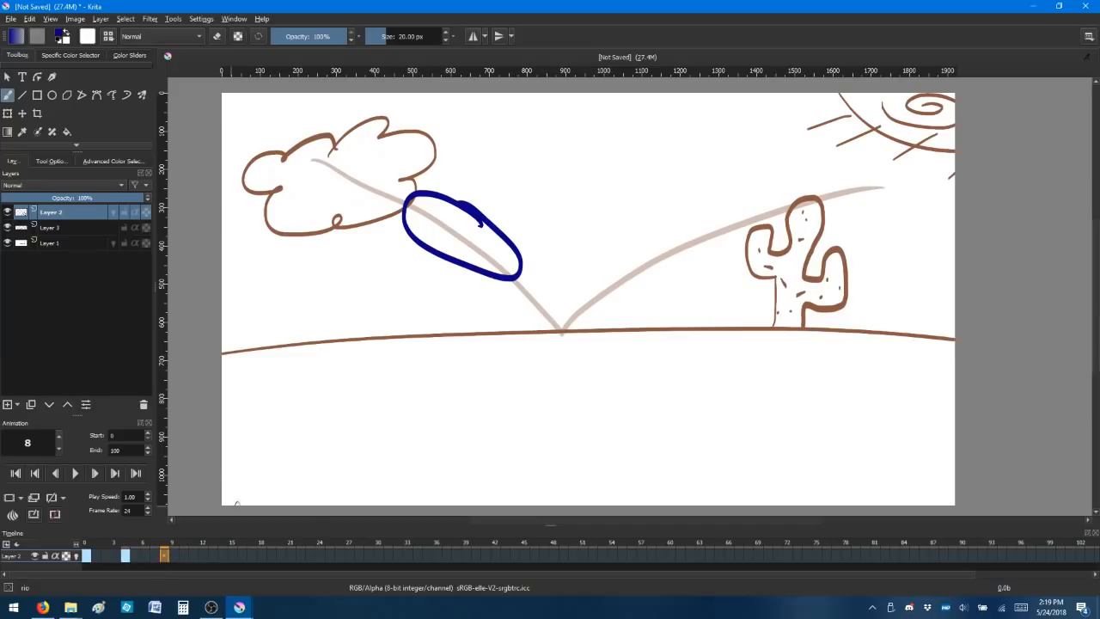
mouse_move(522, 351)
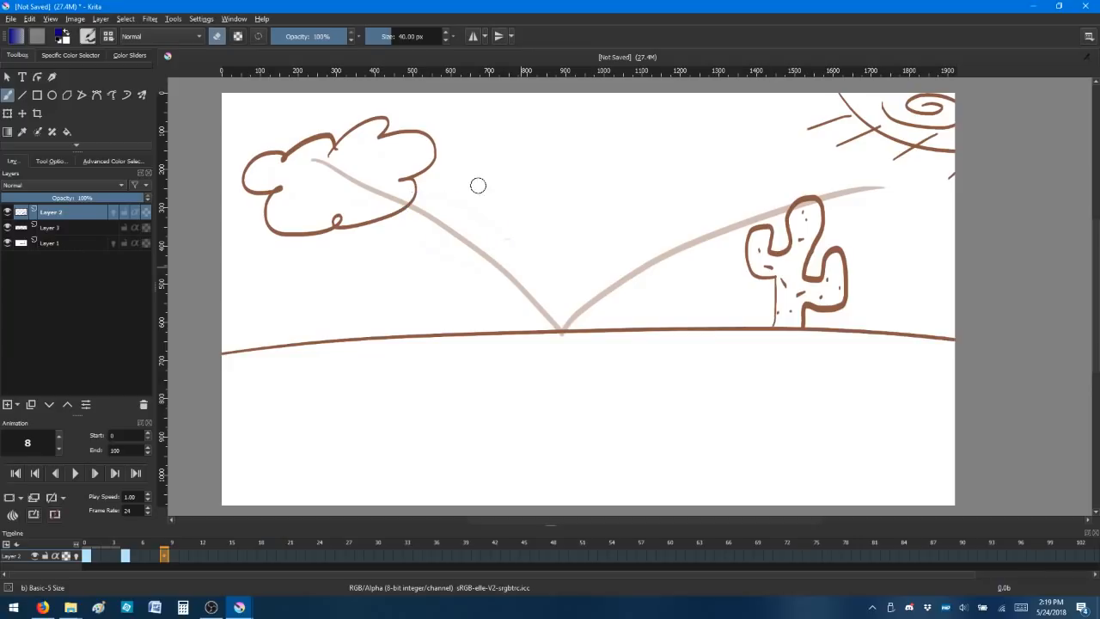
mouse_move(471, 251)
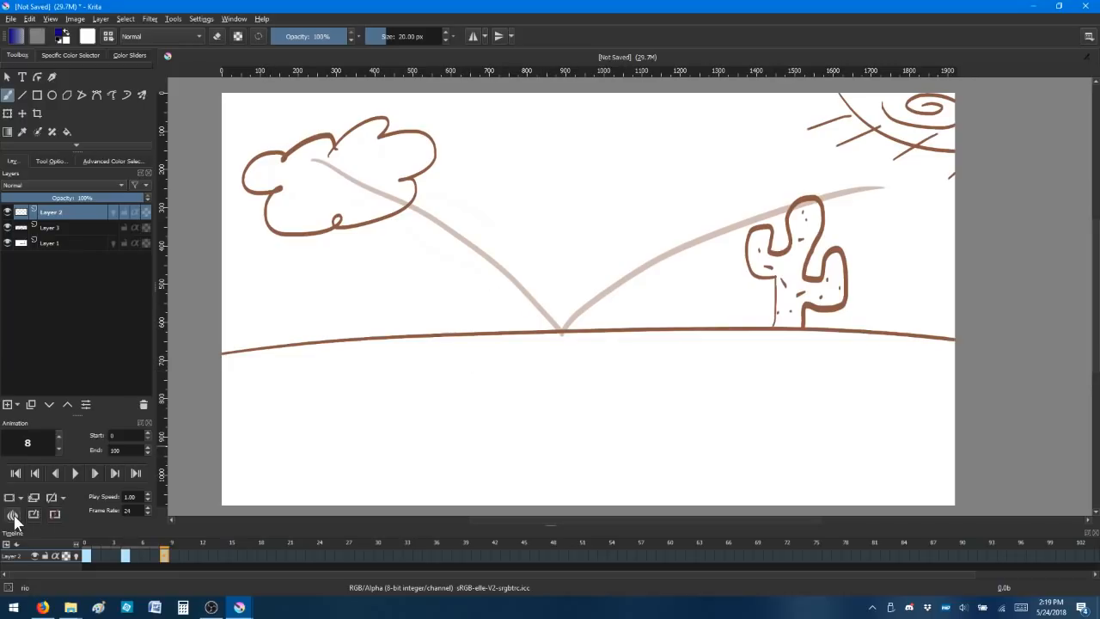
Enable onion skins showing the previous and next ball poses around frame 4
left_click(13, 515)
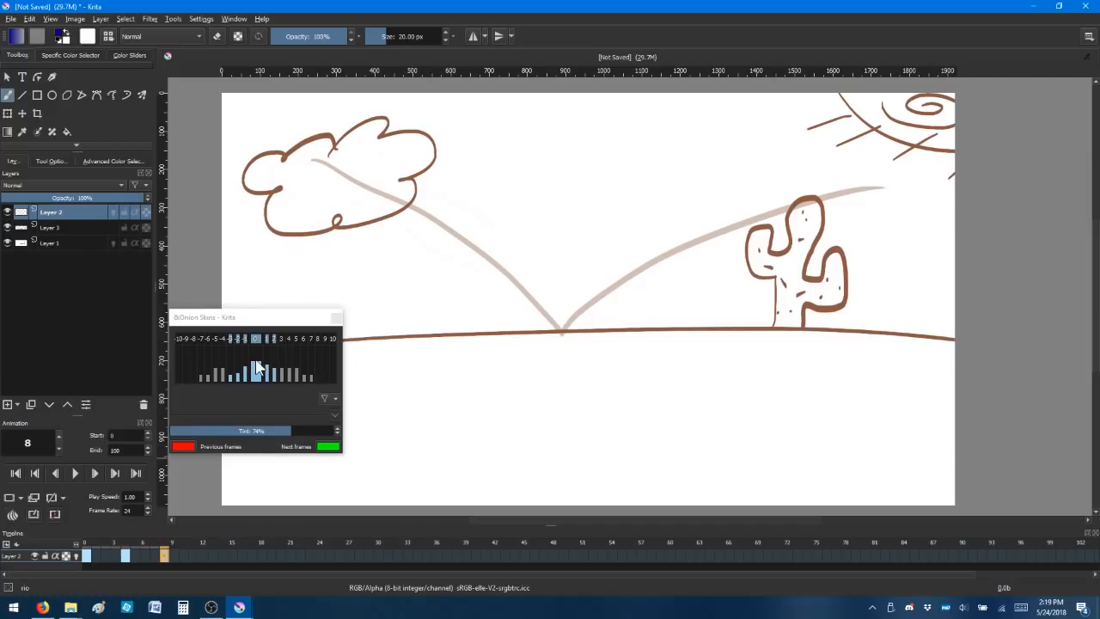
mouse_move(307, 376)
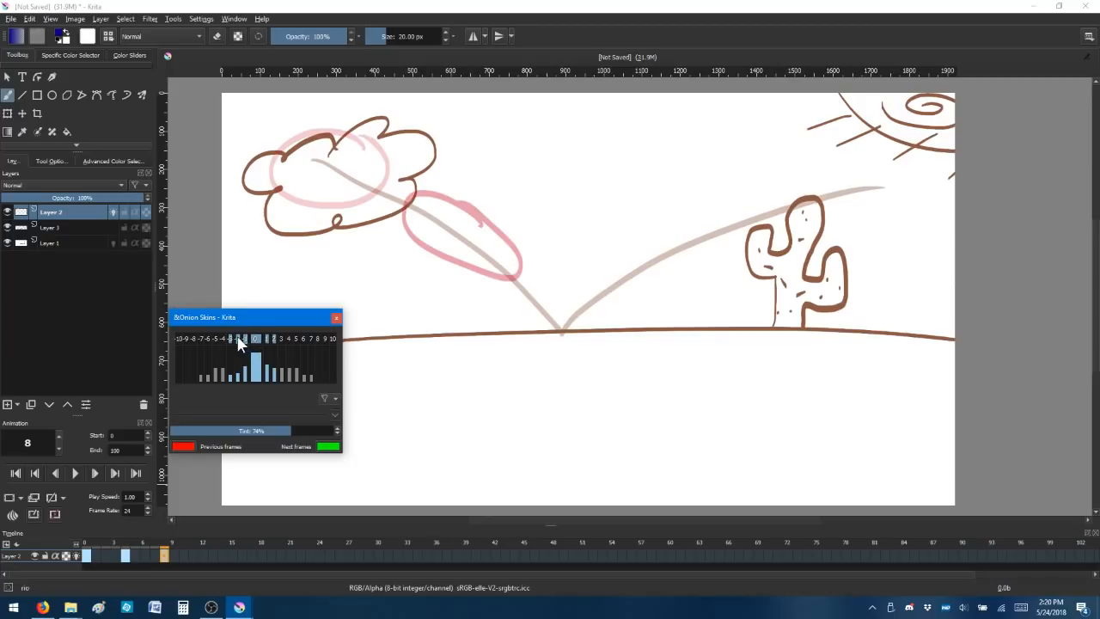
mouse_move(229, 344)
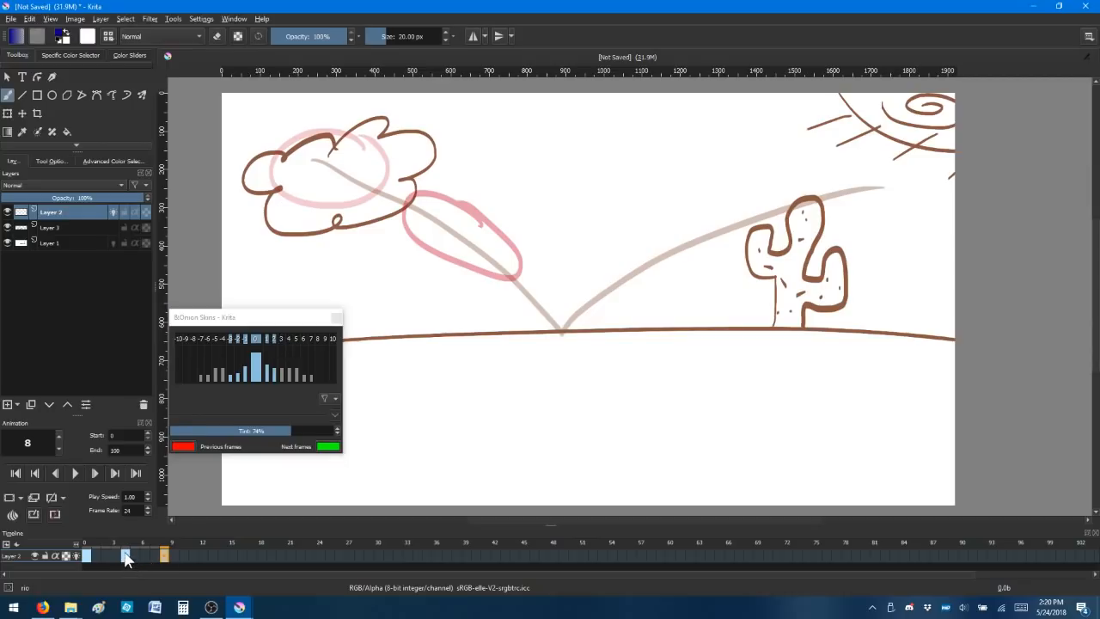
left_click(142, 554)
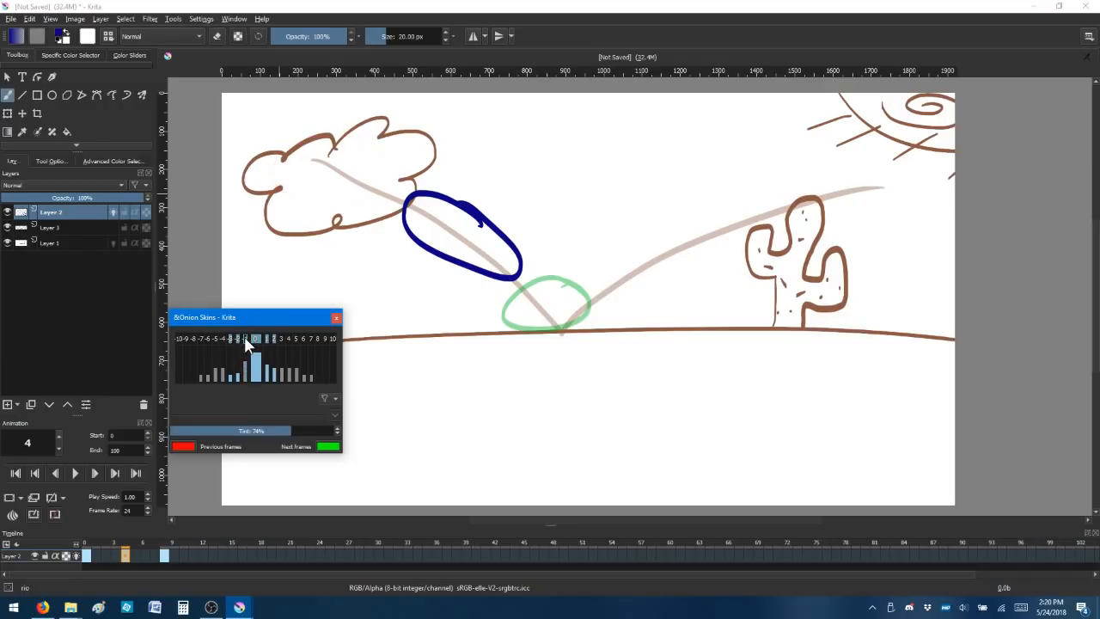
left_click(254, 338)
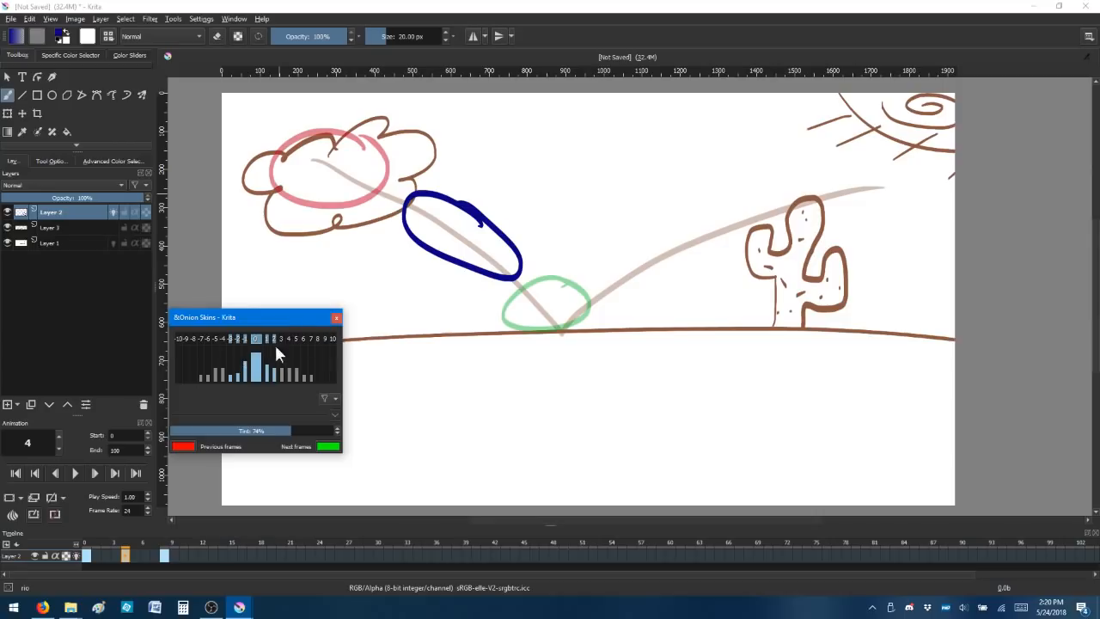
left_click(336, 317)
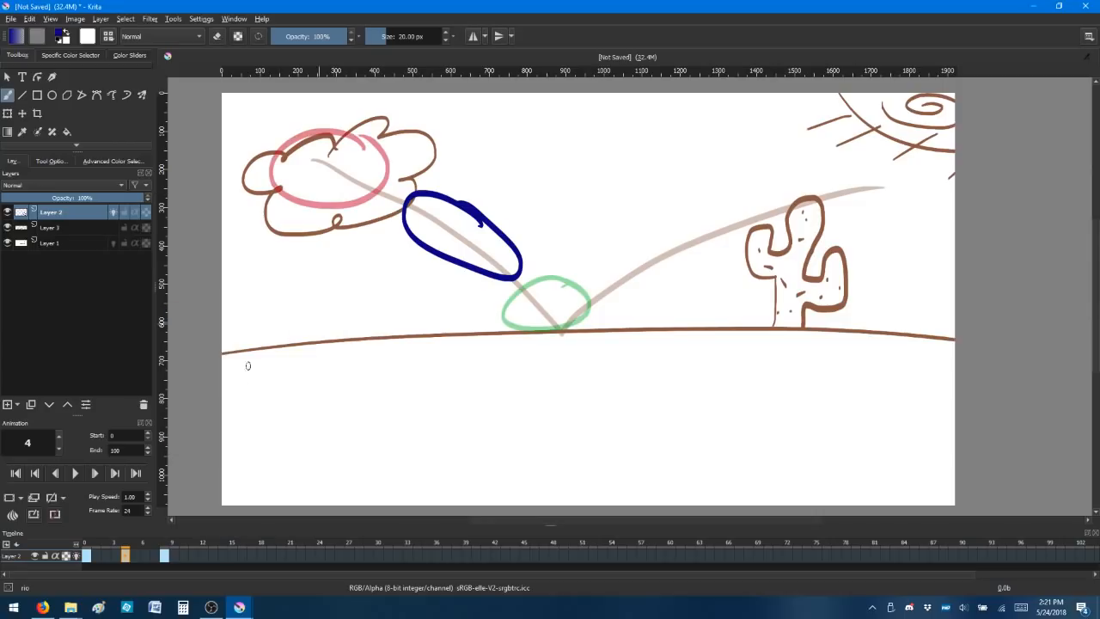
left_click(83, 556)
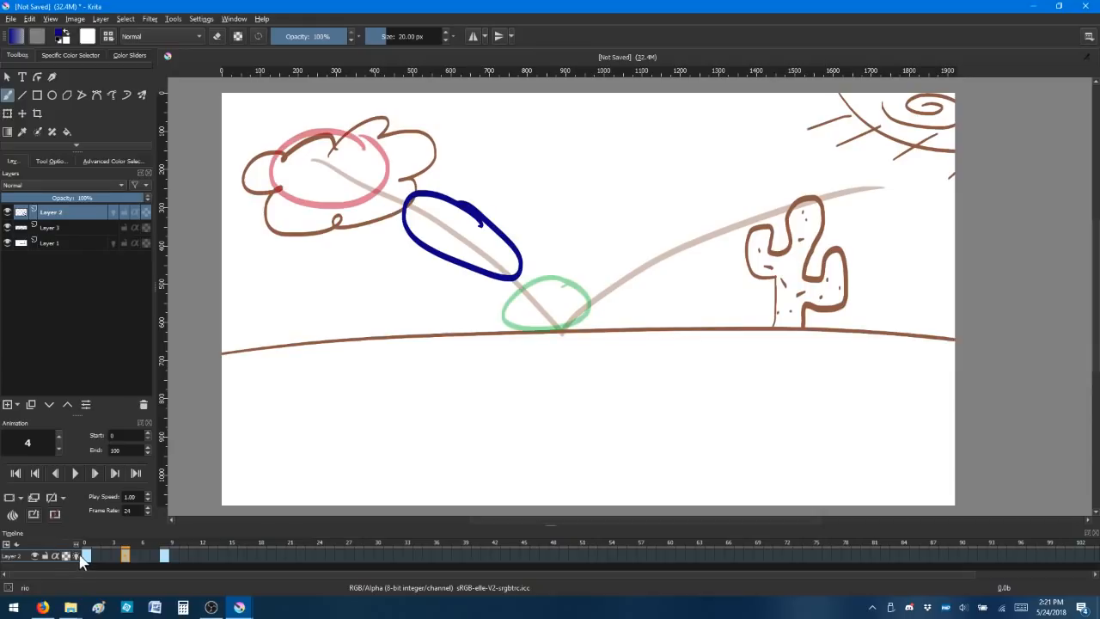
Add keyframe 11 with the ball squashed flat on the ground, then a new keyframe at 13 for the rebound
left_click(163, 554)
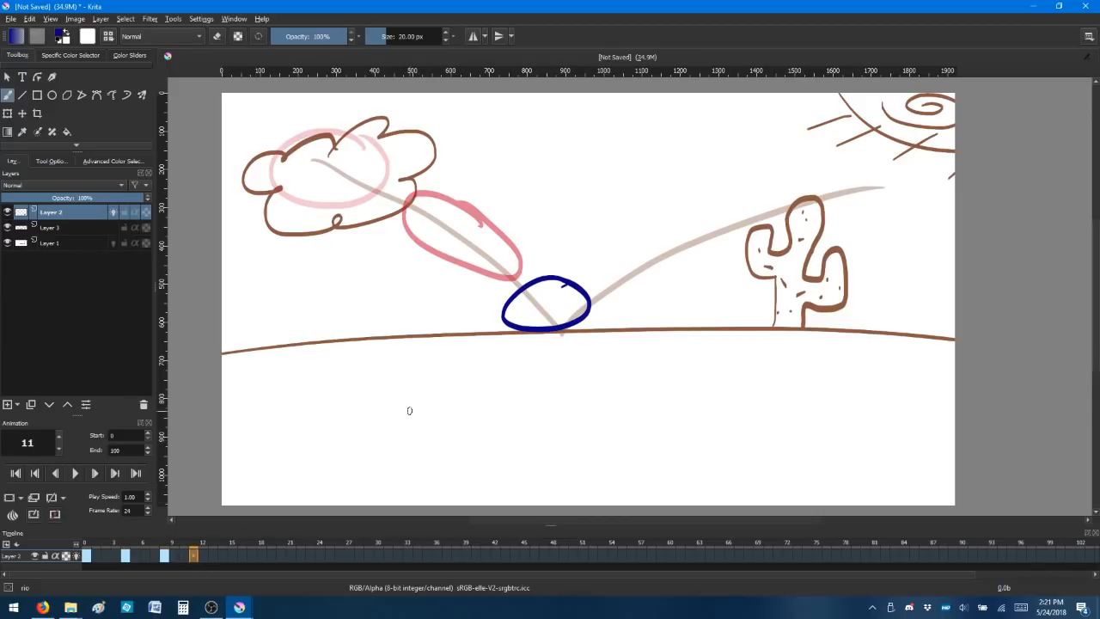
mouse_move(175, 543)
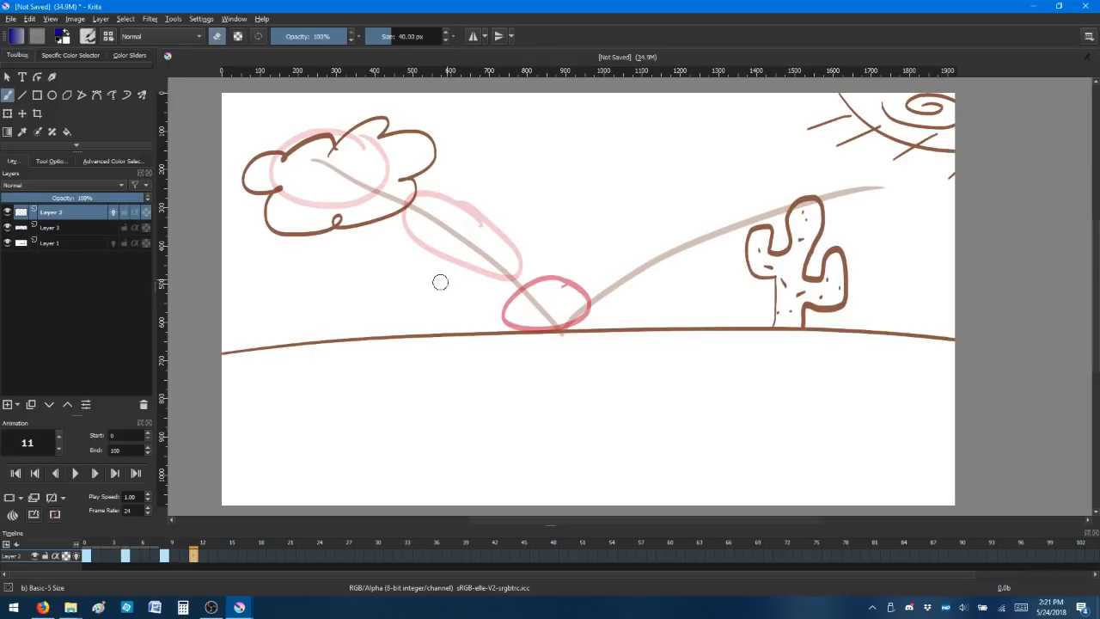
left_click_drag(499, 305, 636, 310)
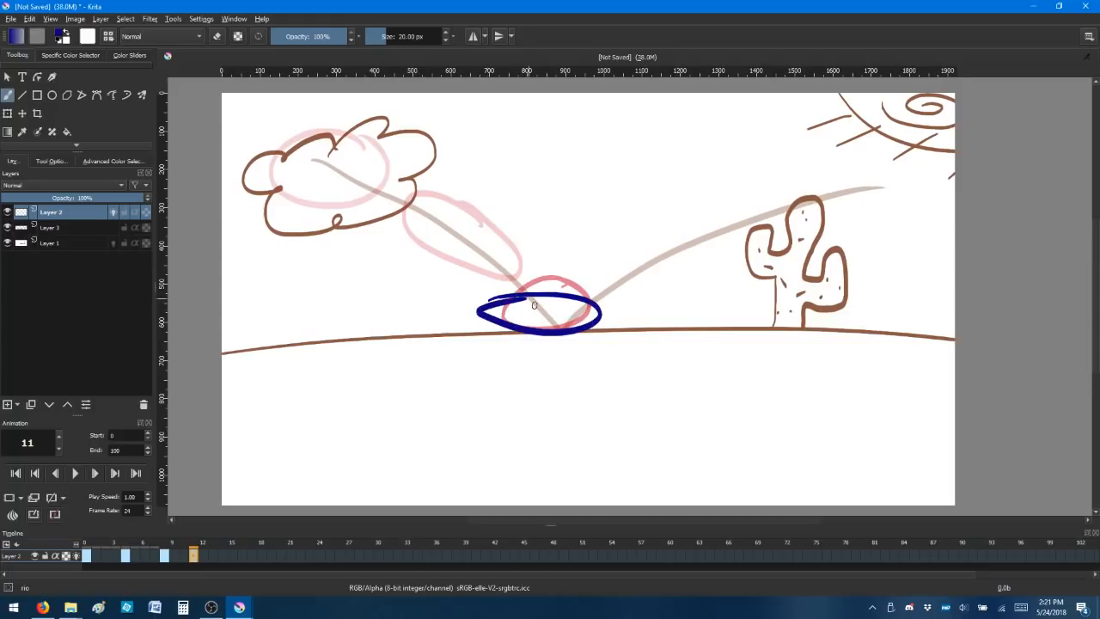
left_click(212, 556)
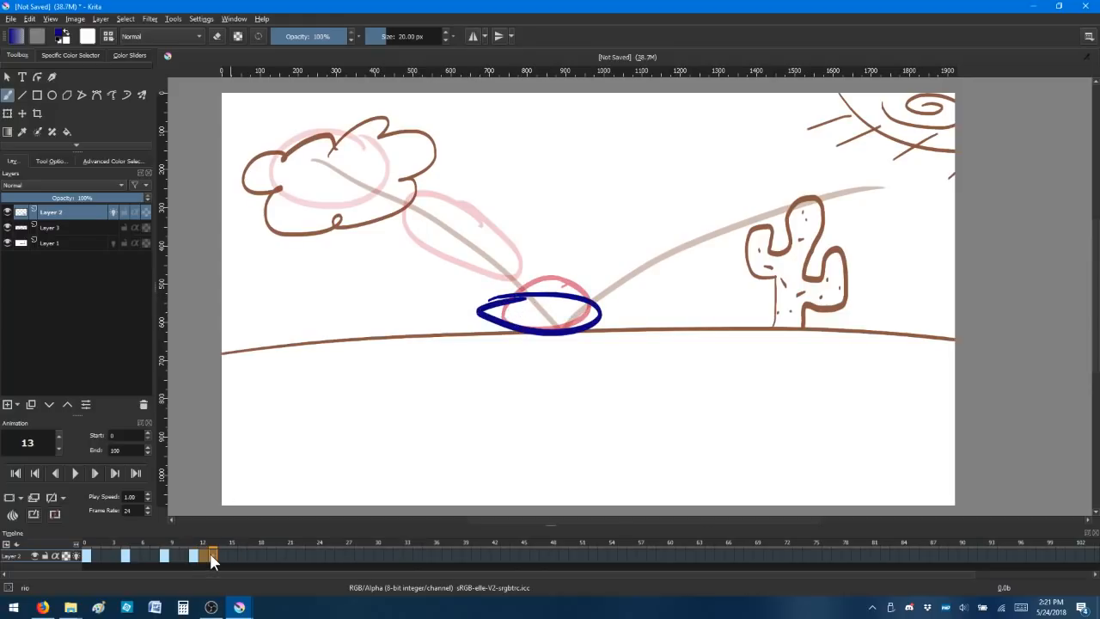
left_click(202, 556)
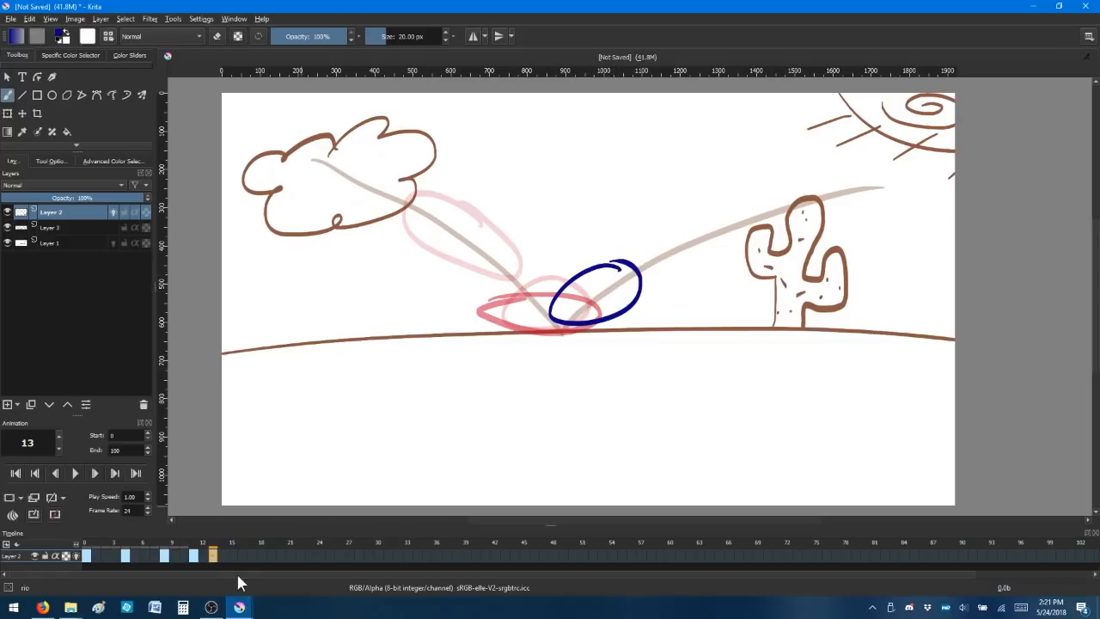
Add new frames at 15, 18 and 20 carrying the ball up the arc past the cactus and off the right edge
right_click(231, 555)
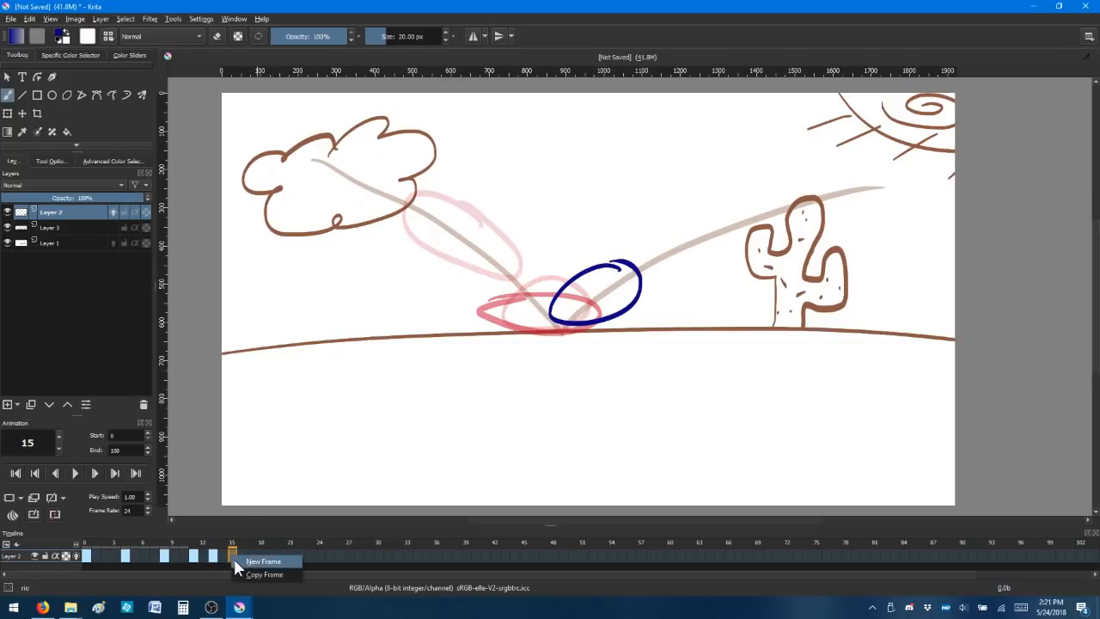
left_click(264, 560)
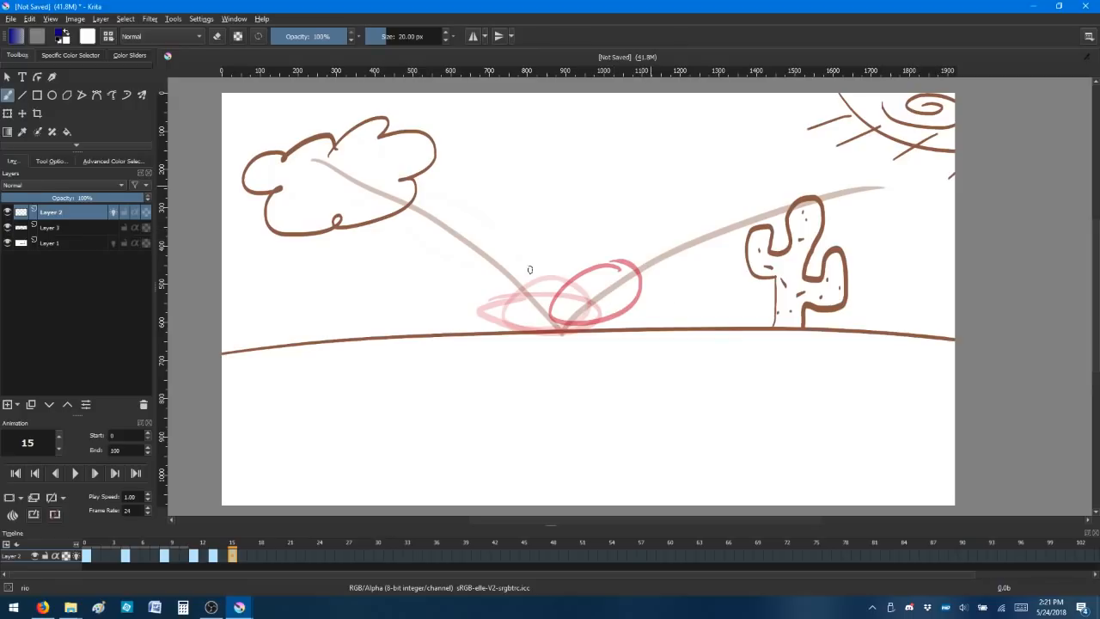
mouse_move(681, 242)
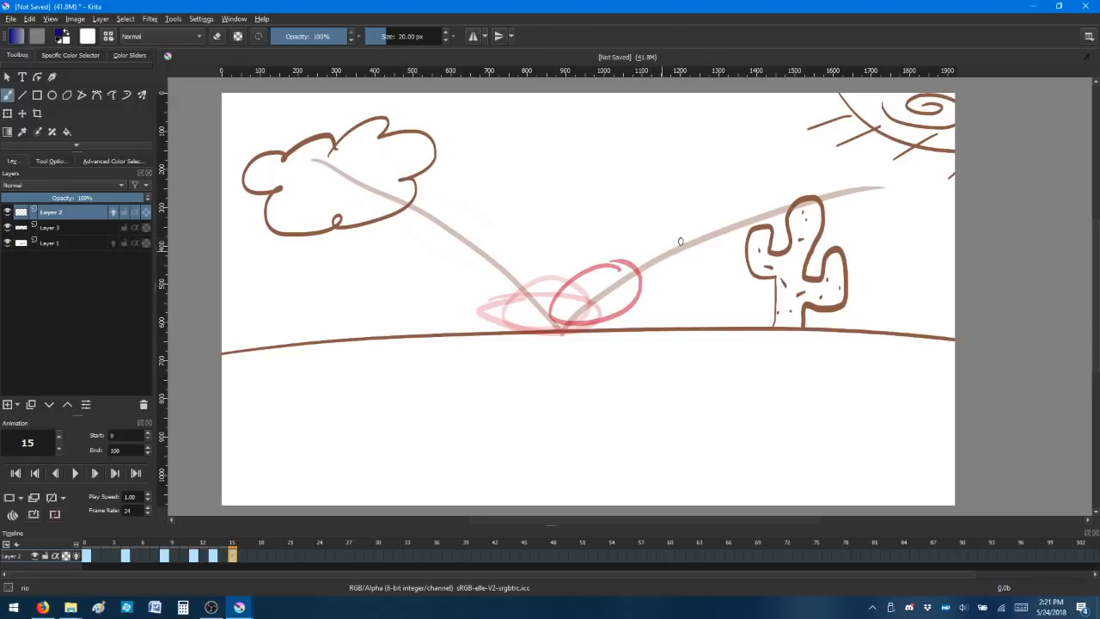
mouse_move(652, 241)
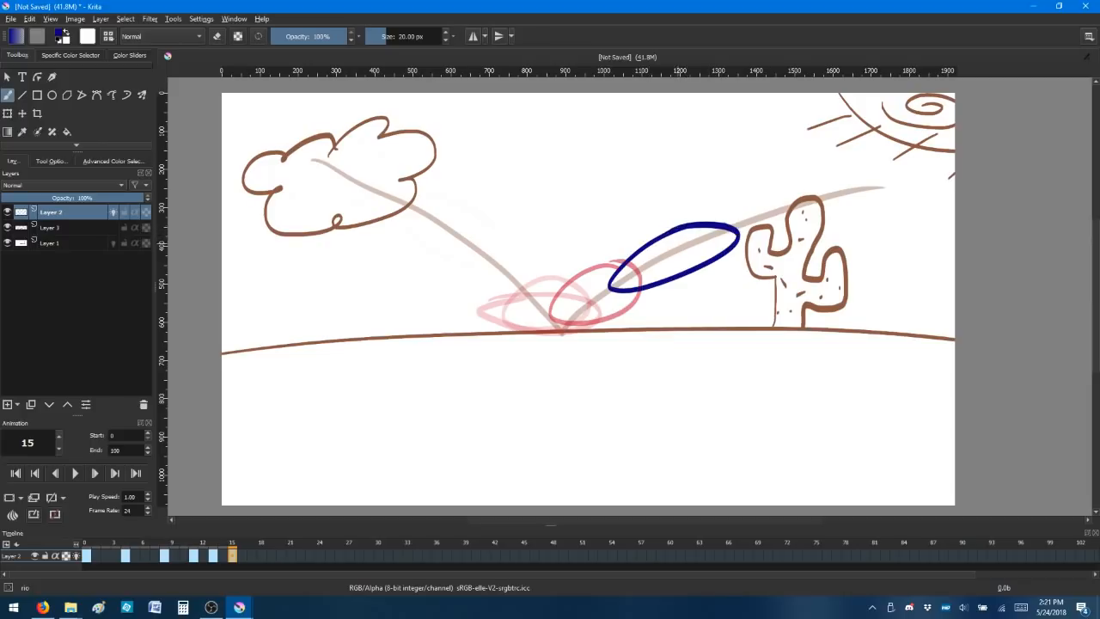
left_click(260, 555)
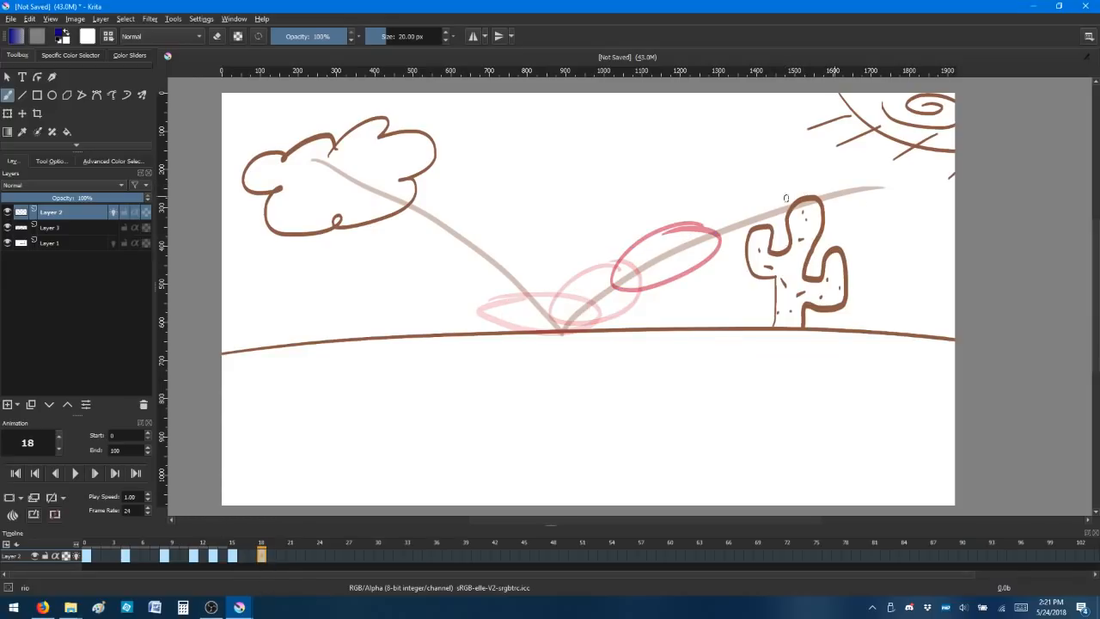
mouse_move(859, 178)
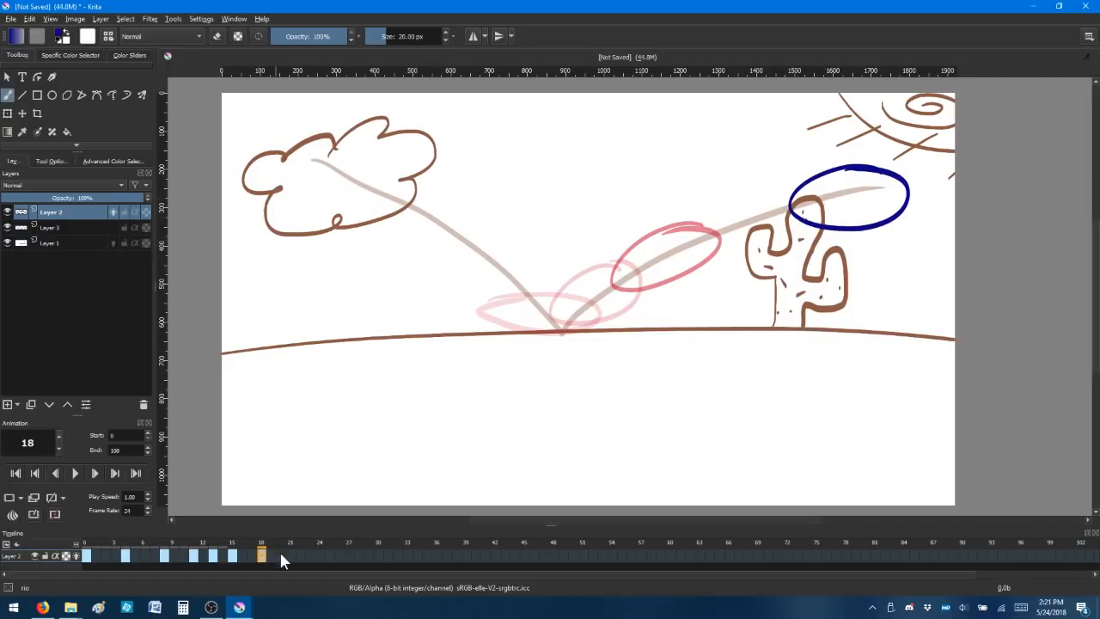
left_click(281, 555)
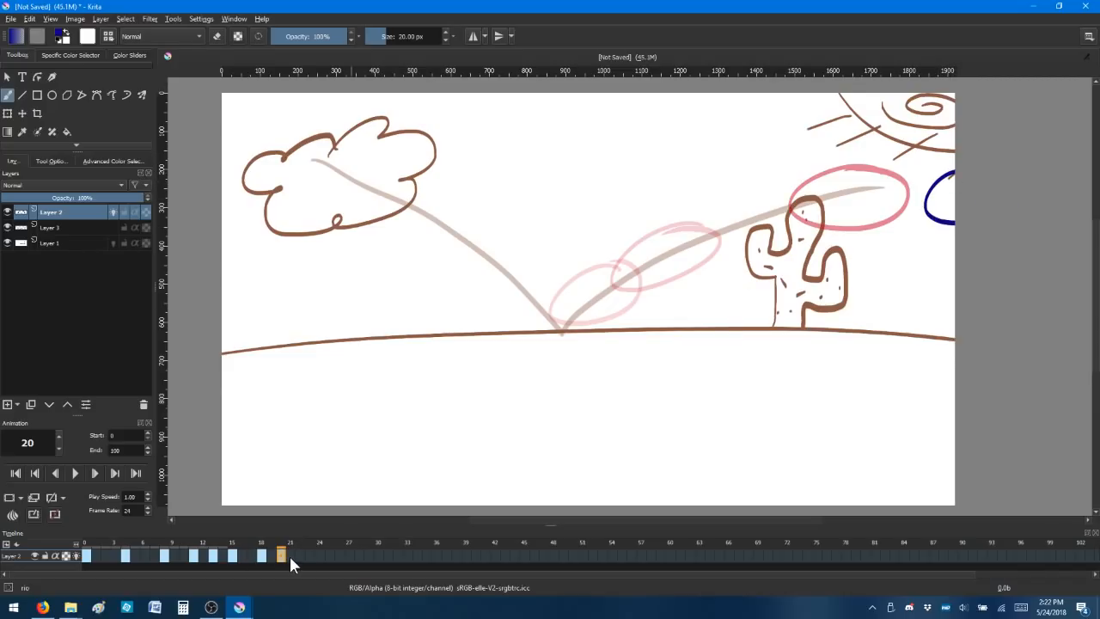
left_click(301, 555)
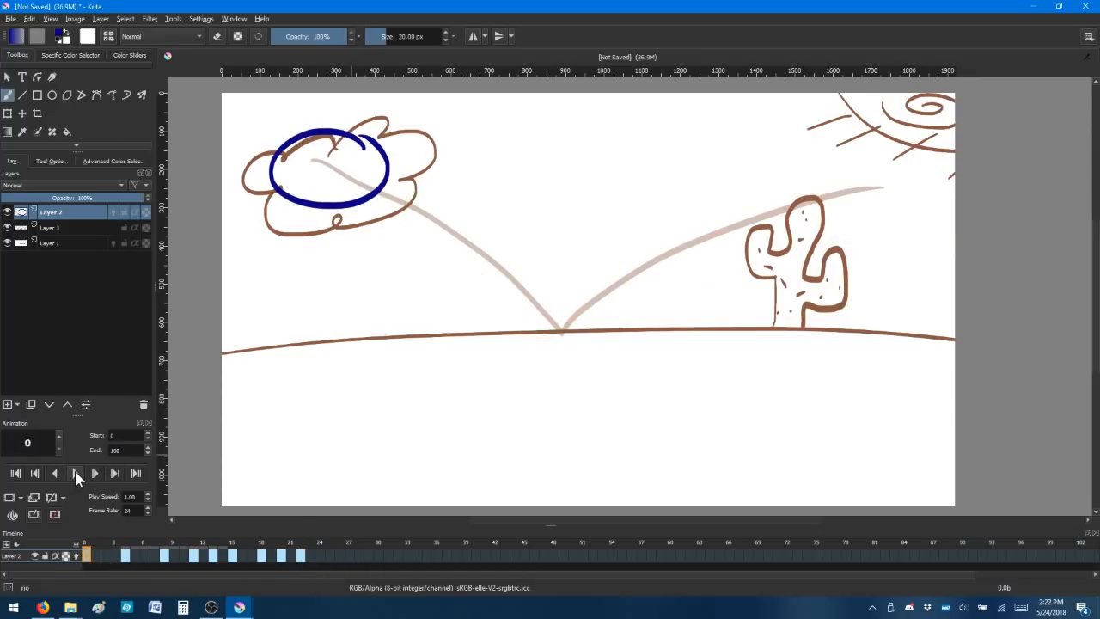
Play the bounce, set the animation end to frame 22, replay it and return to frame 0
left_click(95, 473)
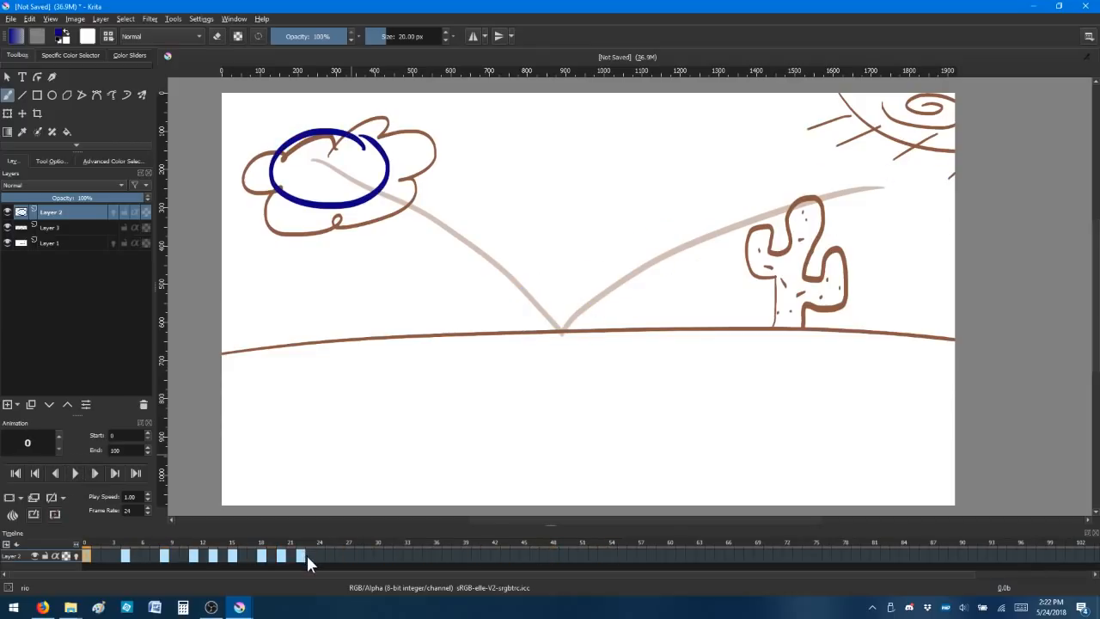
left_click(300, 555)
type("22")
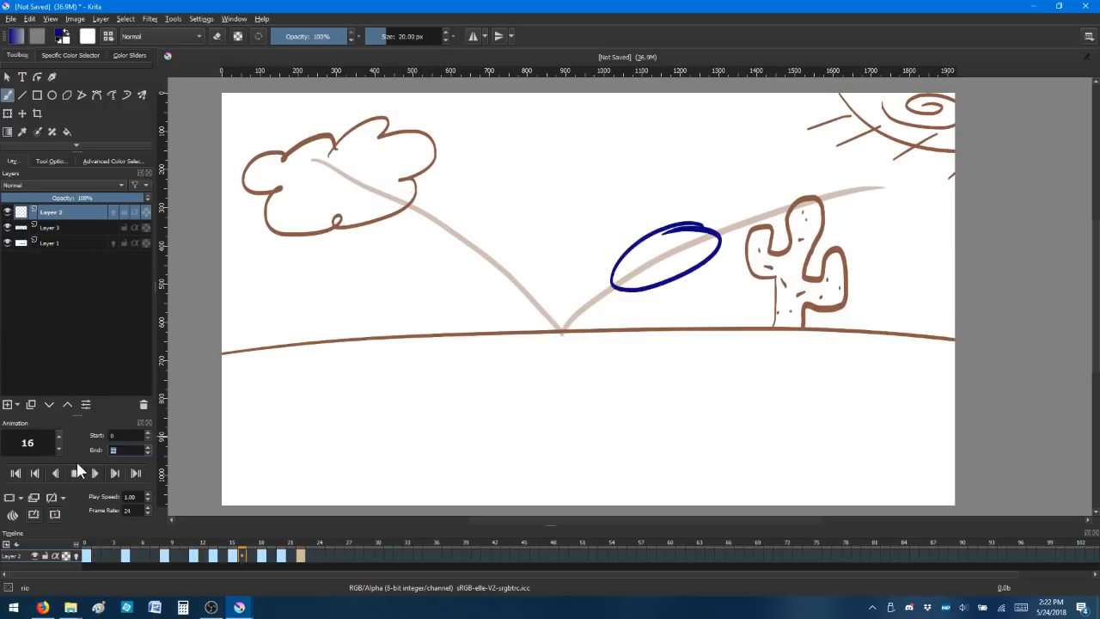
left_click(94, 473)
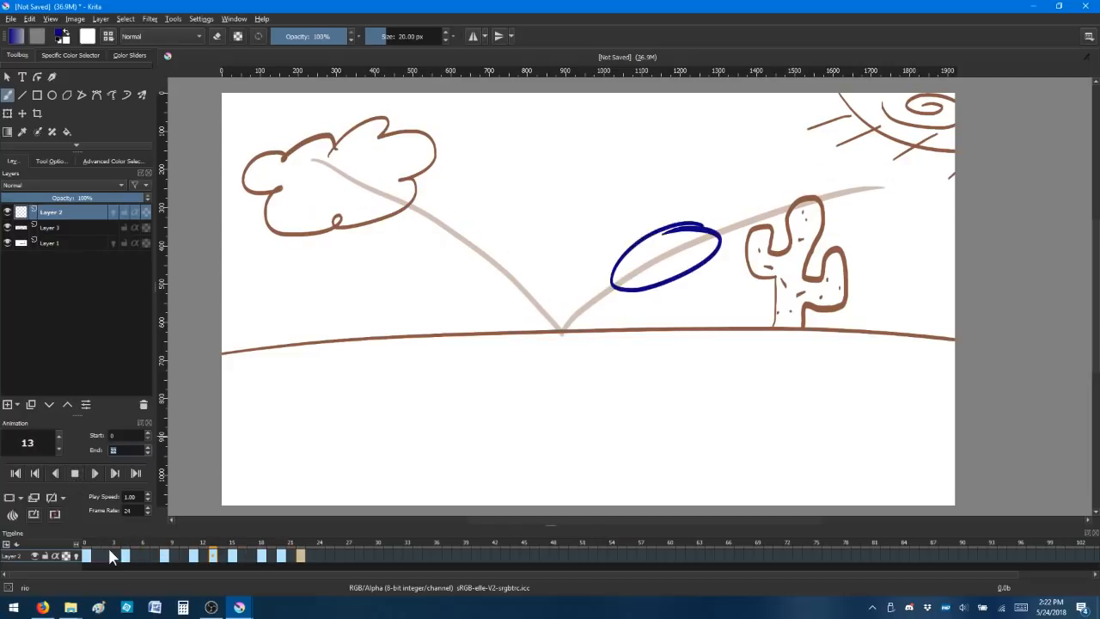
left_click(125, 555)
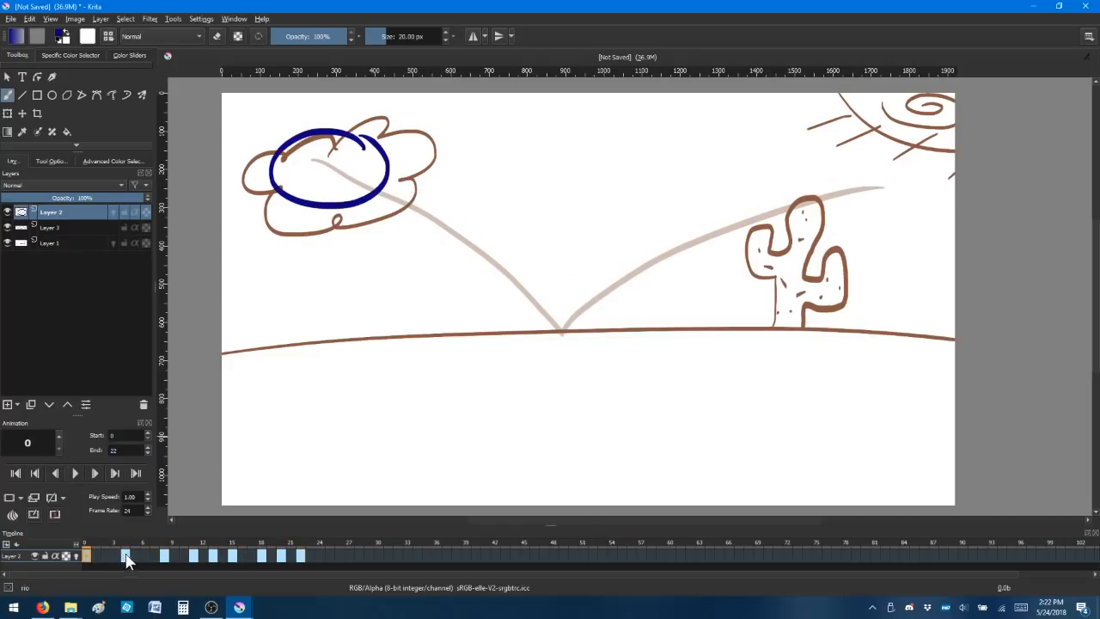
Add in-between frames on the early frames with the ball easing down the arc from the cloud, guided by onion skins
left_click_drag(421, 197, 558, 331)
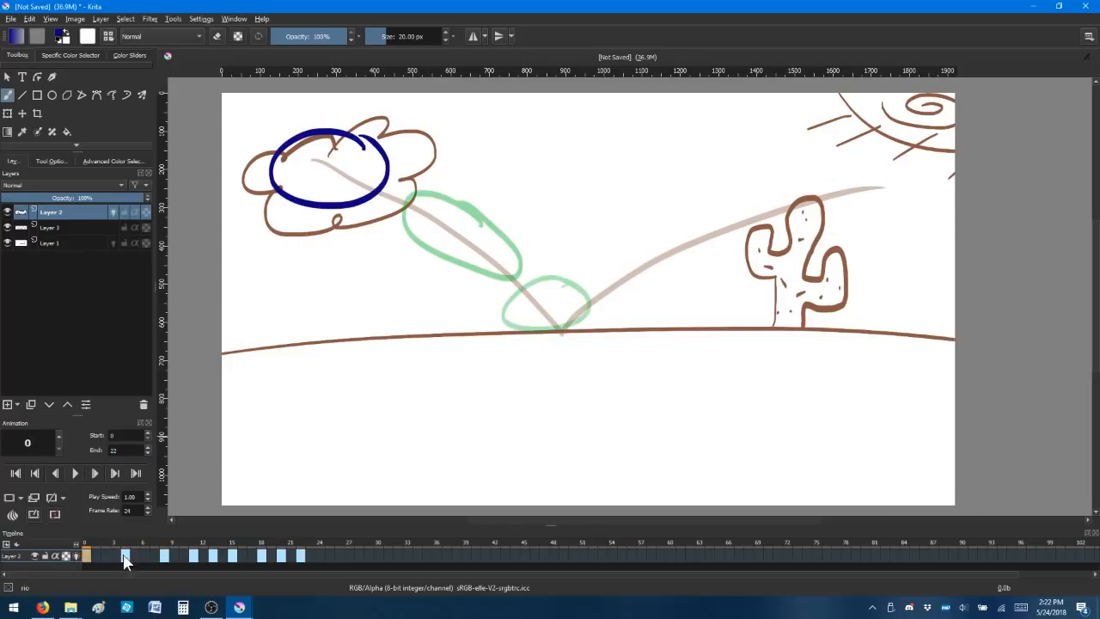
left_click(124, 556)
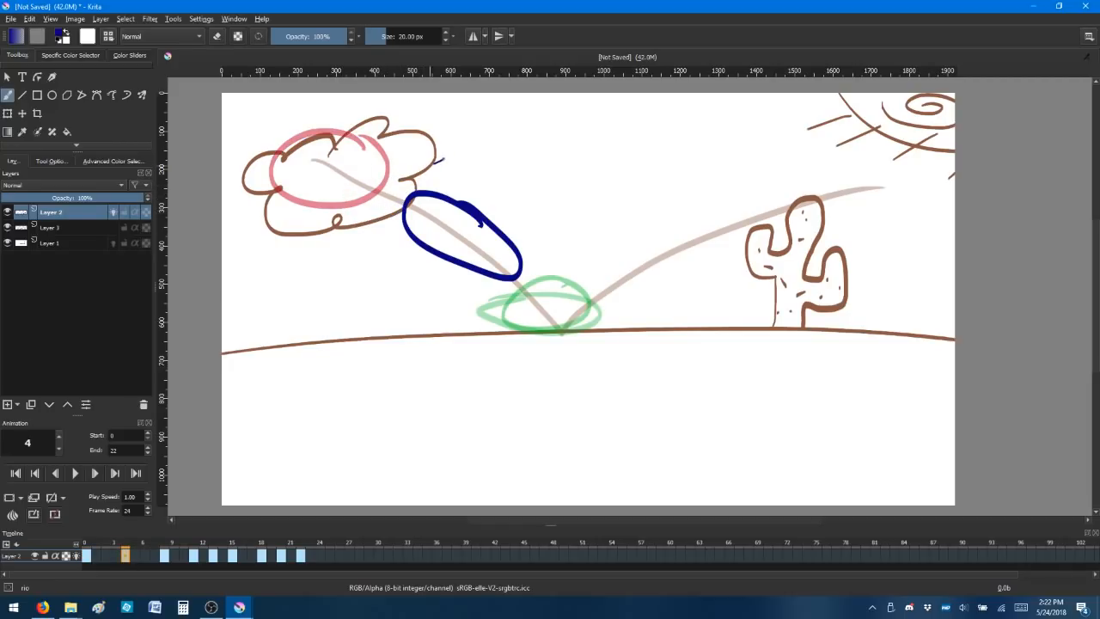
left_click_drag(430, 150, 408, 194)
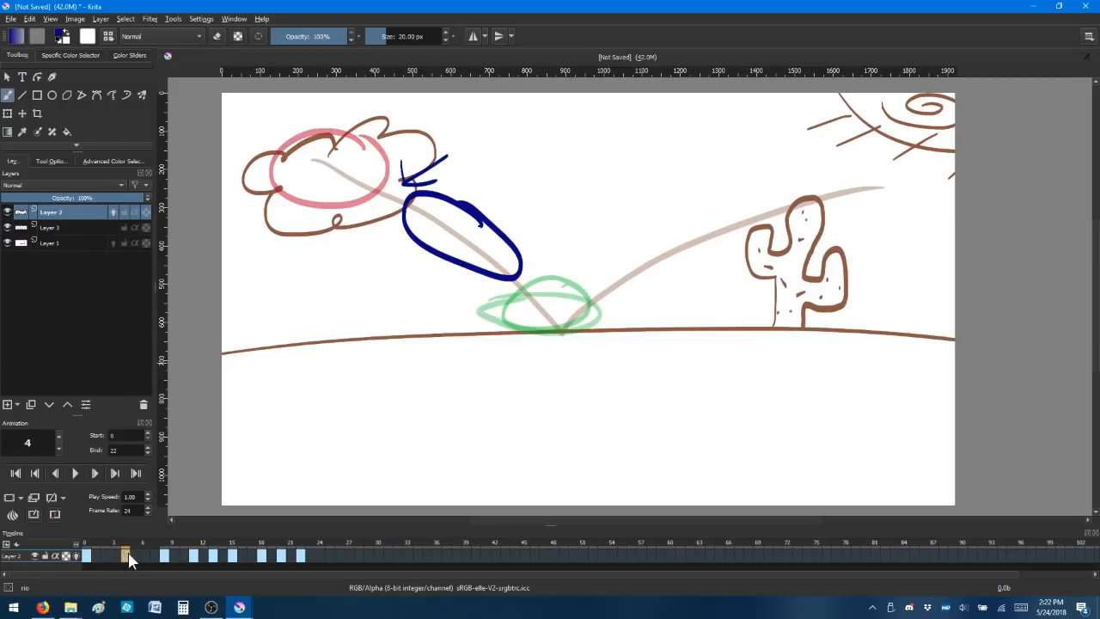
left_click(95, 555)
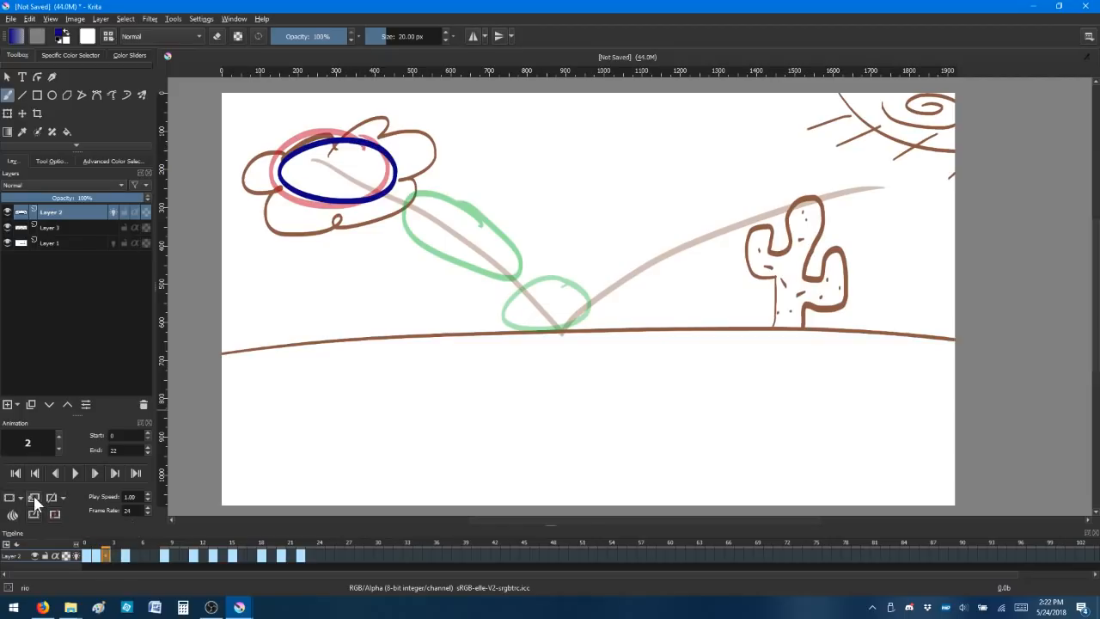
mouse_move(33, 499)
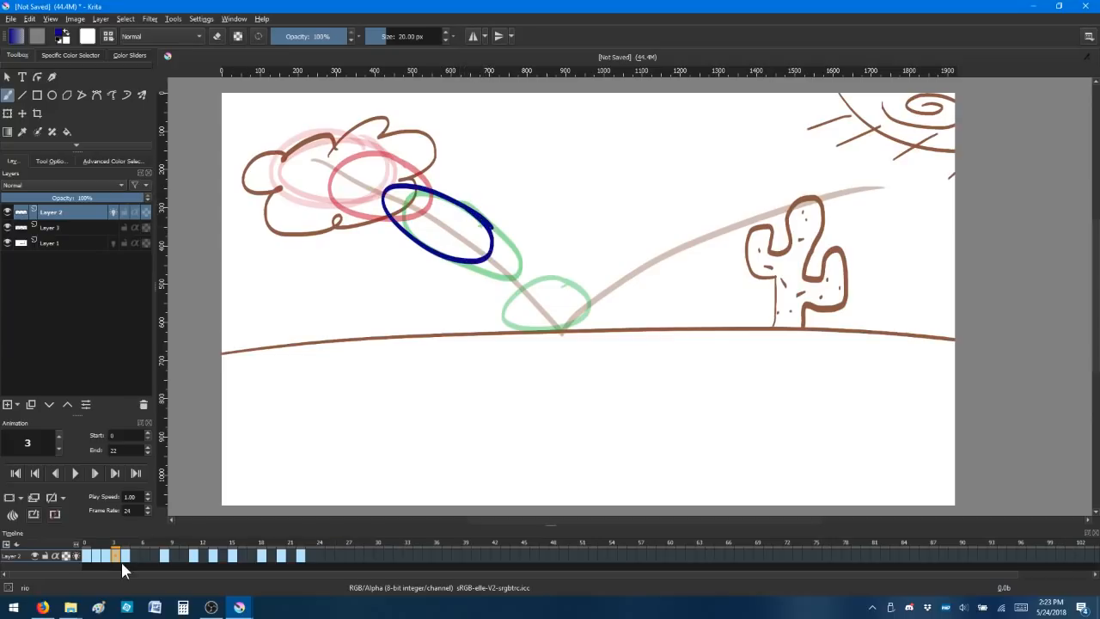
left_click(133, 555)
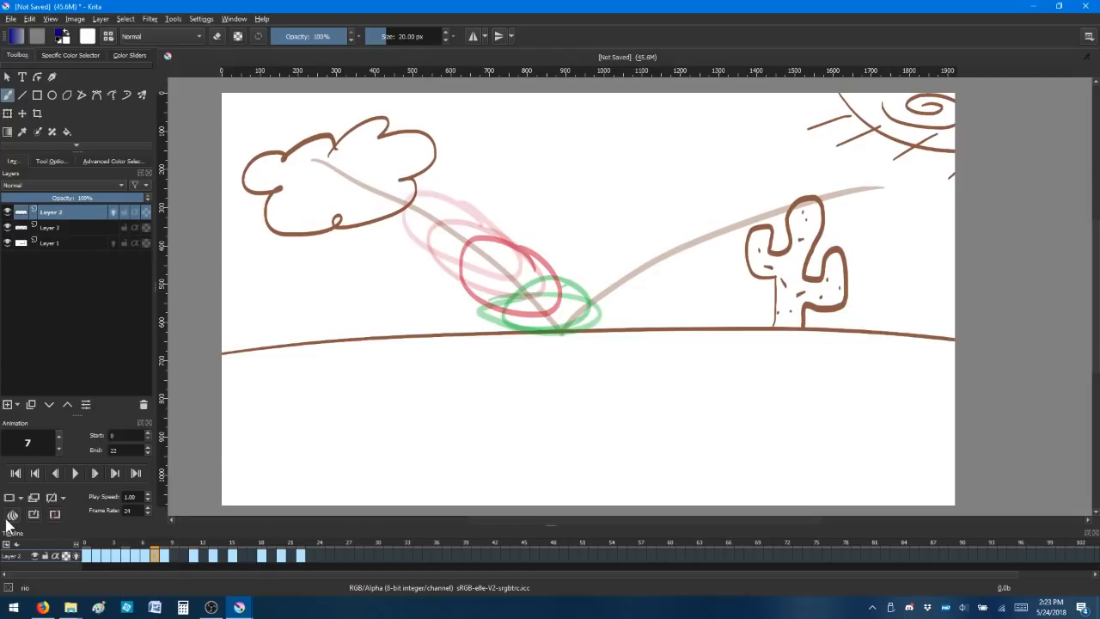
Check the Onion Skins docker settings before drawing the ball just above the ground on frame 7
left_click(13, 515)
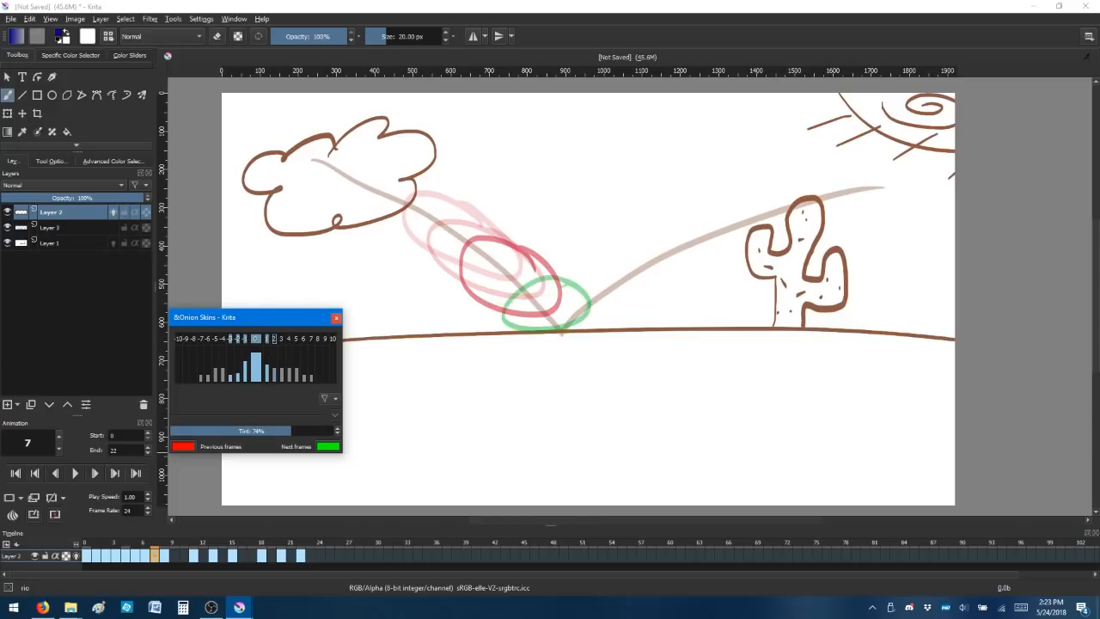
left_click(337, 318)
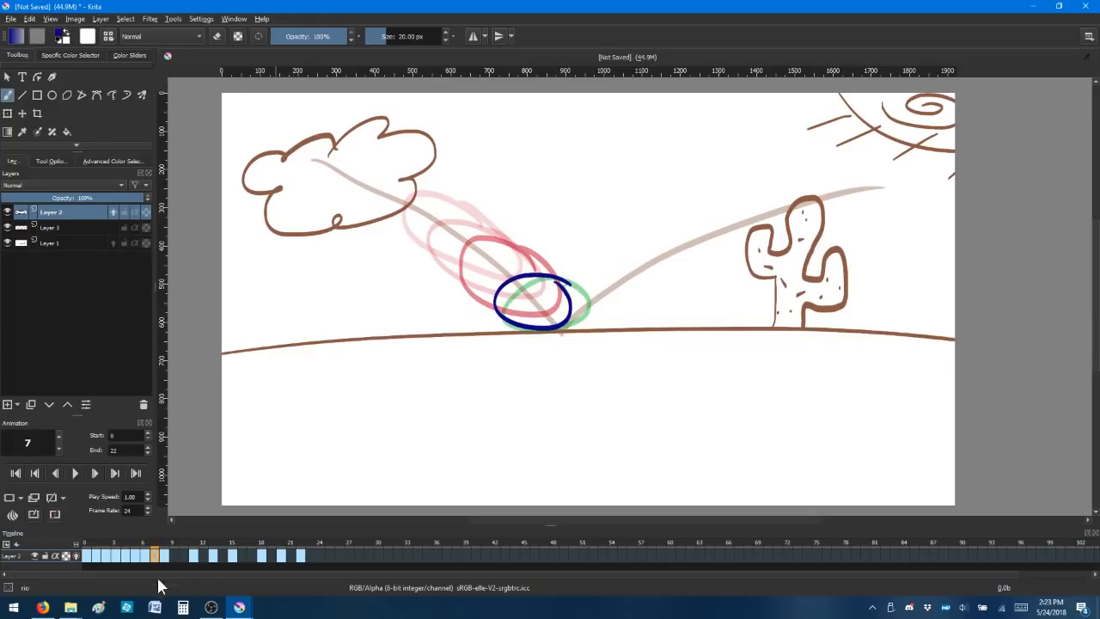
Add in-between frames around 10–12 with the ball squashed flat against the ground line
left_click(174, 555)
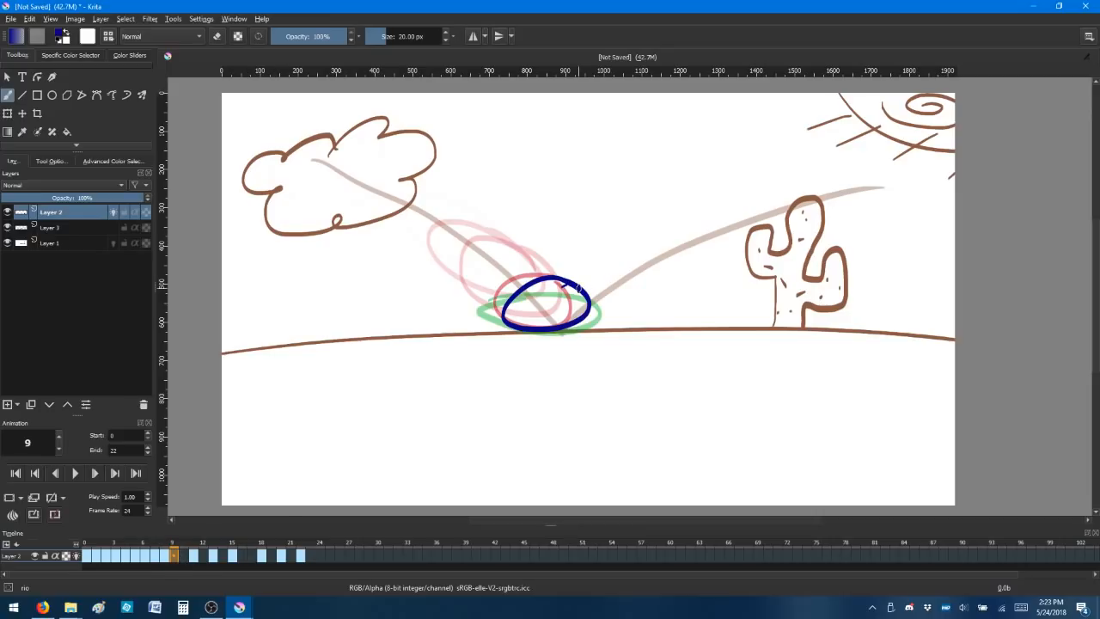
left_click(212, 554)
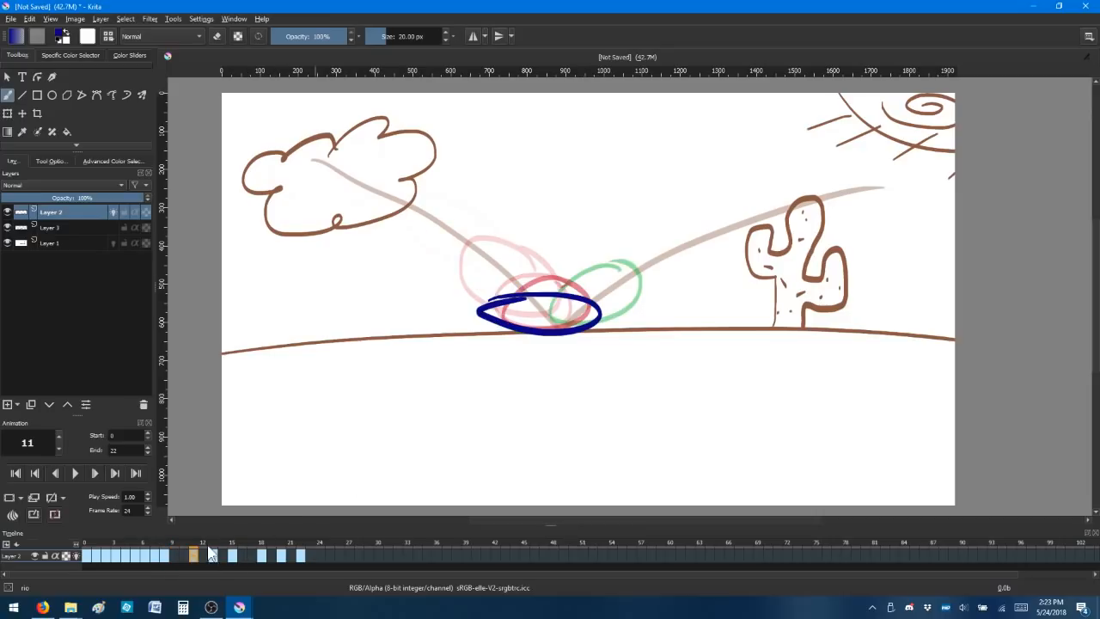
left_click(165, 556)
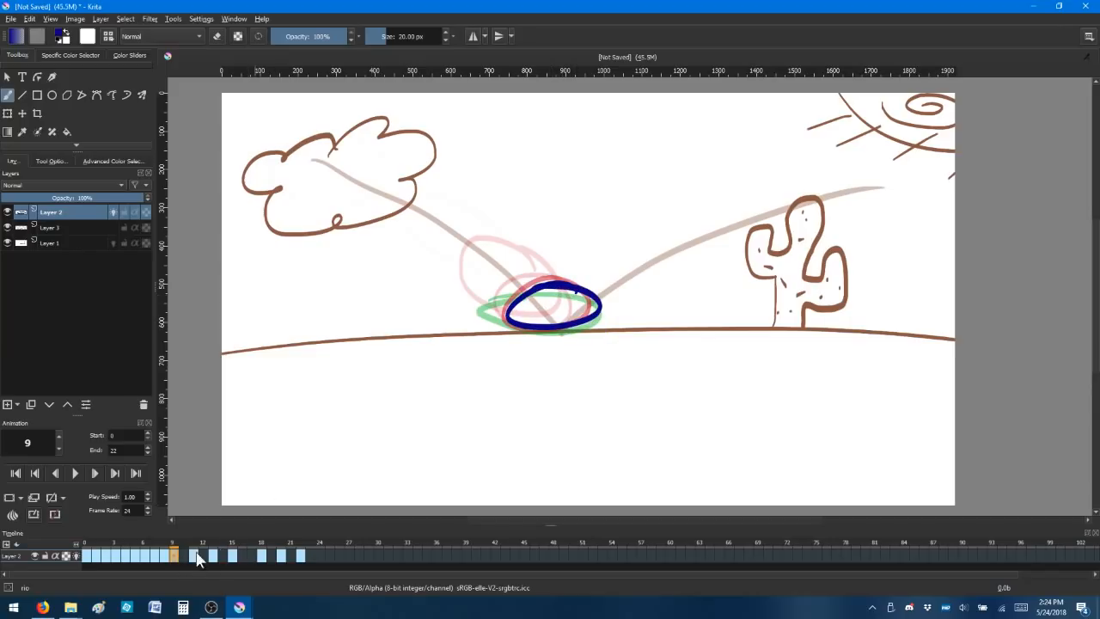
left_click(183, 554)
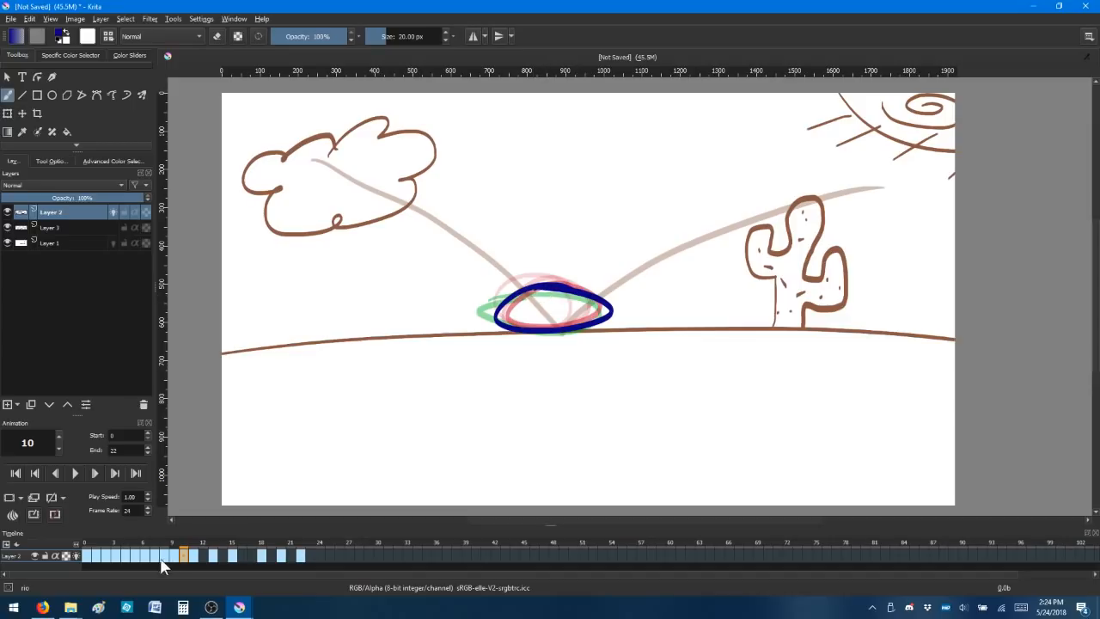
left_click(202, 554)
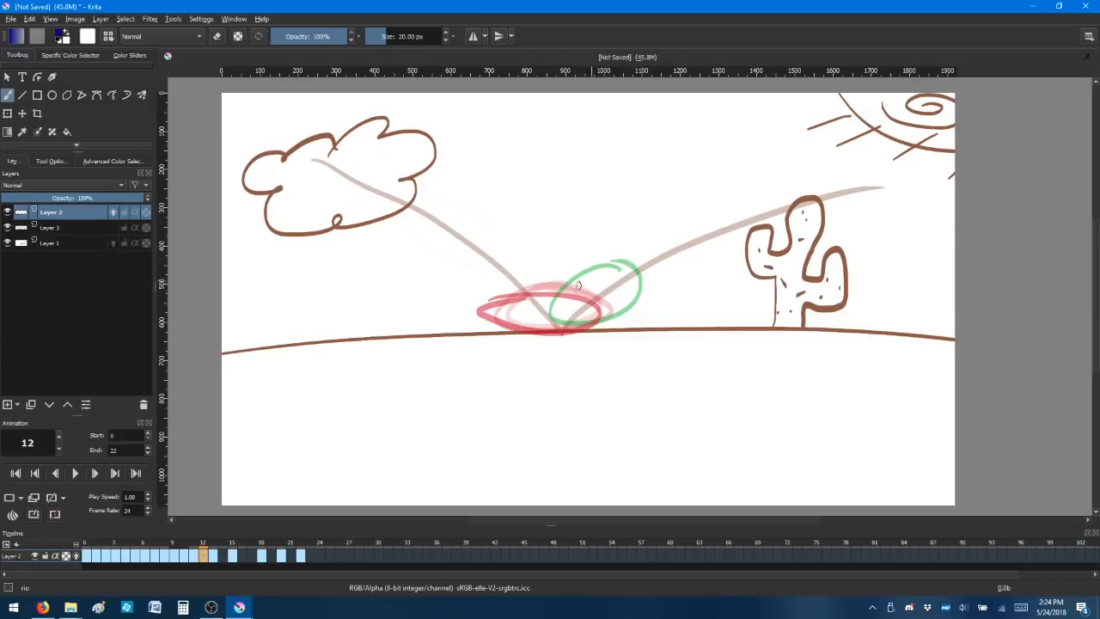
mouse_move(583, 285)
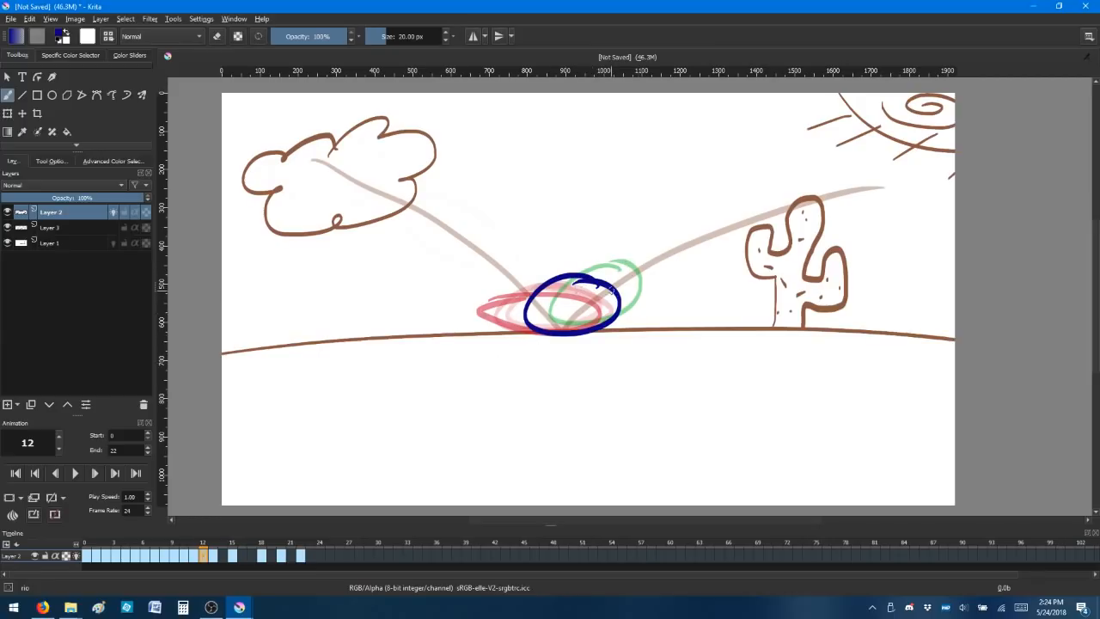
left_click(222, 556)
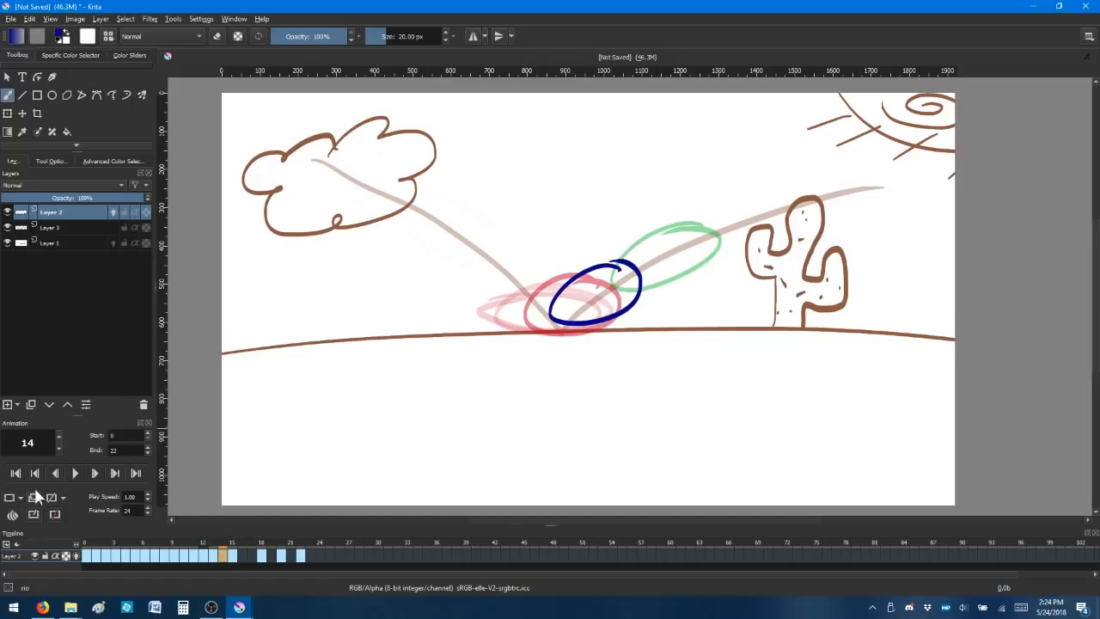
Paint the ball on frames 14–22 stretching off the ground, rising over the cactus and exiting right
left_click_drag(593, 293, 654, 267)
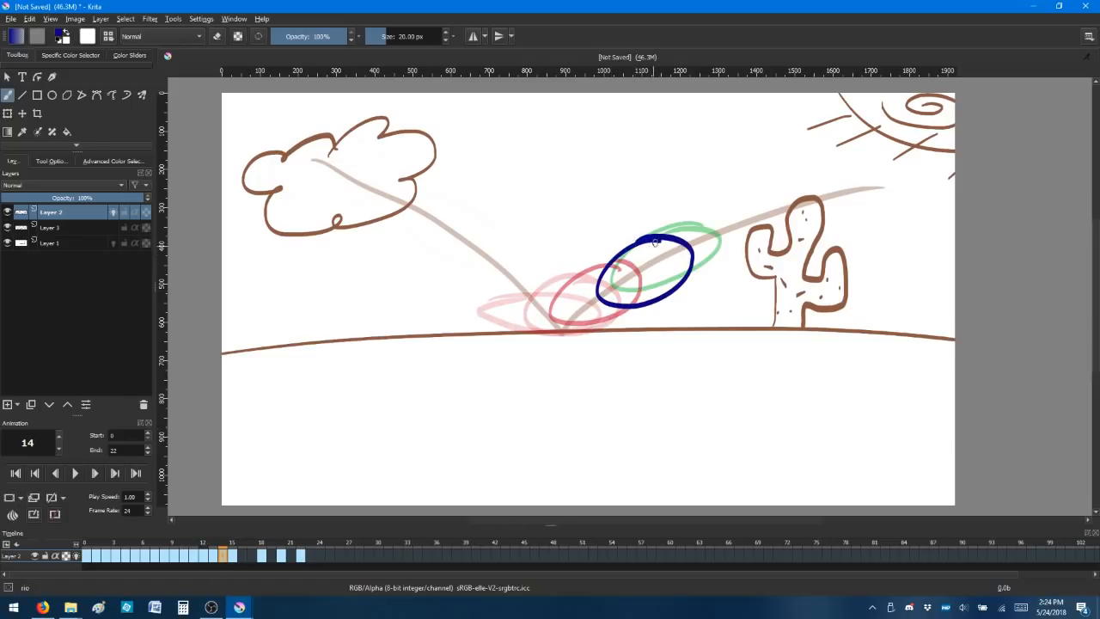
left_click(245, 555)
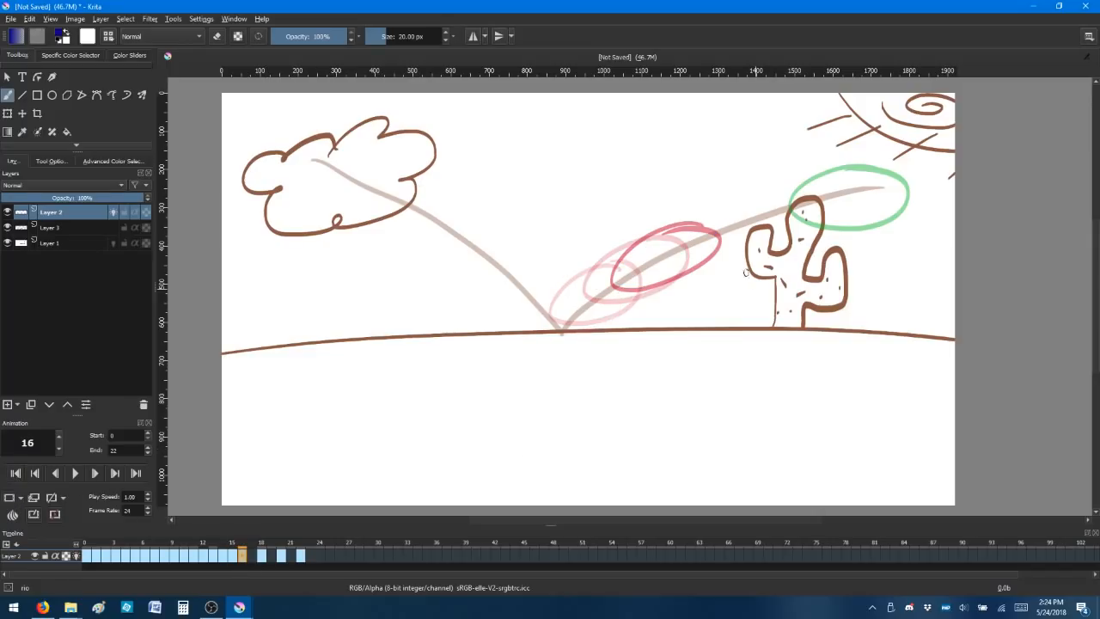
left_click_drag(756, 205, 662, 258)
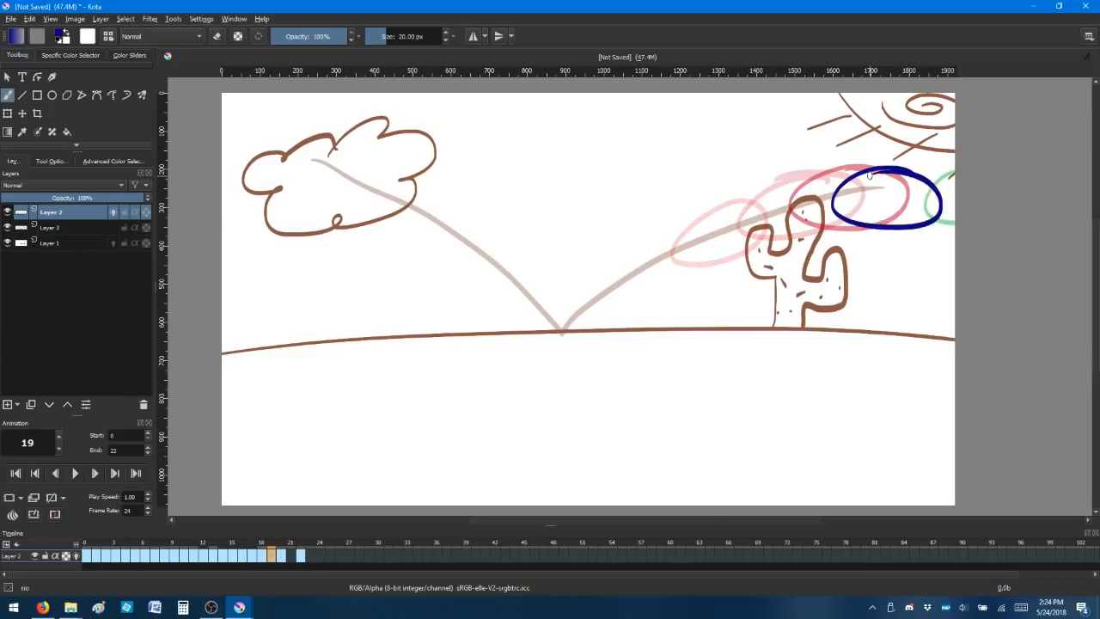
left_click(291, 556)
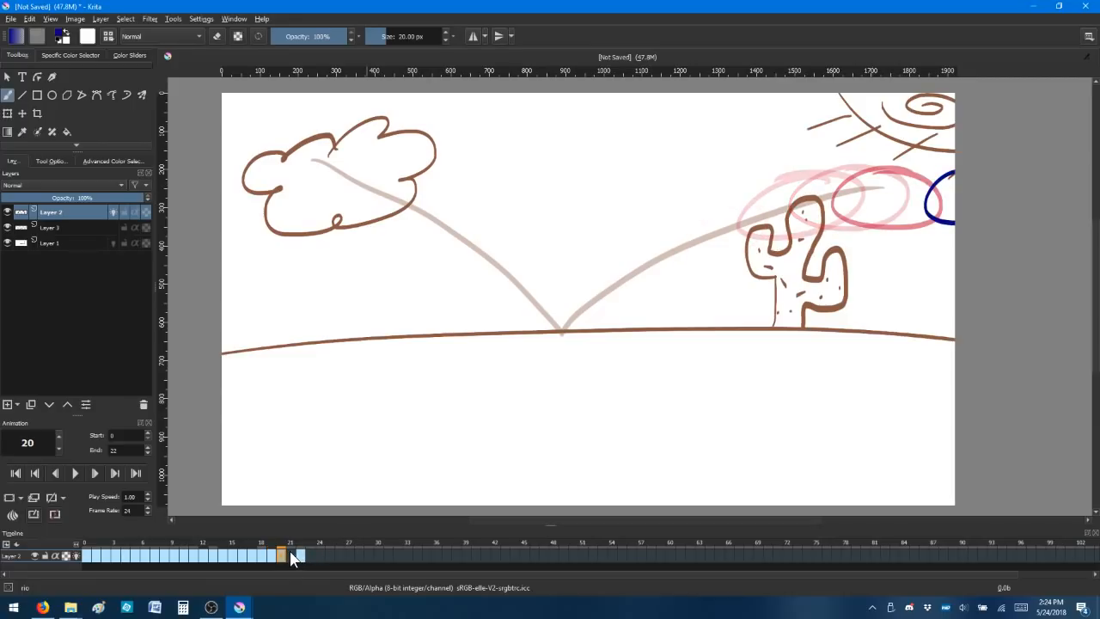
left_click(290, 556)
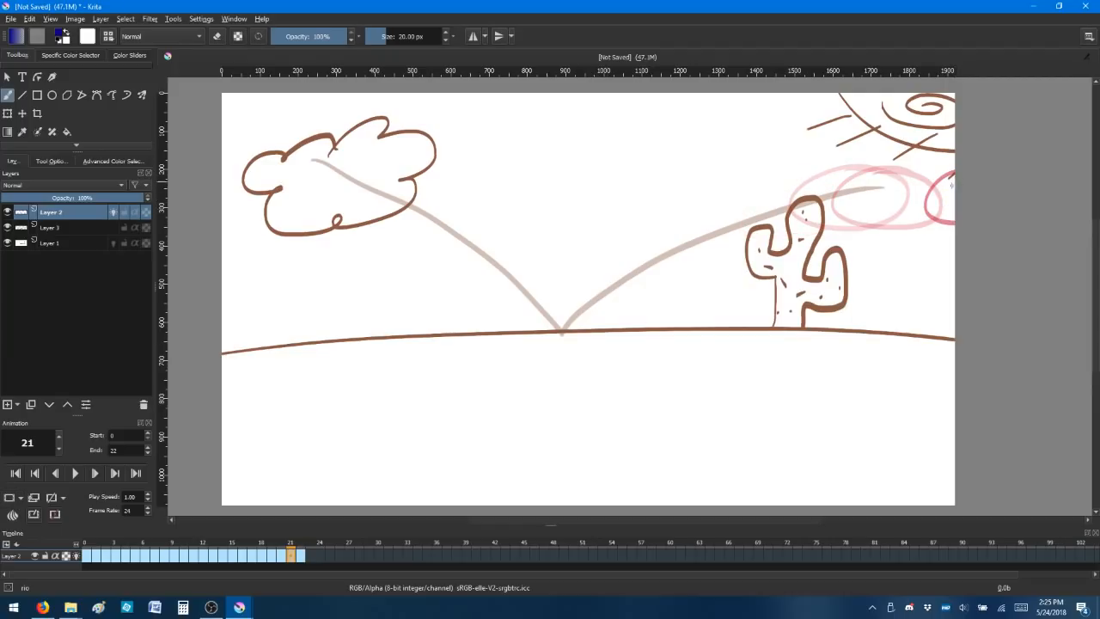
left_click(301, 555)
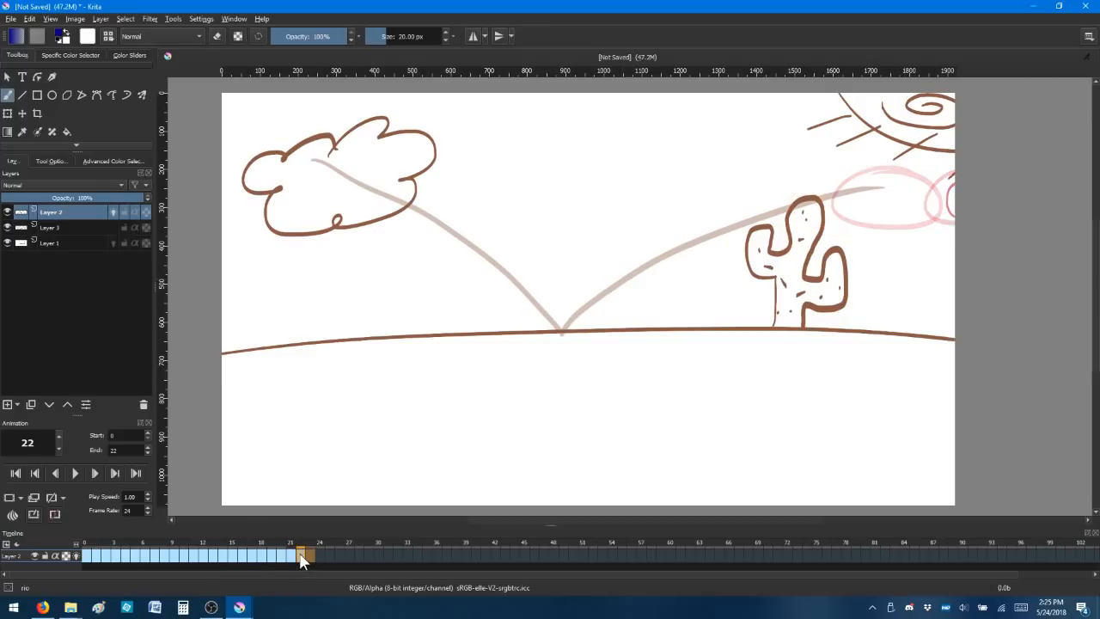
Hide the Layer 3 guide arc and onion skins, play back the full bounce, then start adding audio
left_click(86, 554)
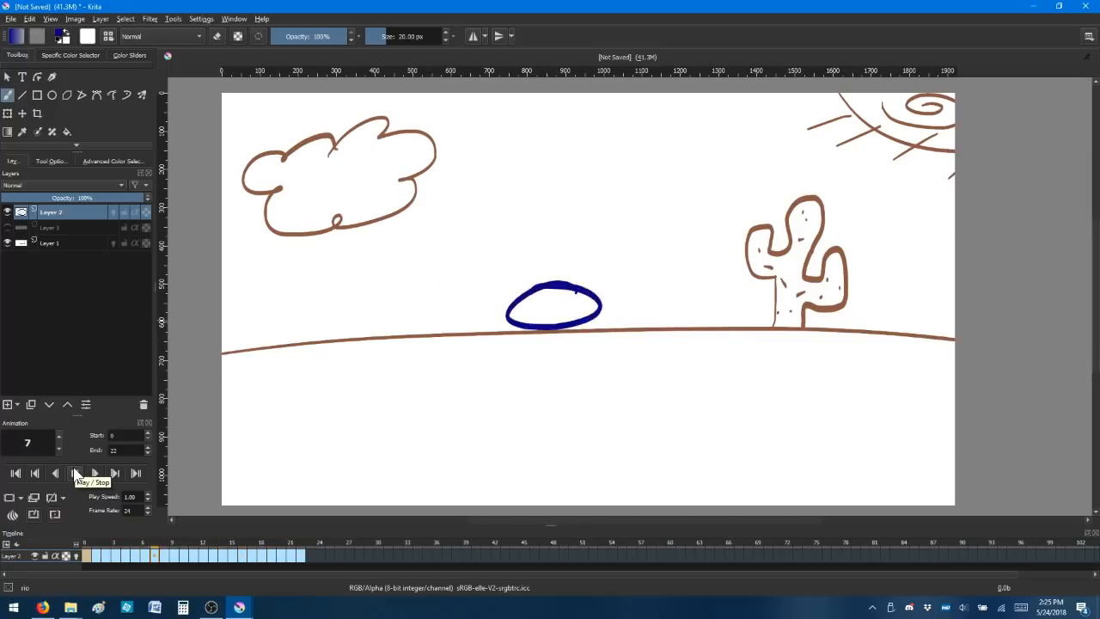
left_click(92, 474)
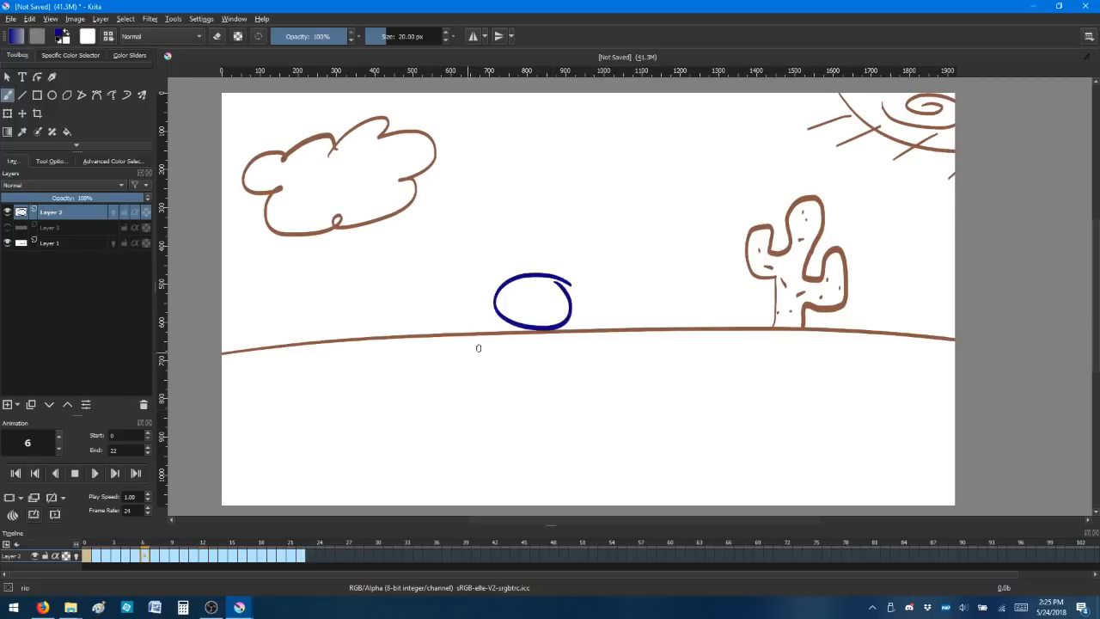
left_click(94, 473)
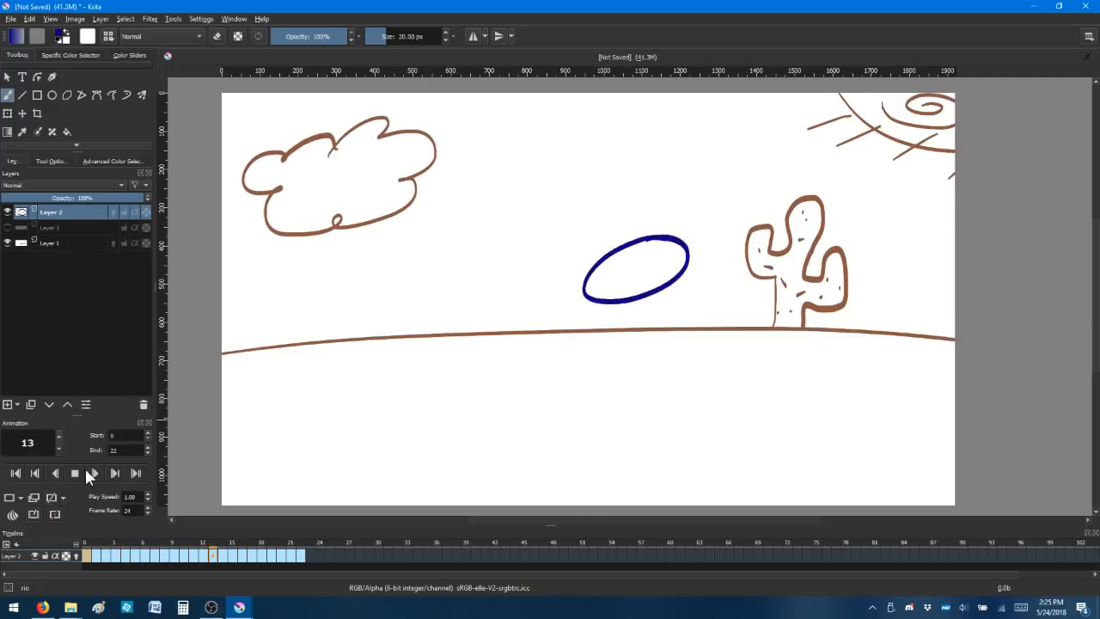
left_click(16, 473)
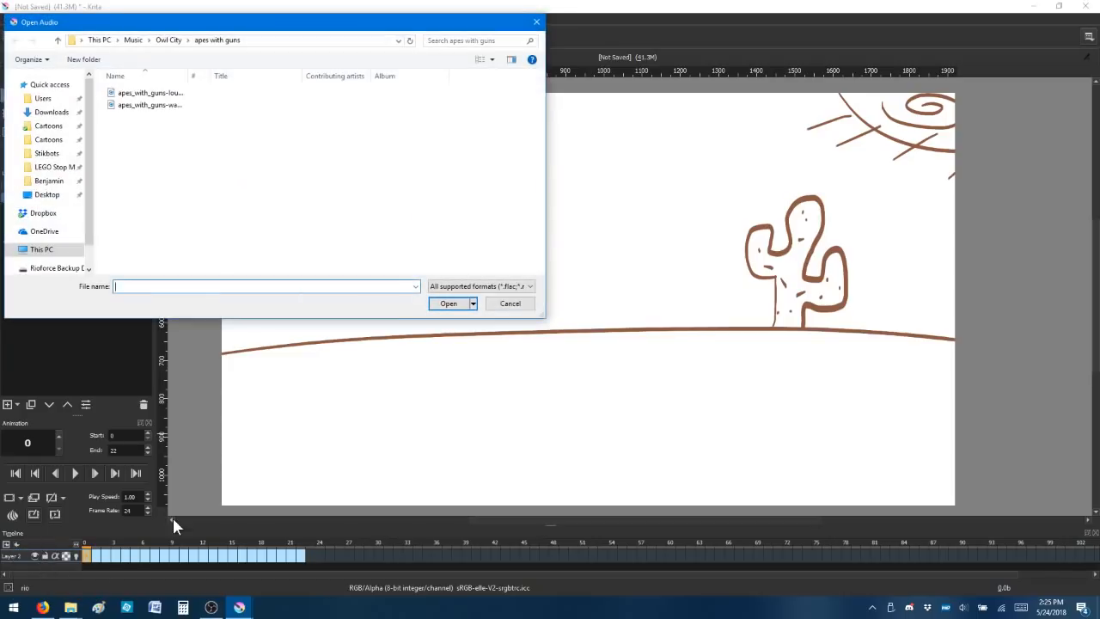
mouse_move(170, 118)
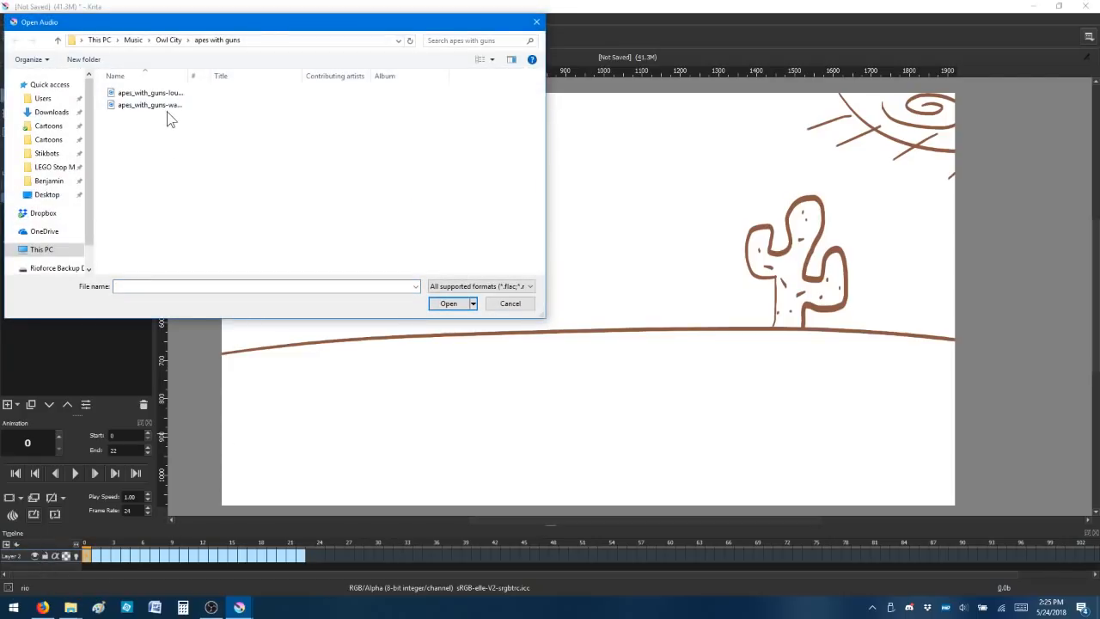
Pick the second track from Music > Owl City > apes with guns as the soundtrack
left_click(510, 303)
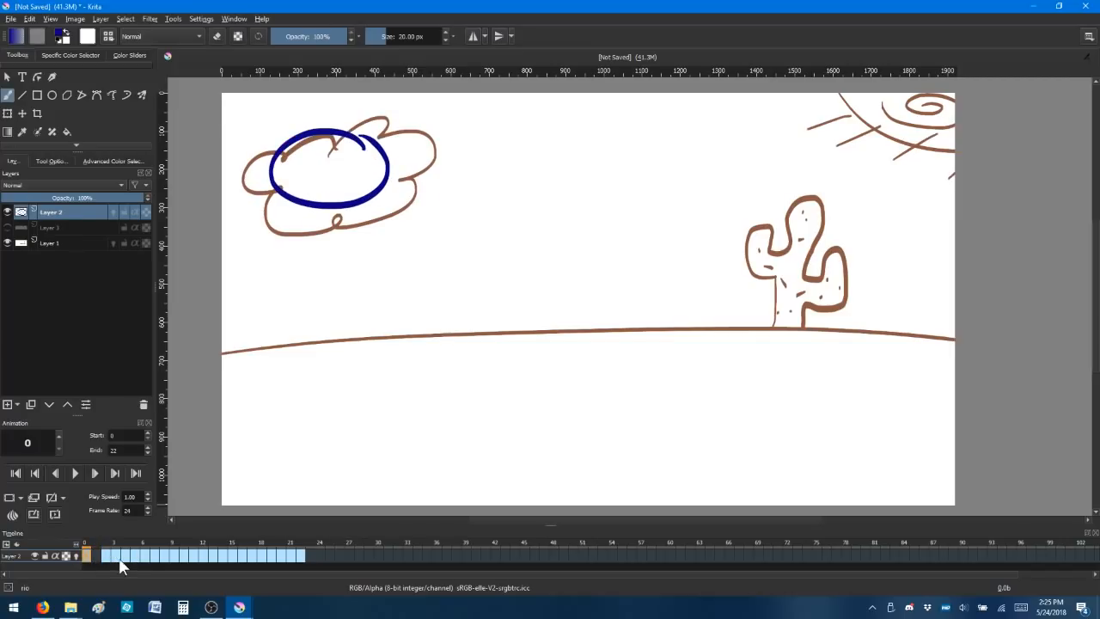
Select frames 22–26 on the timeline and set the animation End to 100
left_click(296, 556)
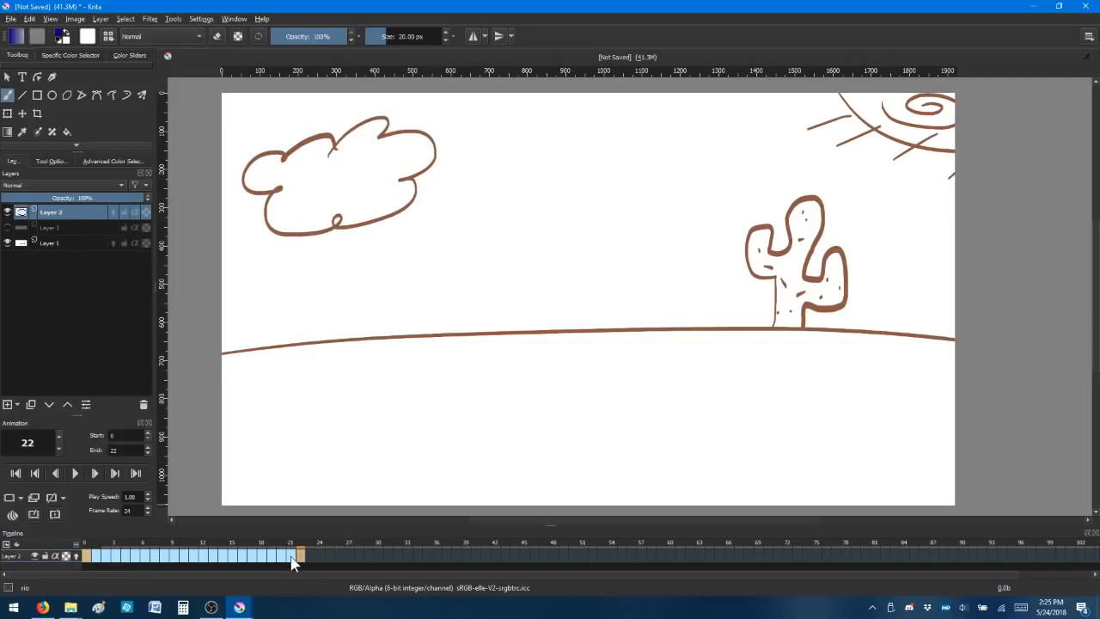
left_click(319, 556)
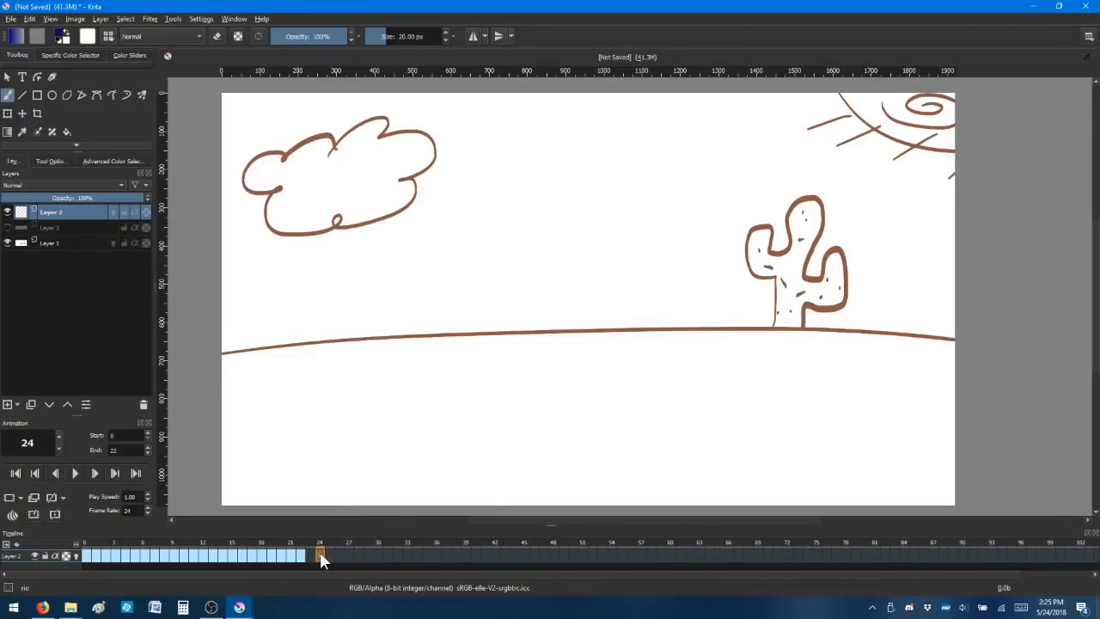
left_click(338, 555)
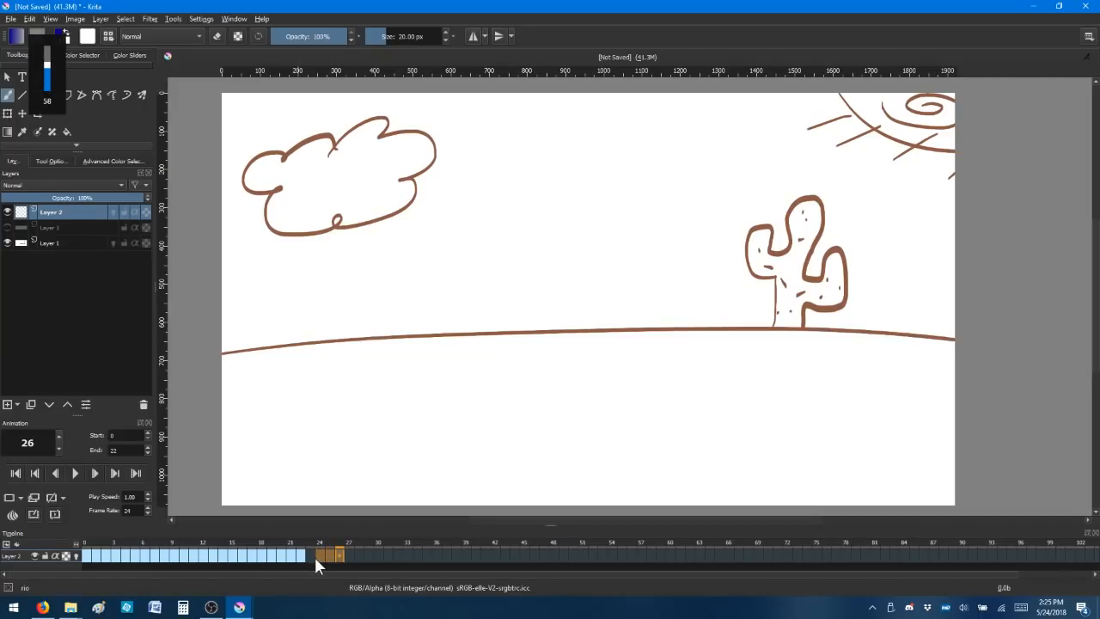
key("alt+tab")
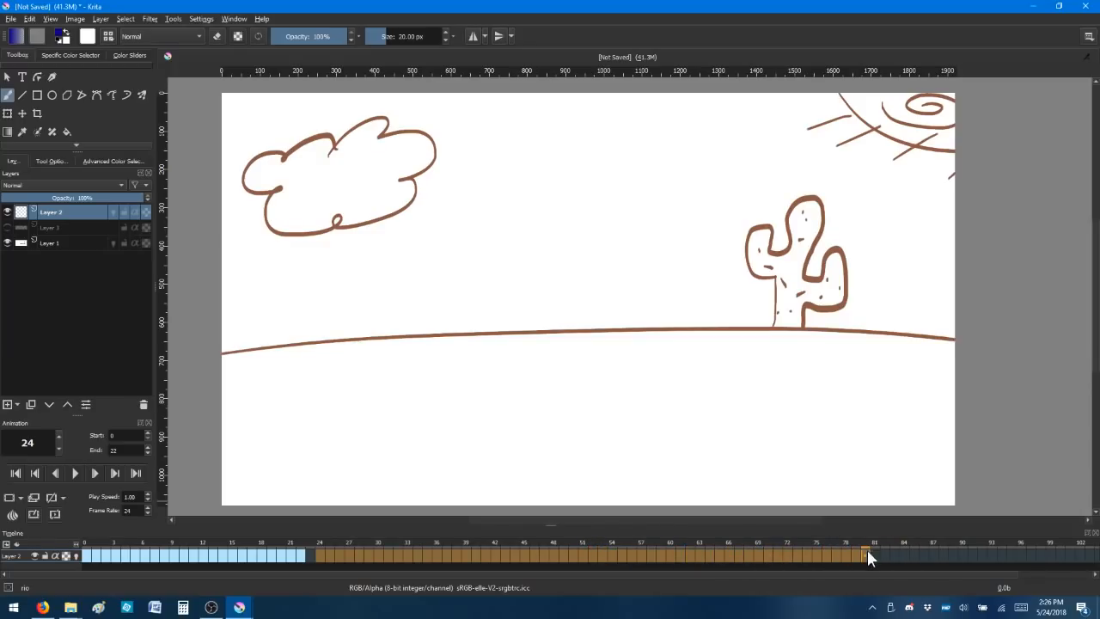
mouse_move(971, 555)
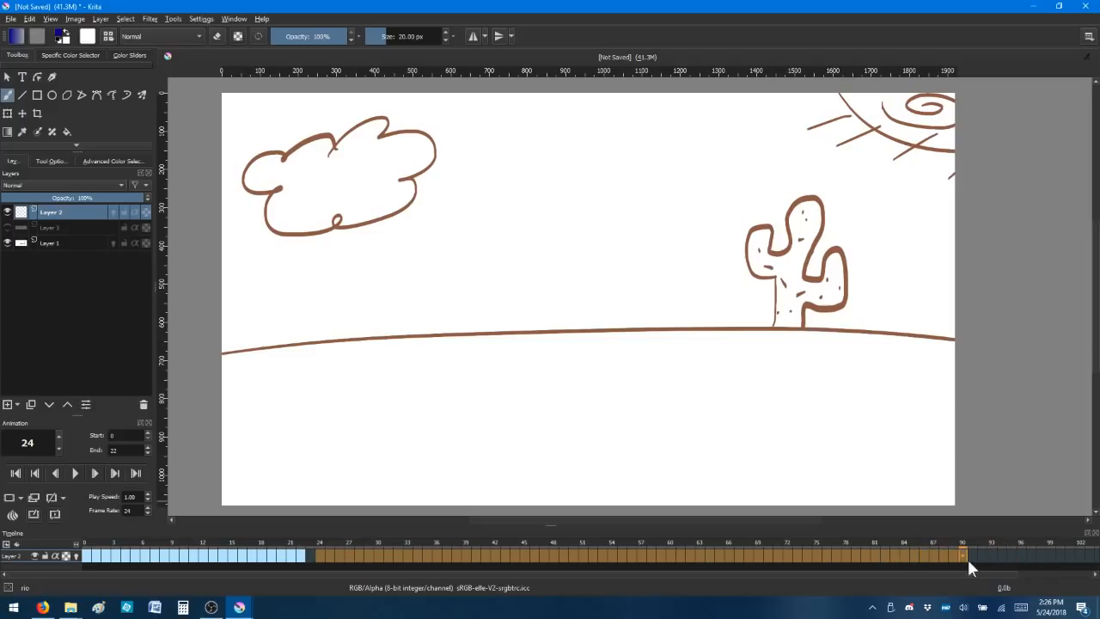
left_click(300, 555)
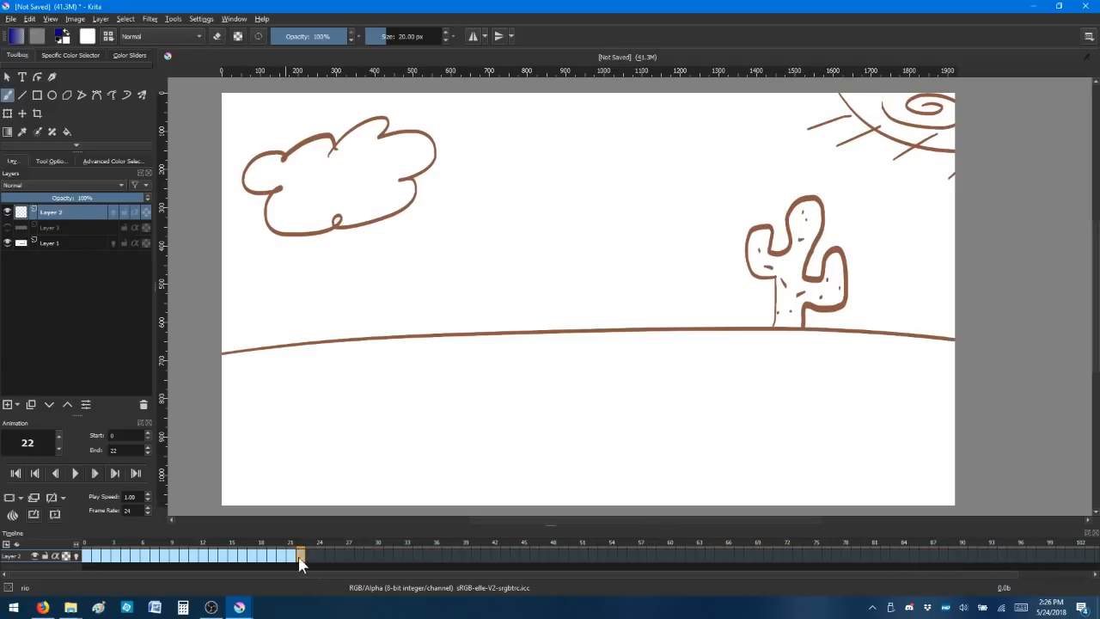
Play the lengthened animation through and stop at frame 22
left_click(75, 473)
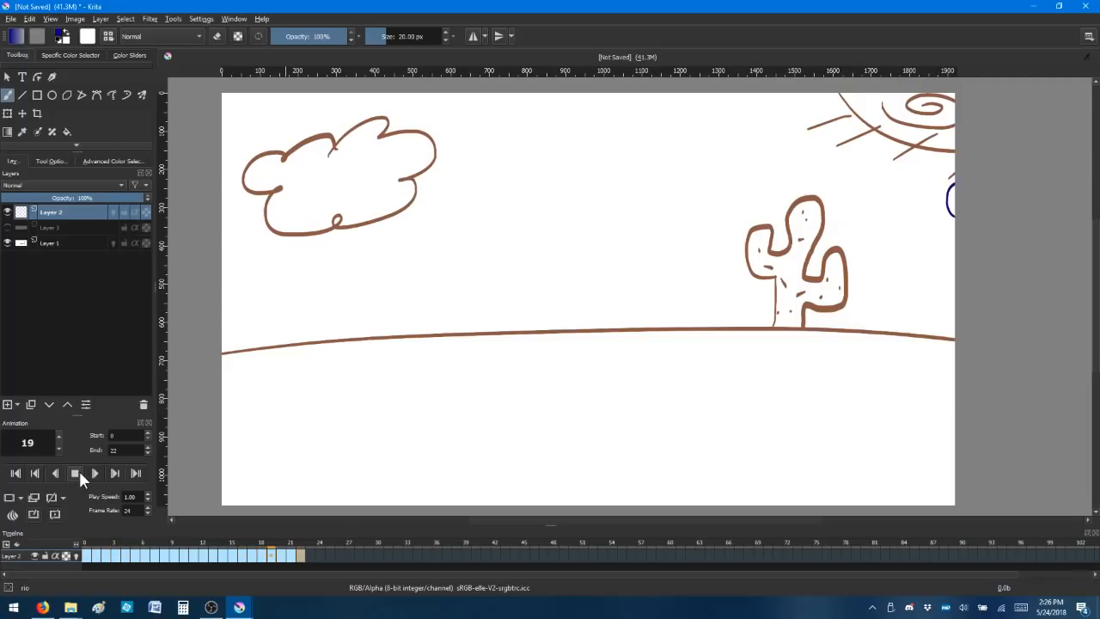
left_click(75, 473)
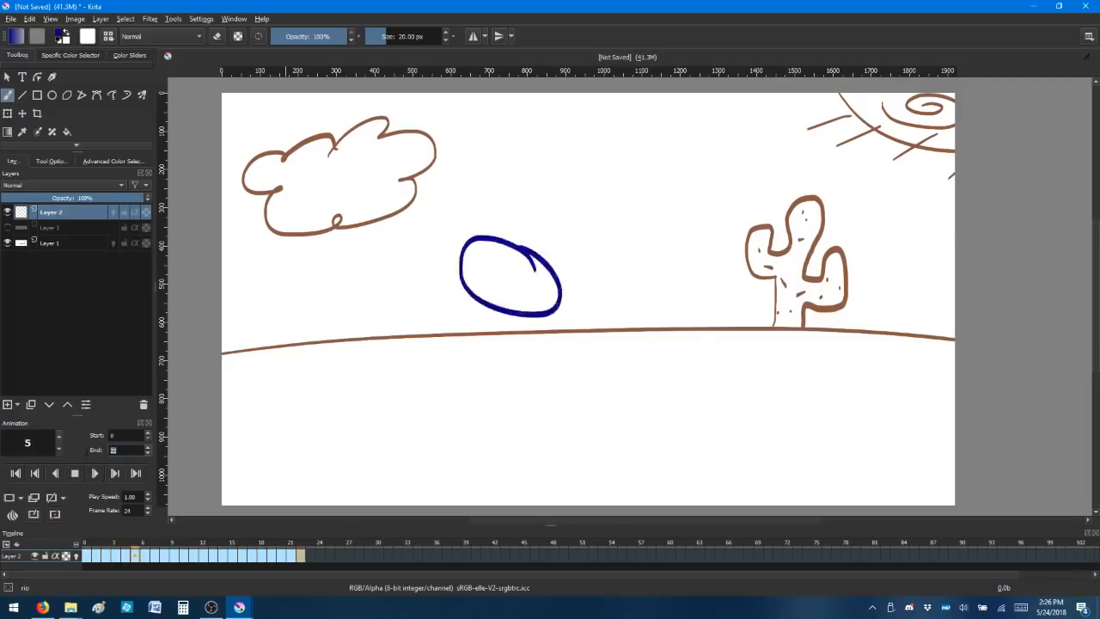
left_click(75, 473)
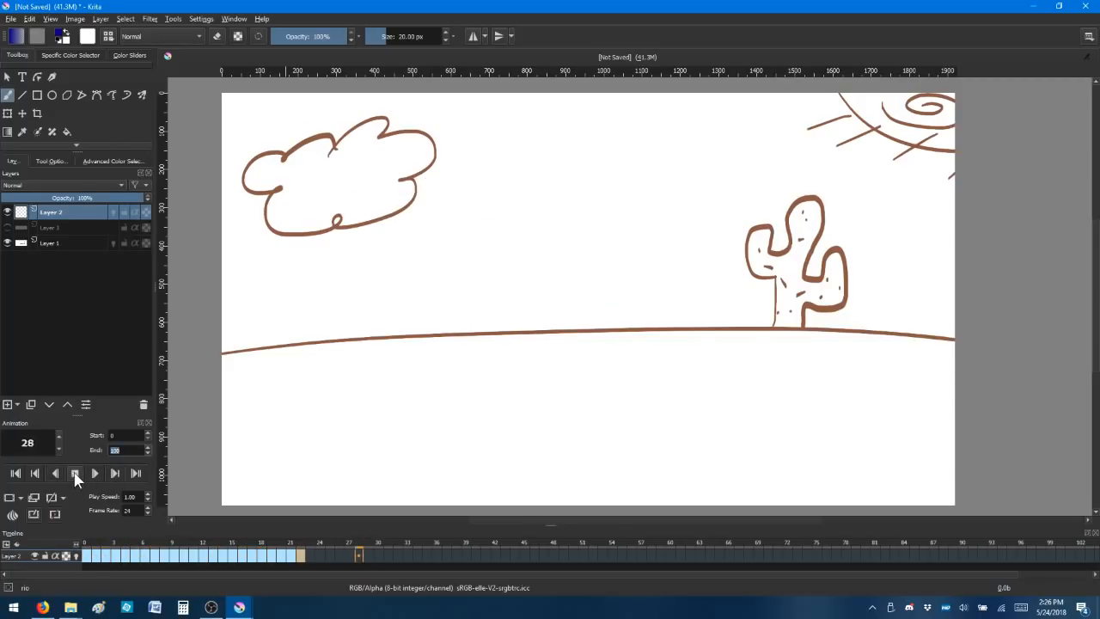
left_click(75, 474)
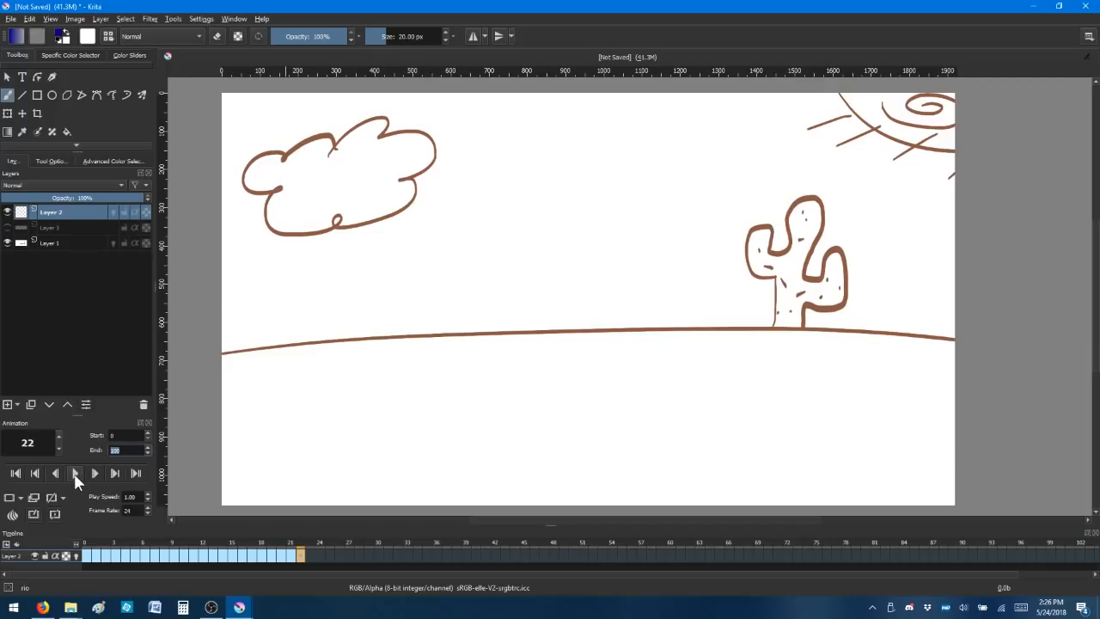
left_click(74, 473)
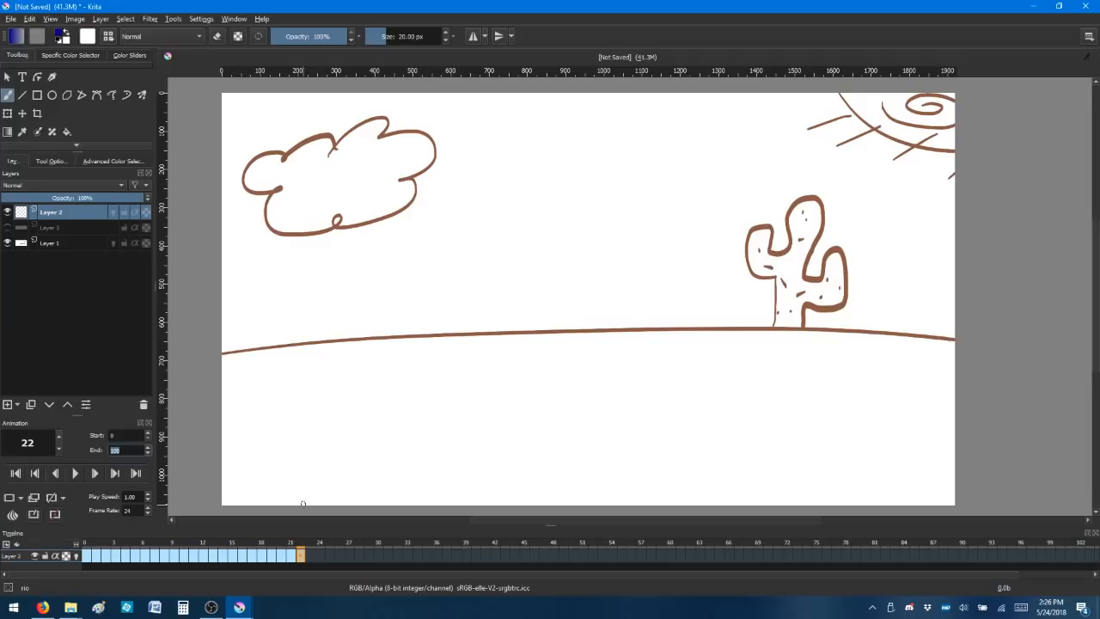
At frame 23, handwrite the blue outro word 'Like' below the ground with a long underline
left_click(309, 554)
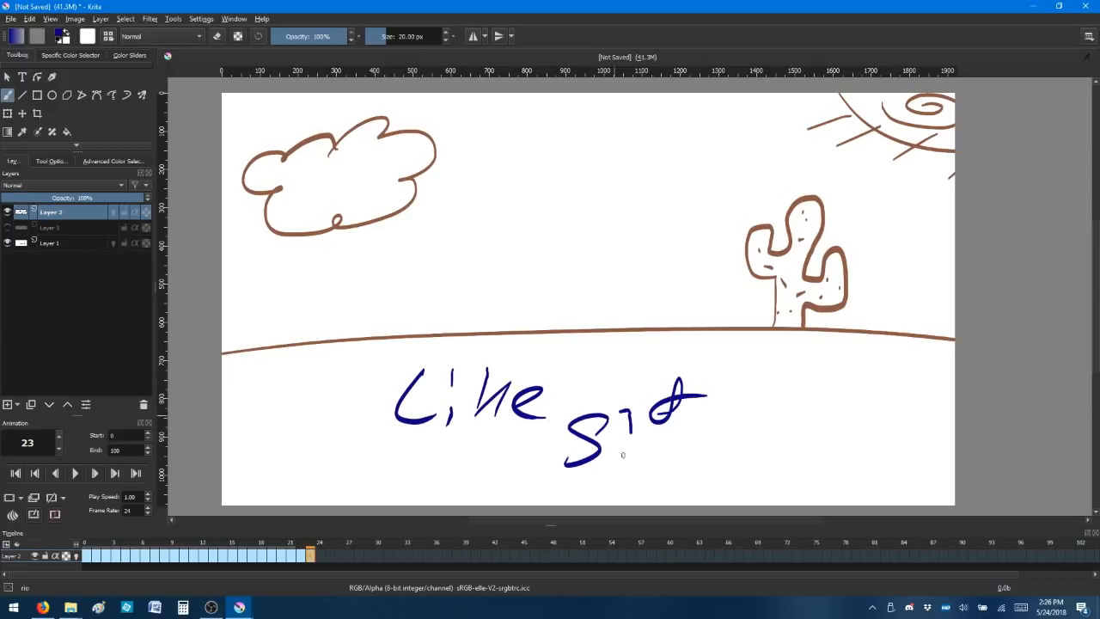
left_click_drag(593, 447, 851, 477)
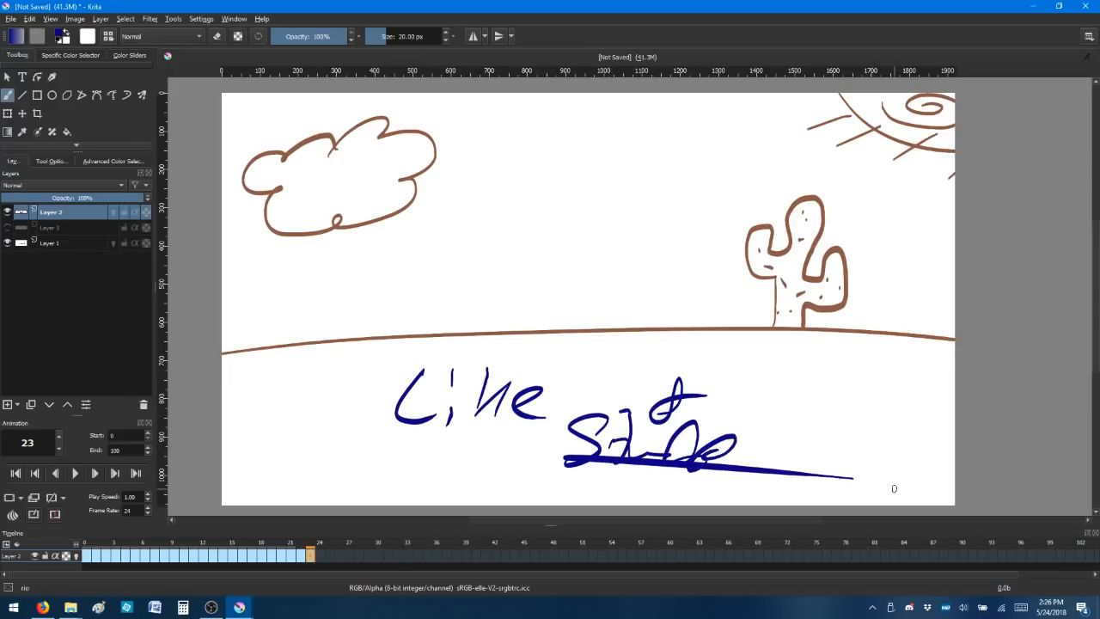